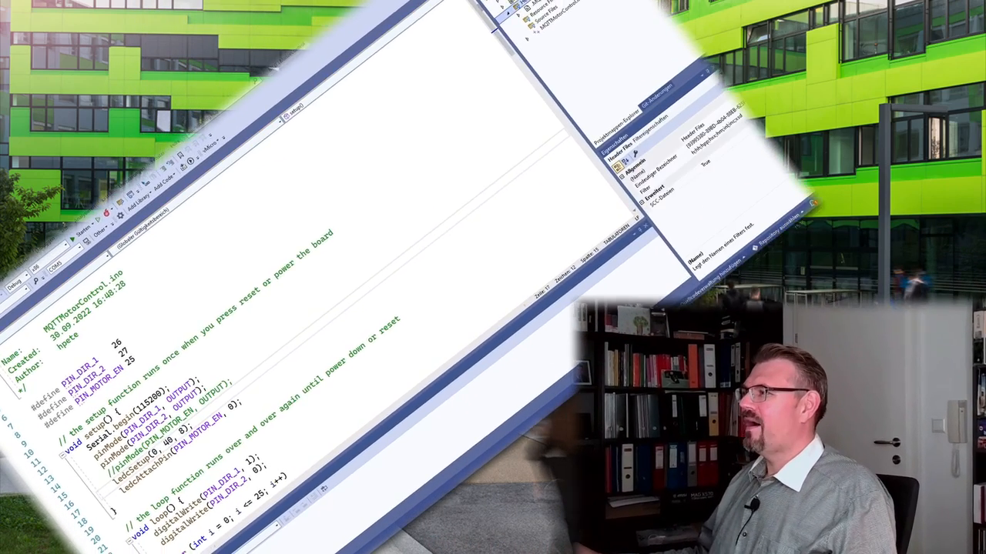
Add a new C++ file under Header Files and rename it IOPinNumbers.cpp.
right_click(700, 46)
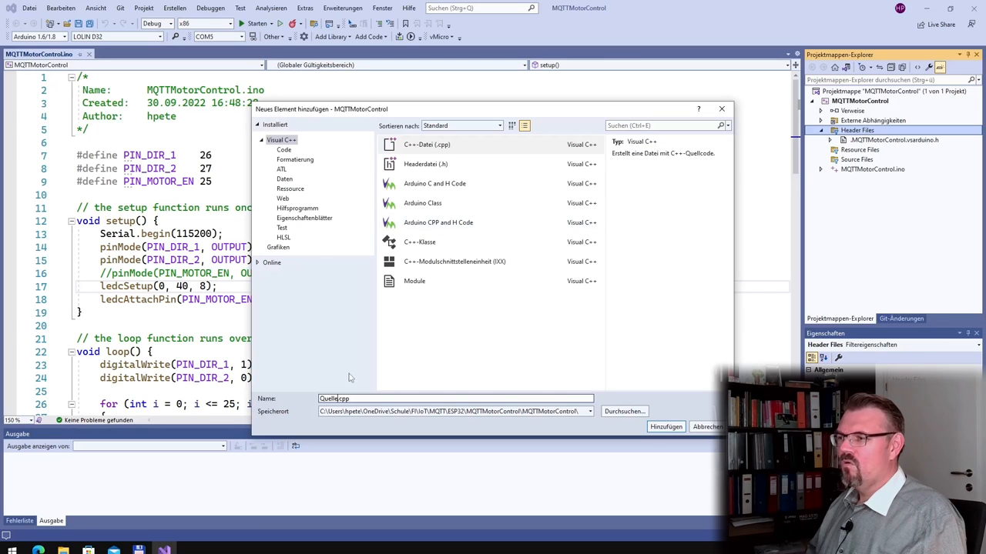
double_click(327, 398)
text(IOPin)
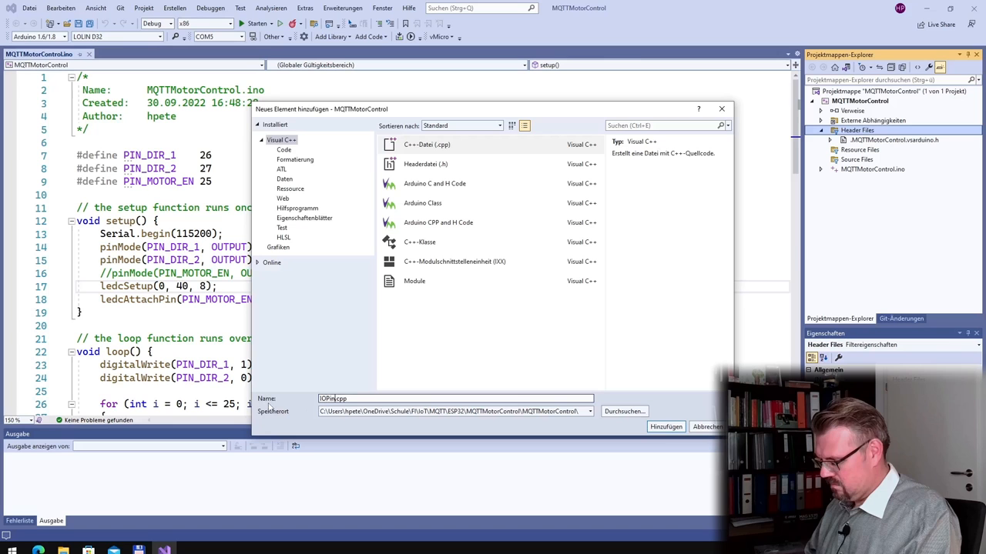
text(Numbers)
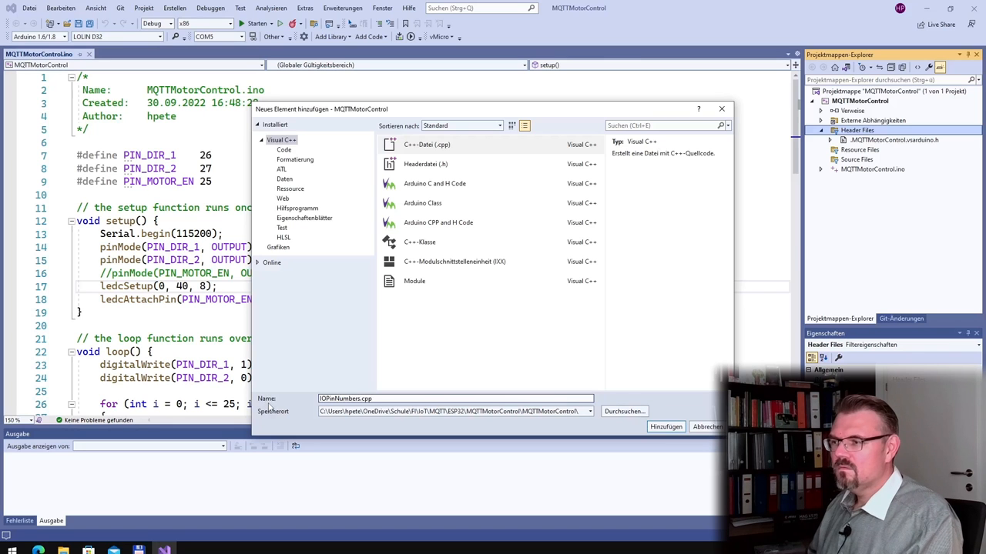
Create IOPinNumbers.cpp, then remove it from the project again.
click(664, 426)
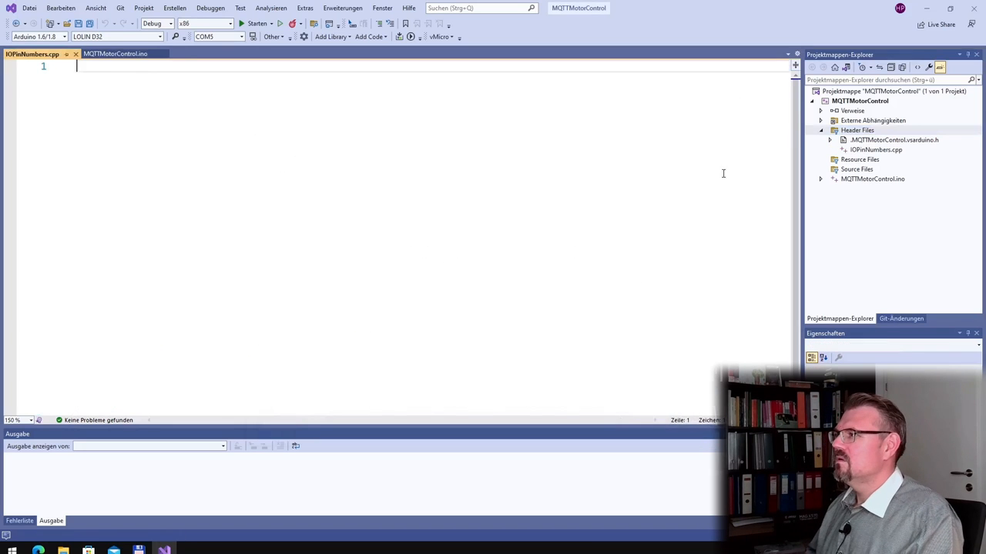
right_click(875, 149)
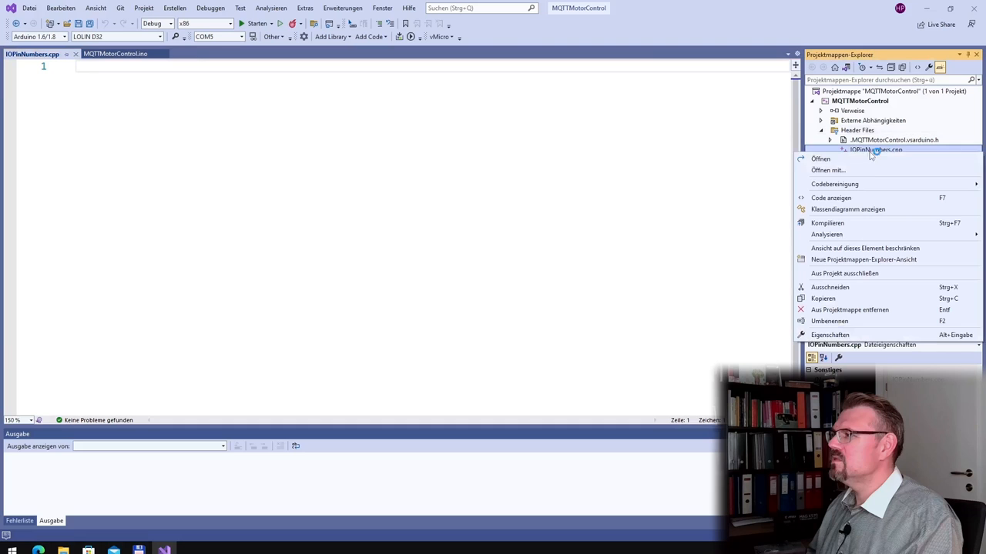
mouse_move(848, 309)
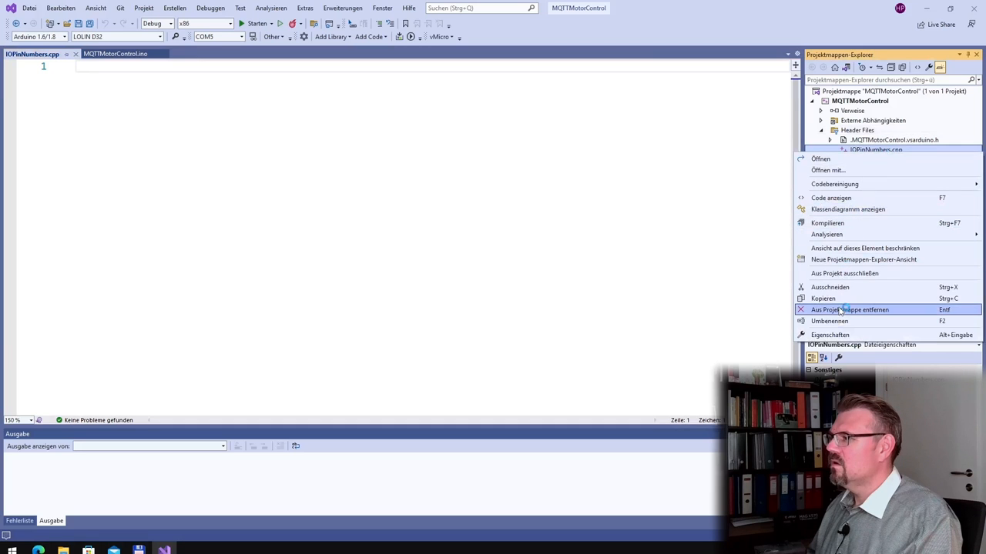
click(849, 309)
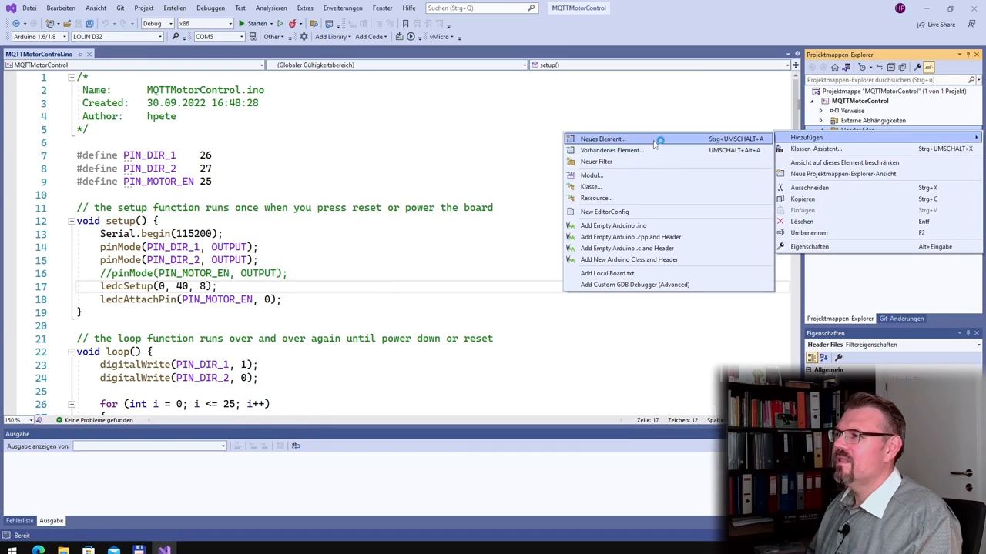
Create the IOPinNumbers.h file from the Header File (.h) template.
click(602, 139)
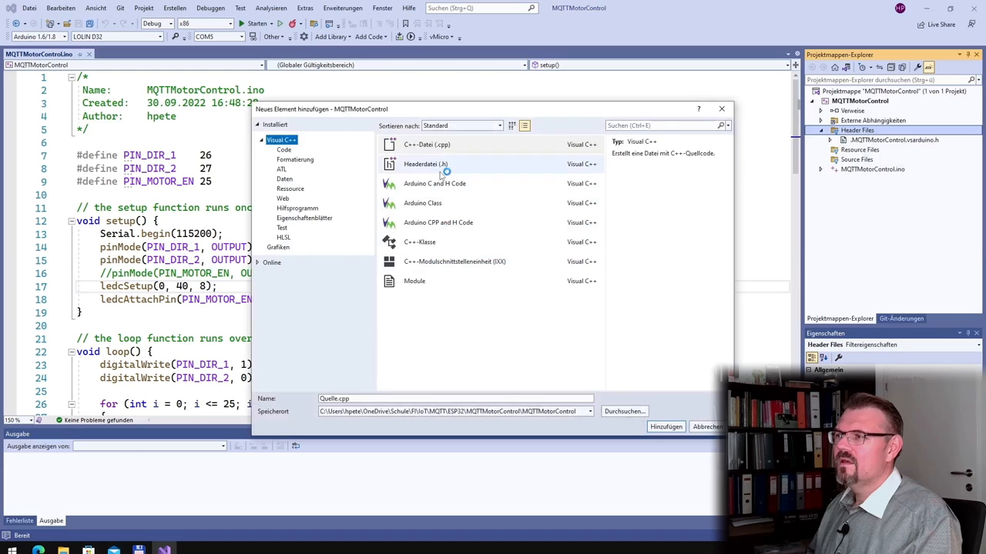
click(426, 164)
text(IOPinNumbers.h)
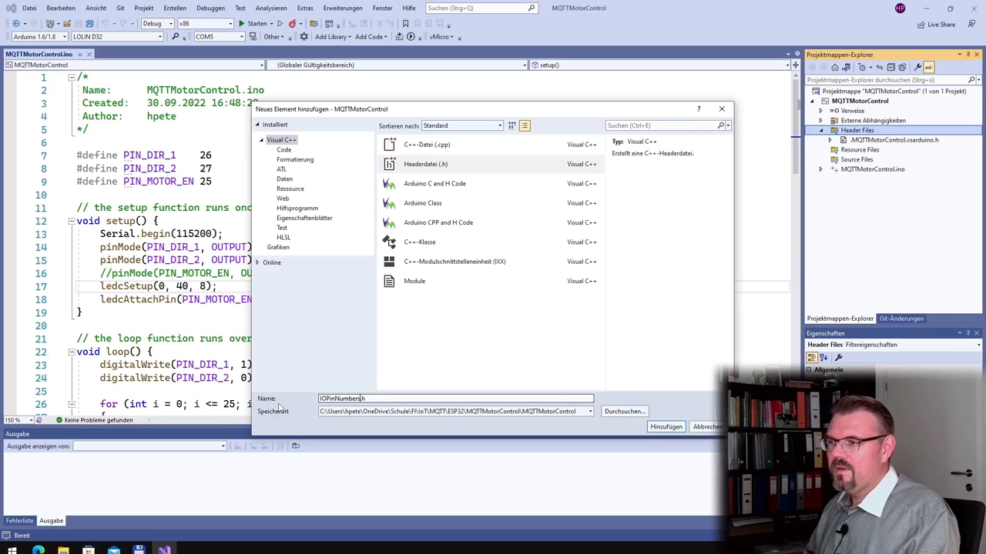
click(665, 427)
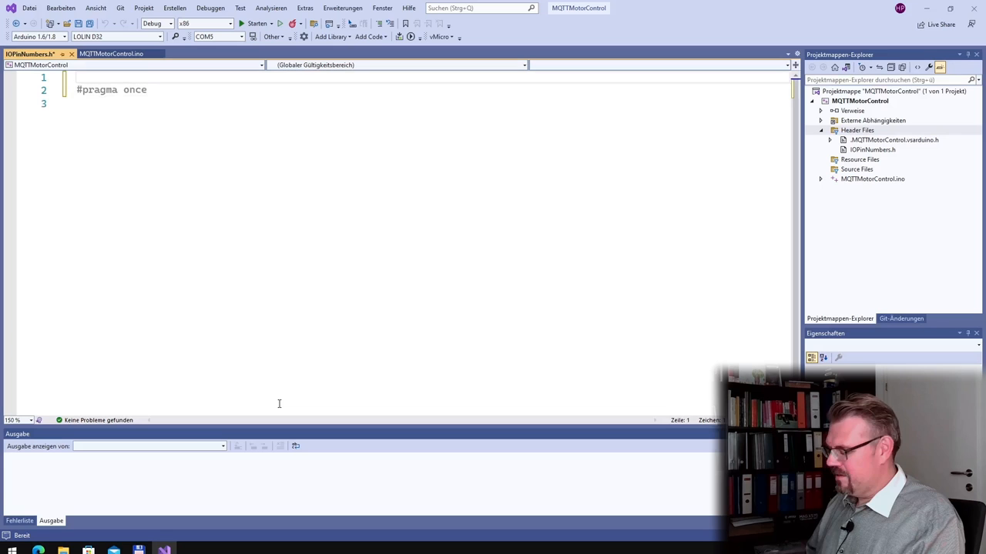
Type the #ifndef IOPinNumbers_h guard line, correcting the misspelled name.
text(#i)
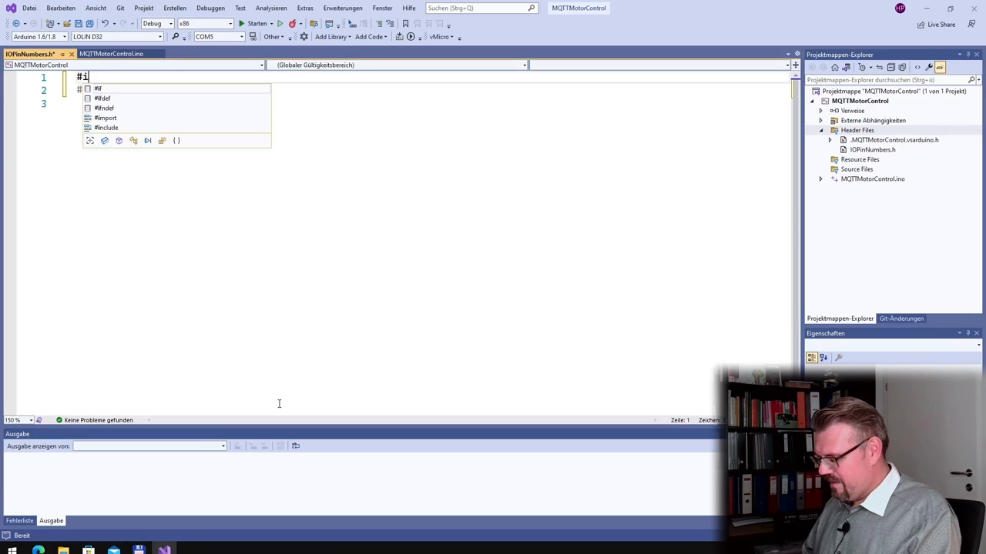
text(fndef)
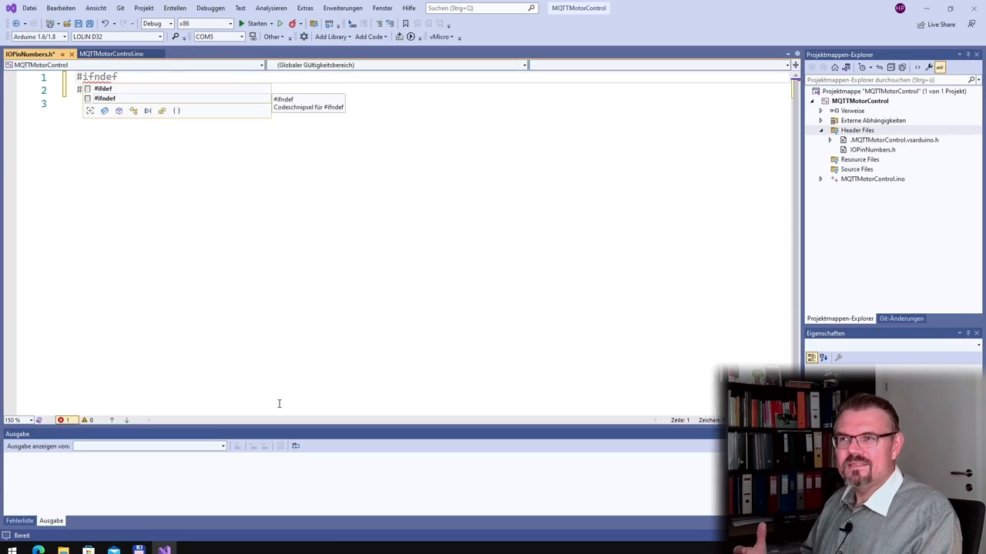
text(#pragma once)
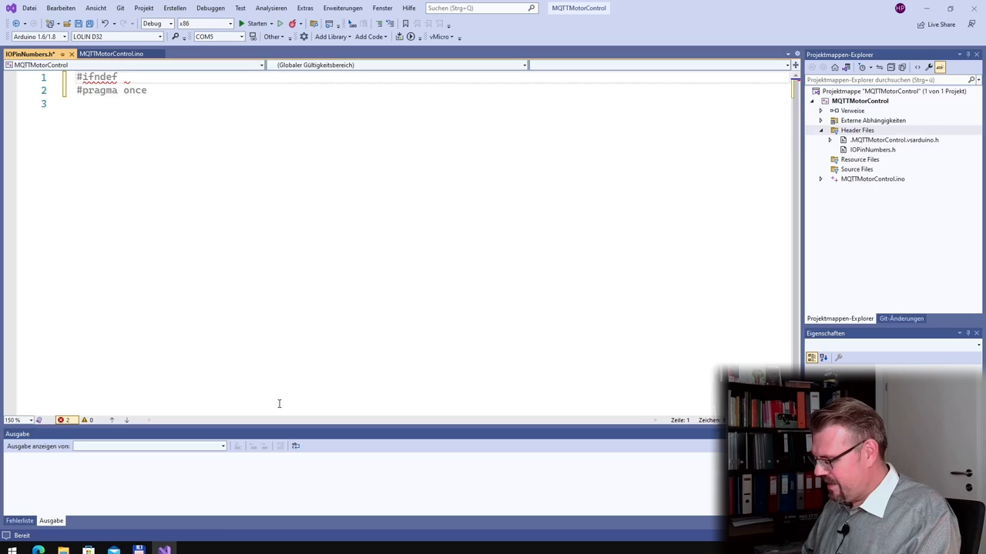
text(IO)
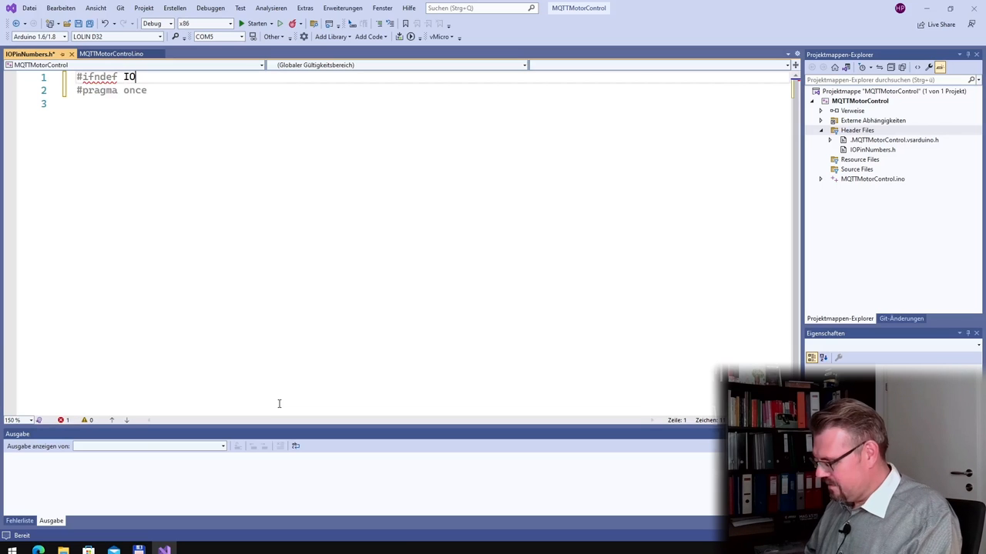
text(PinNUmjbner)
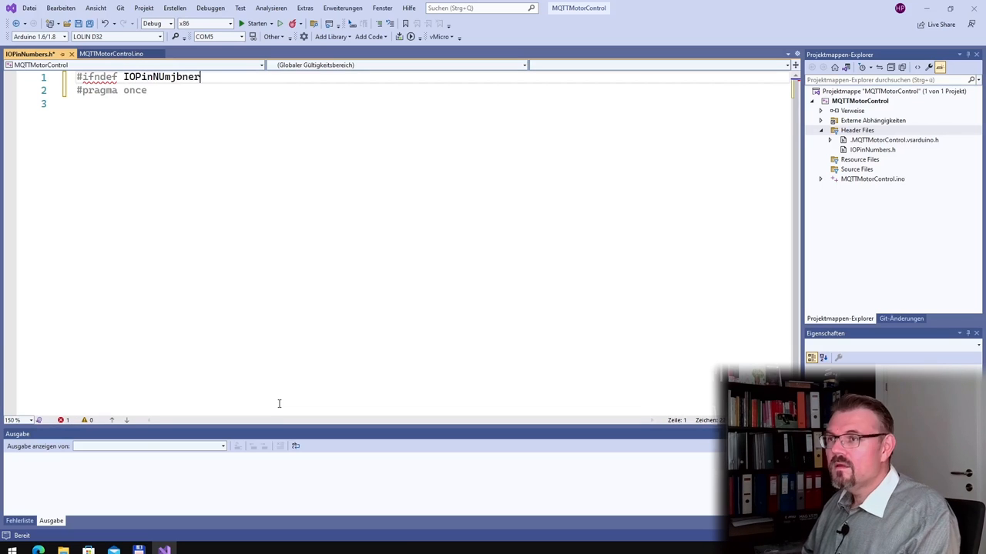
key(Backspace)
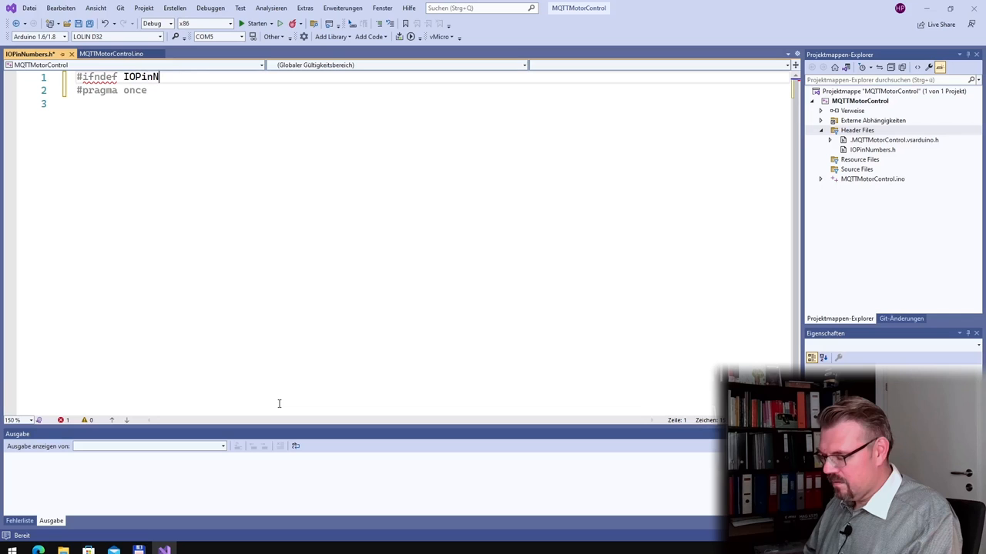
text(umbers)
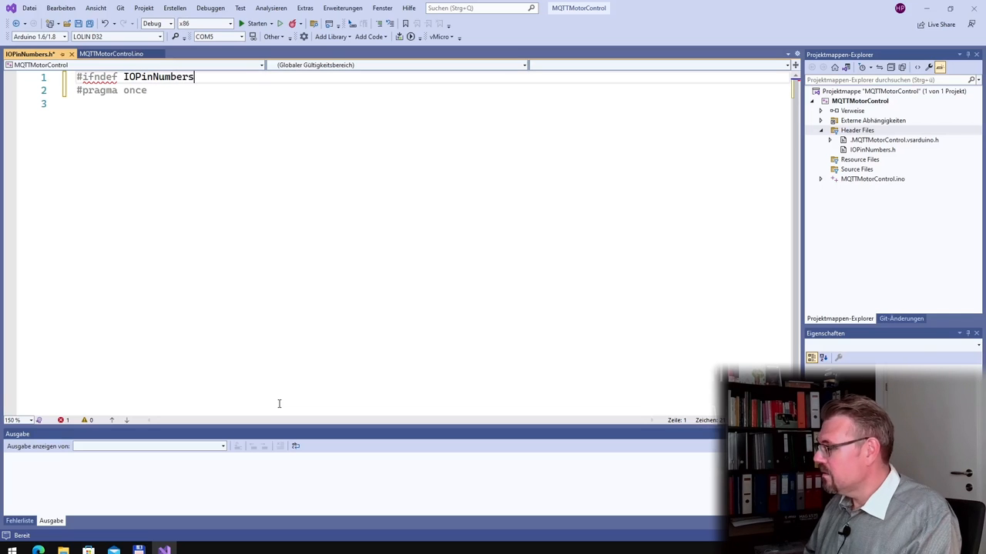
text(_h)
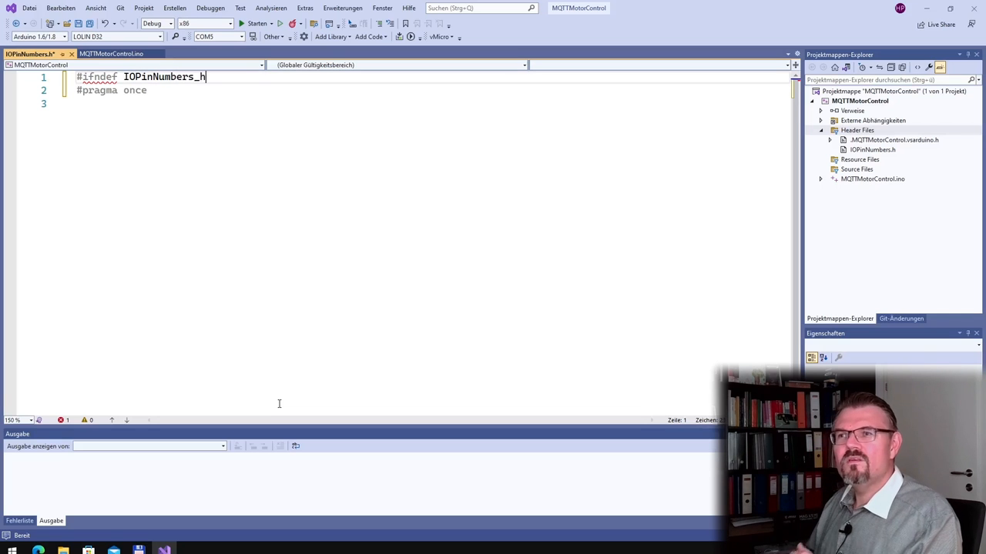
key(enter)
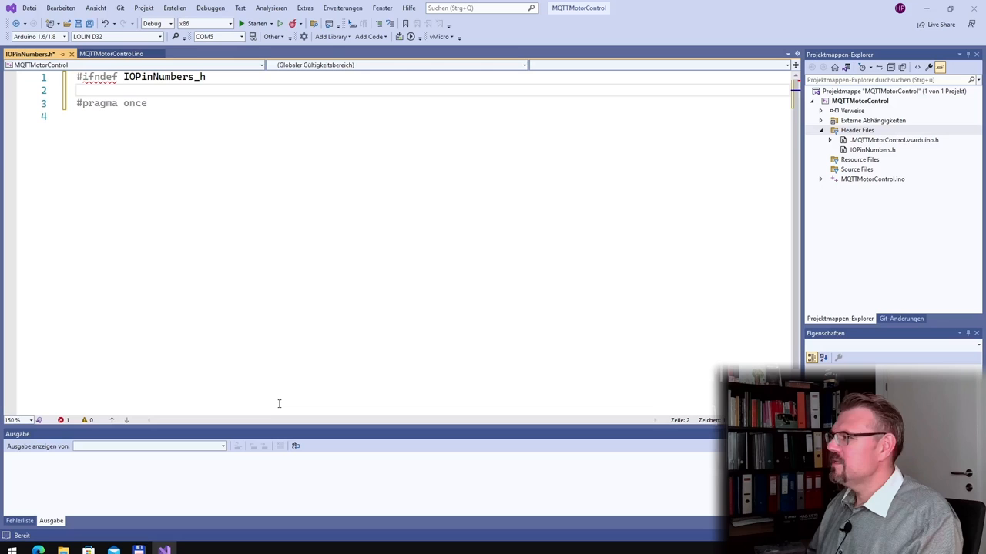
Add #define IOPinNumbers_h, delete #pragma once, and close the guard with #endif.
text(#define)
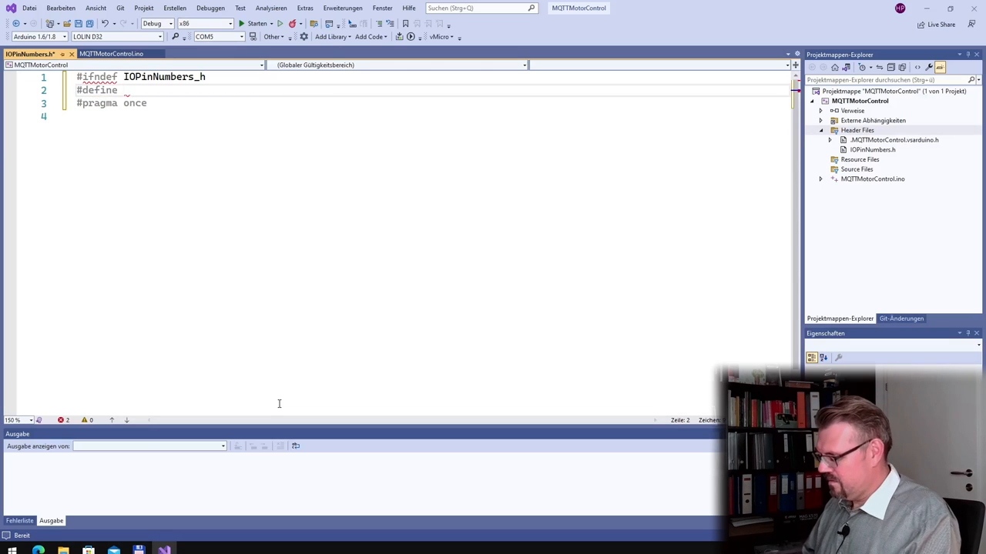
text(IO)
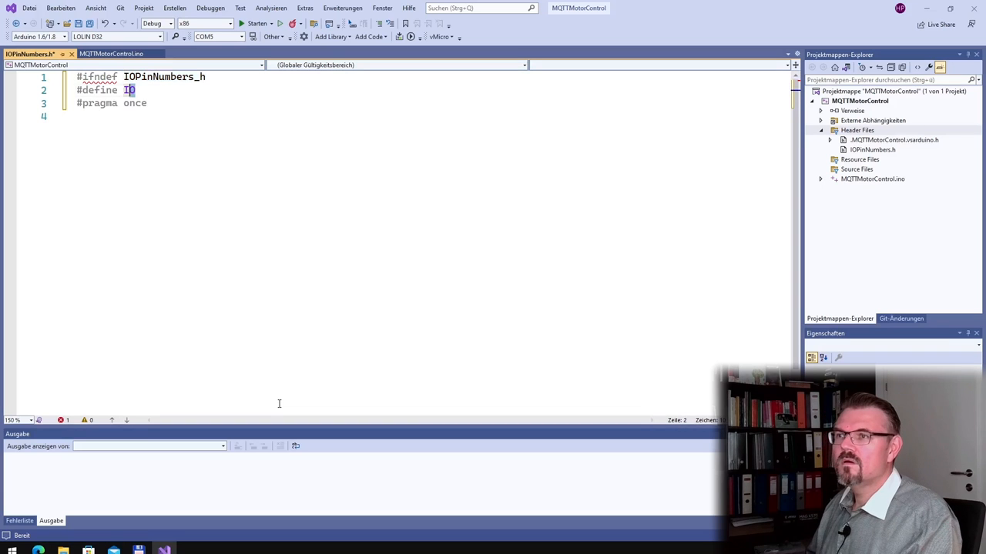
text(PinNumbers_h)
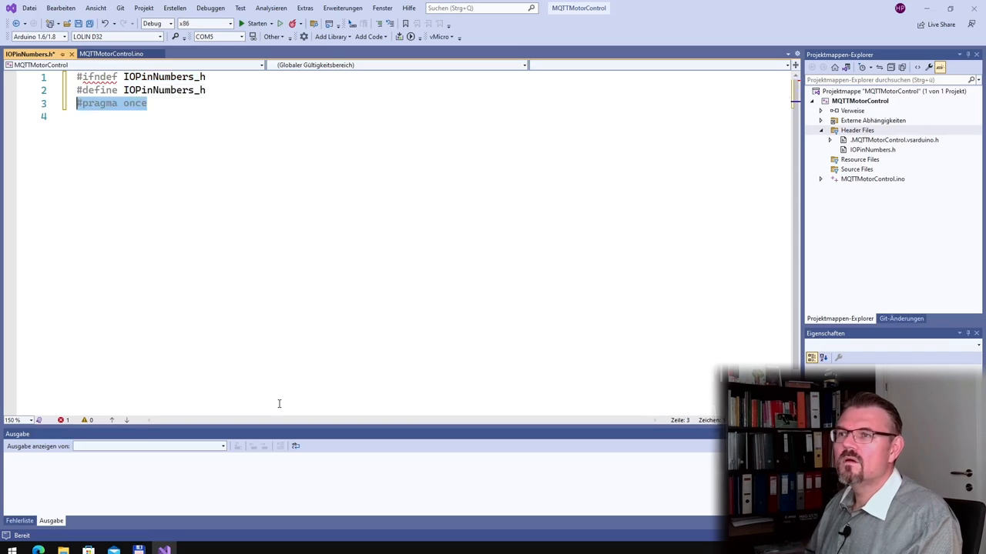
key(Delete)
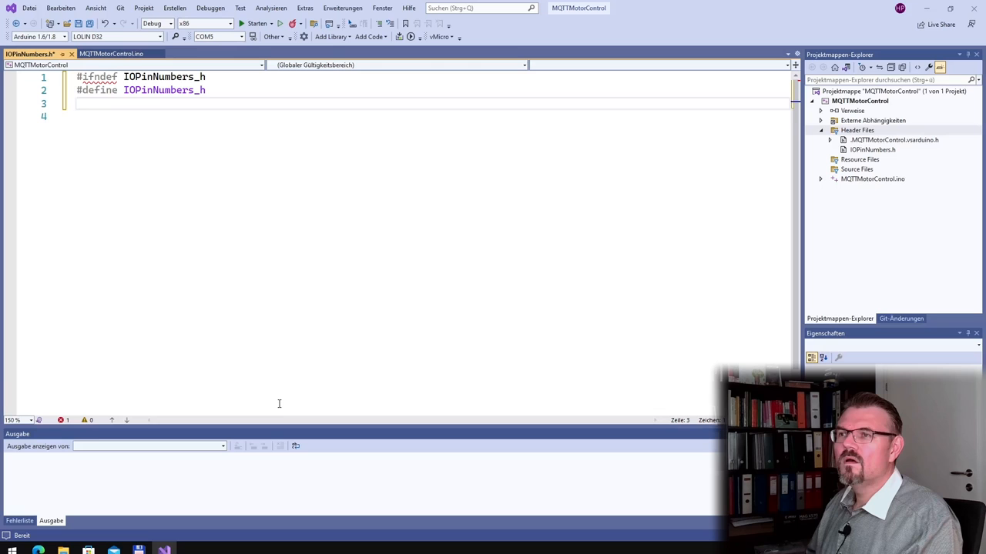
text(#)
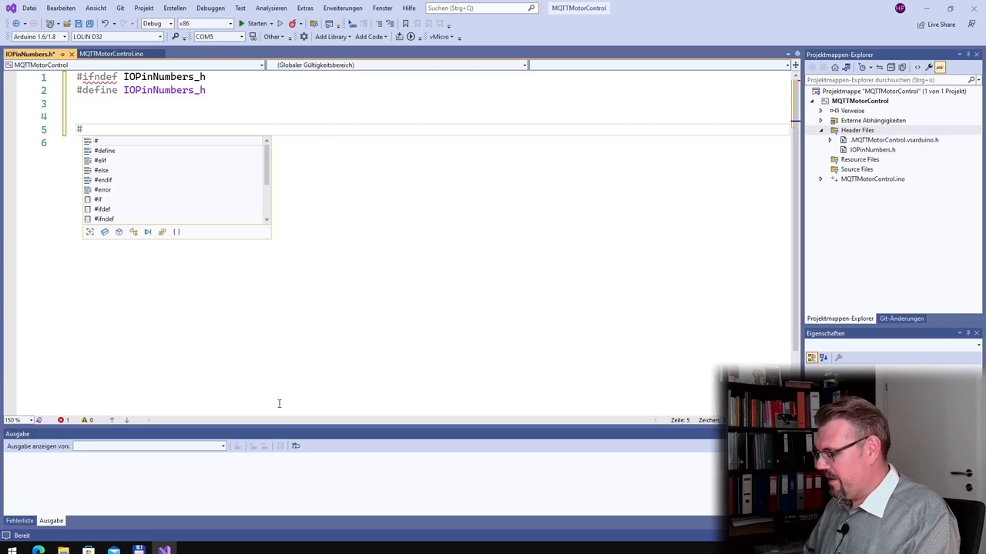
text(eb)
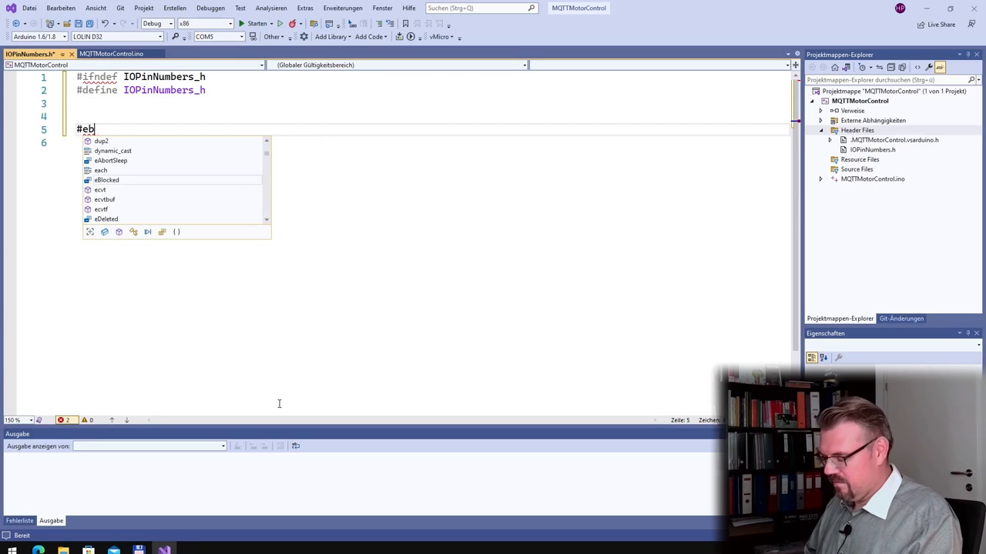
text(ndif)
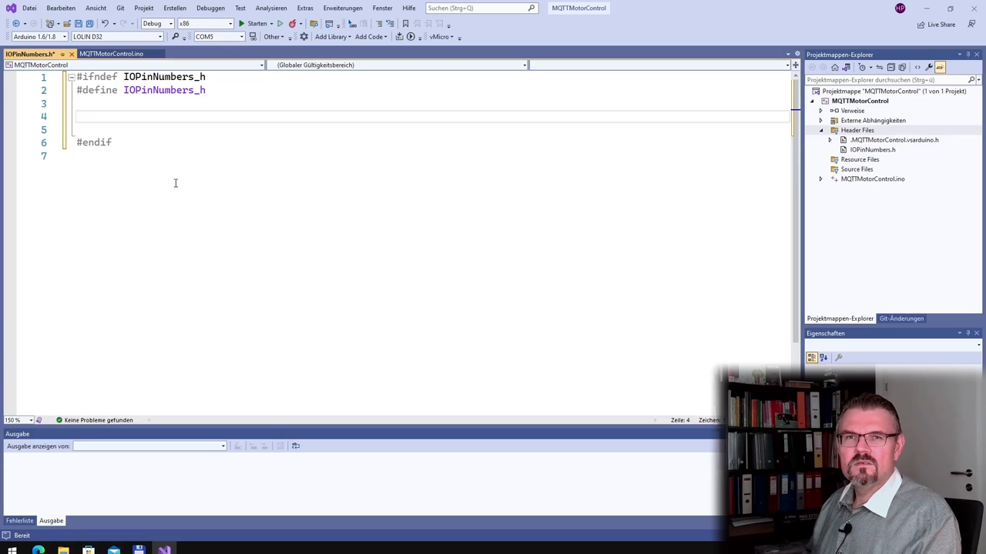
Move the PIN_DIR_1, PIN_DIR_2 and PIN_MOTOR_EN defines into IOPinNumbers.h, then return to the sketch.
click(111, 54)
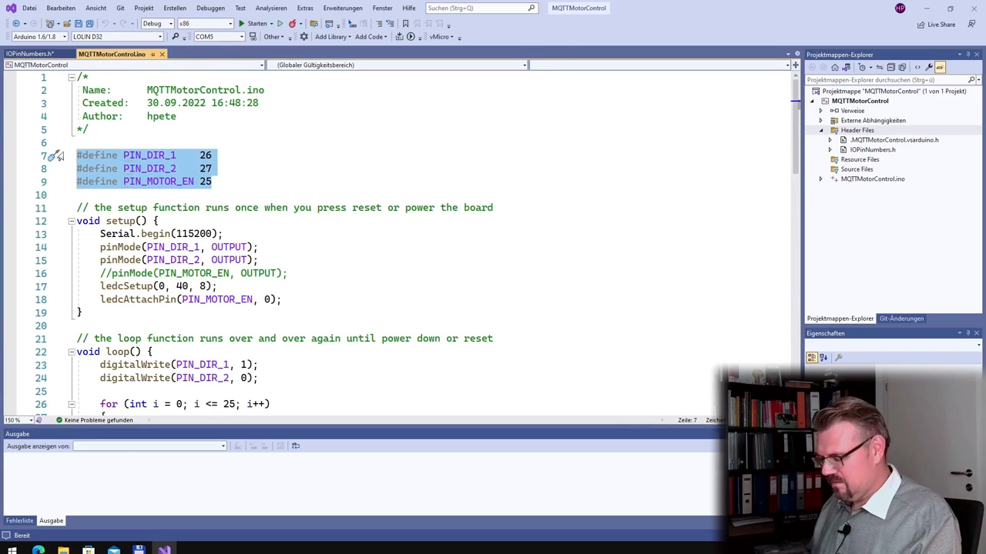
click(30, 53)
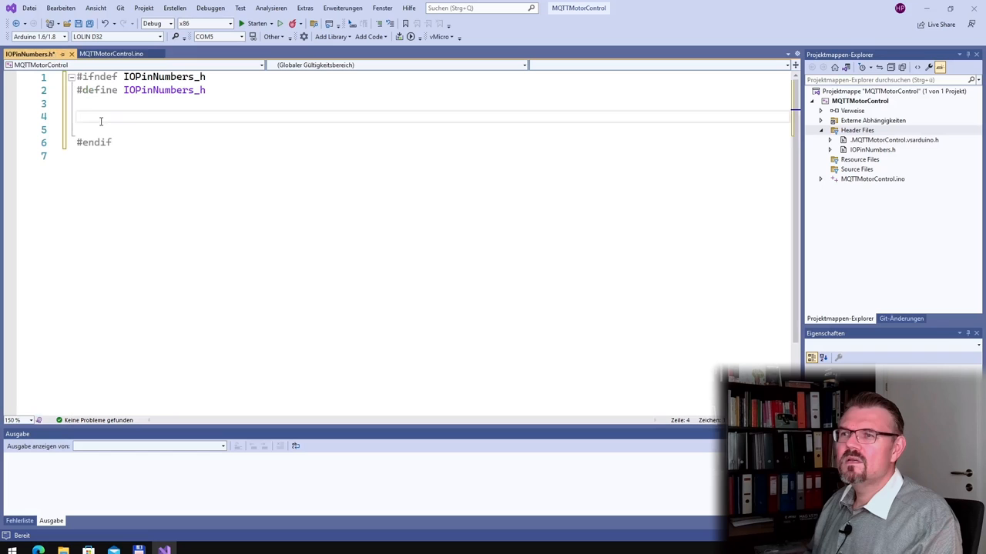
text(#define PIN_DIR_1    26)
text(#define PIN_MOTOR_EN 25)
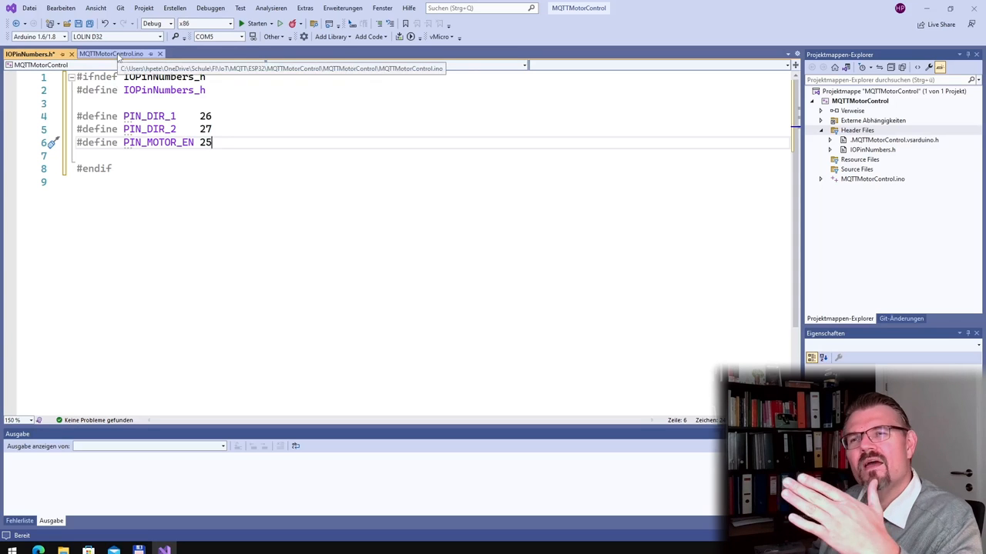
click(111, 54)
text(#)
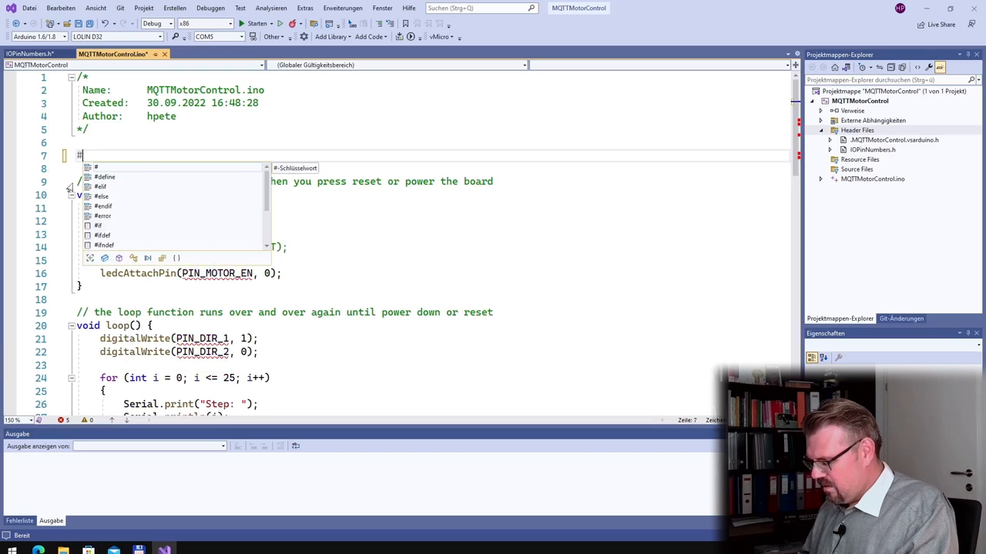
Add #include "IOPinNumbers.h" to the sketch and remove the commented-out pinMode line.
text(in)
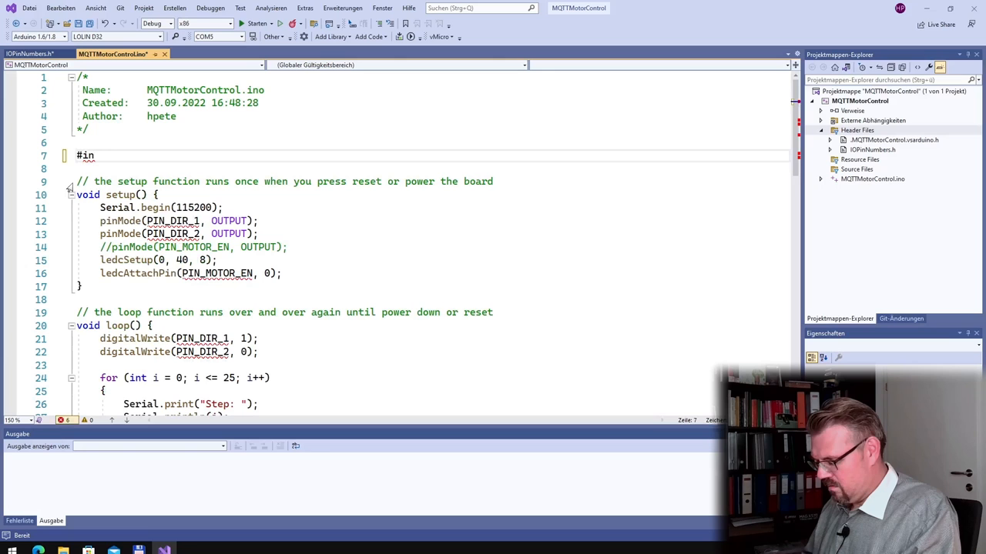
text(clude)
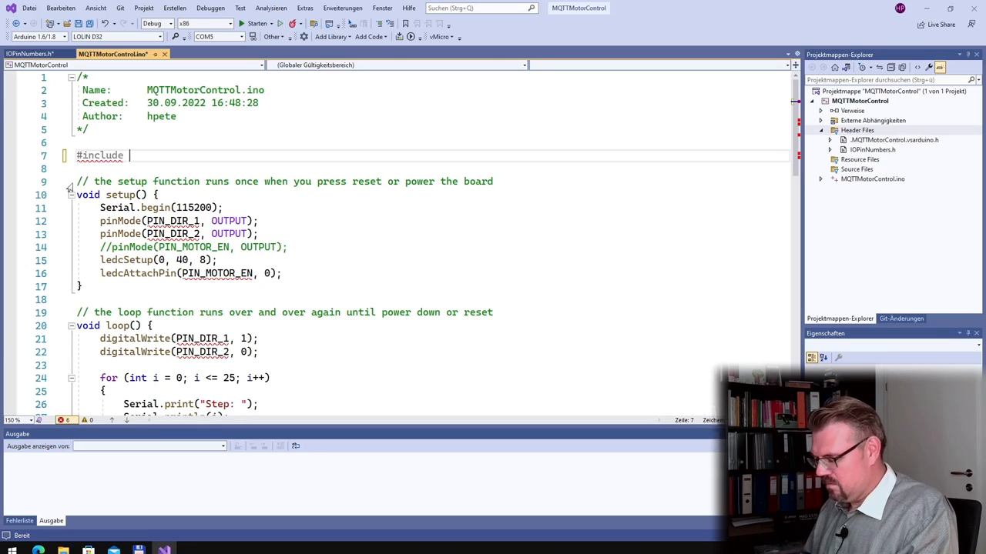
text("IO")
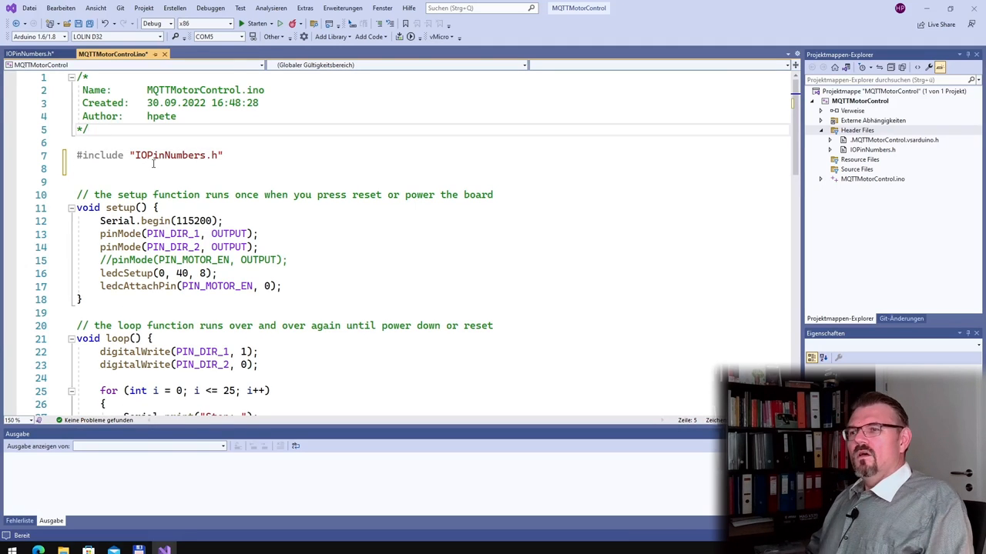
mouse_move(223, 259)
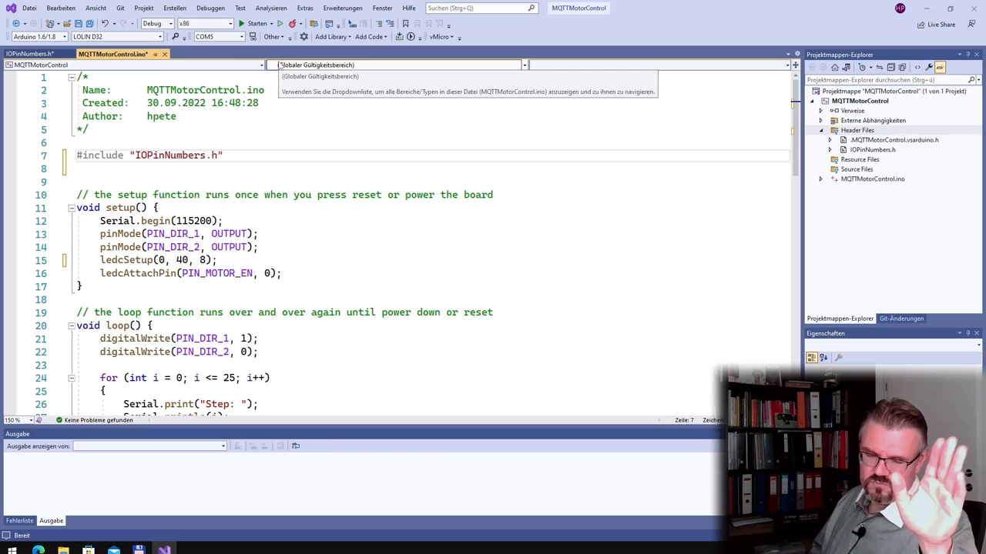
click(331, 37)
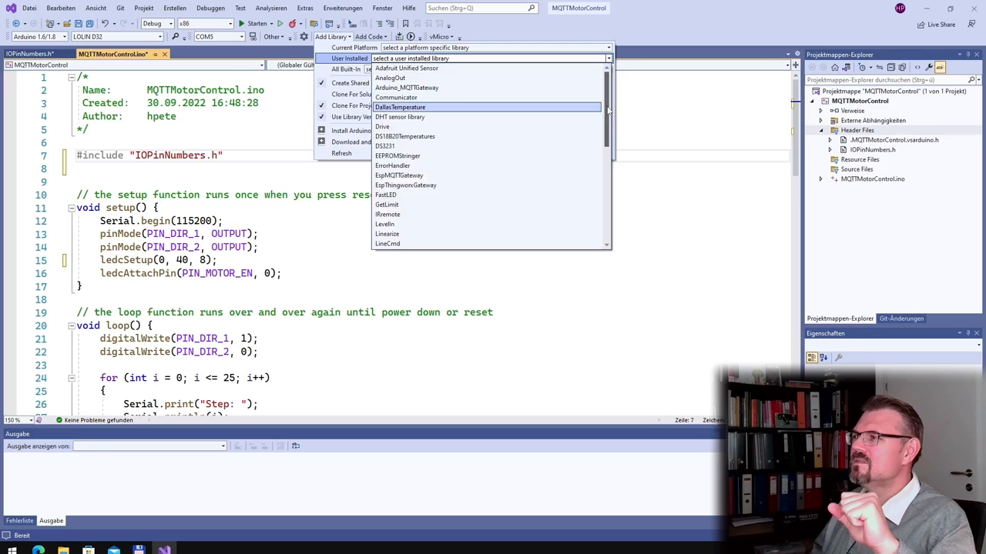
Choose the user-installed Parameters 1.0.0 library from the Add Library list.
scroll(down, 3)
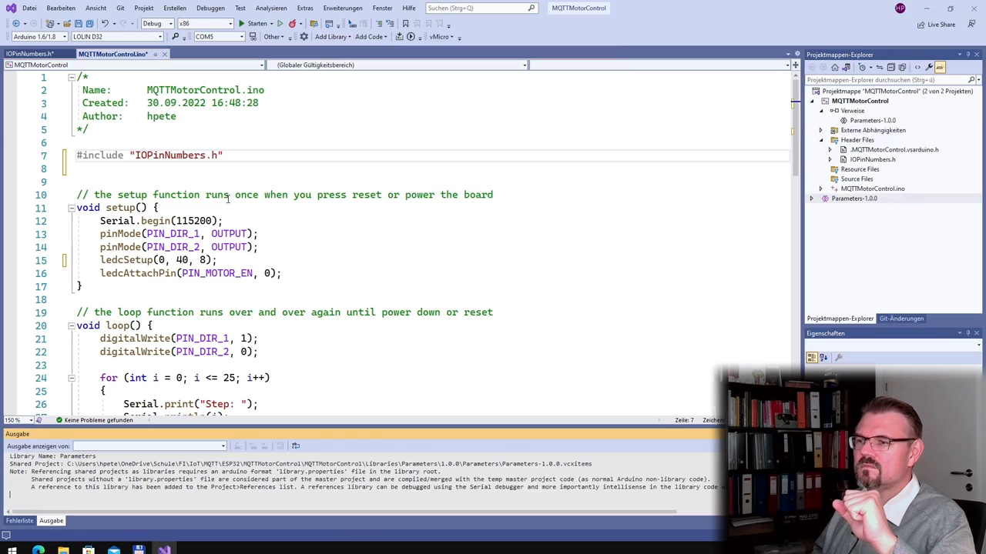
Add #include <Parameters.h> and declare the global object Parameters params(); above setup().
text(#include <Parameters.h>)
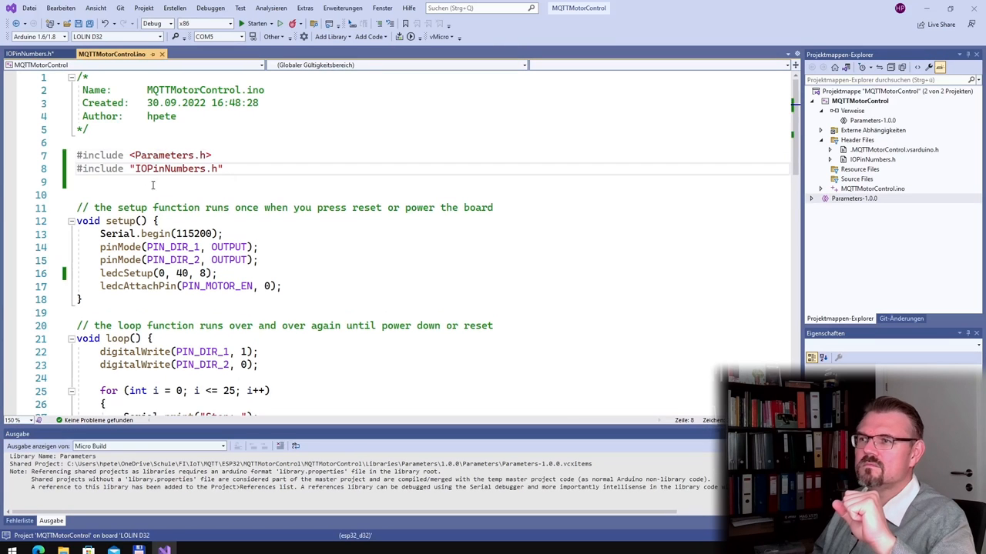
click(142, 182)
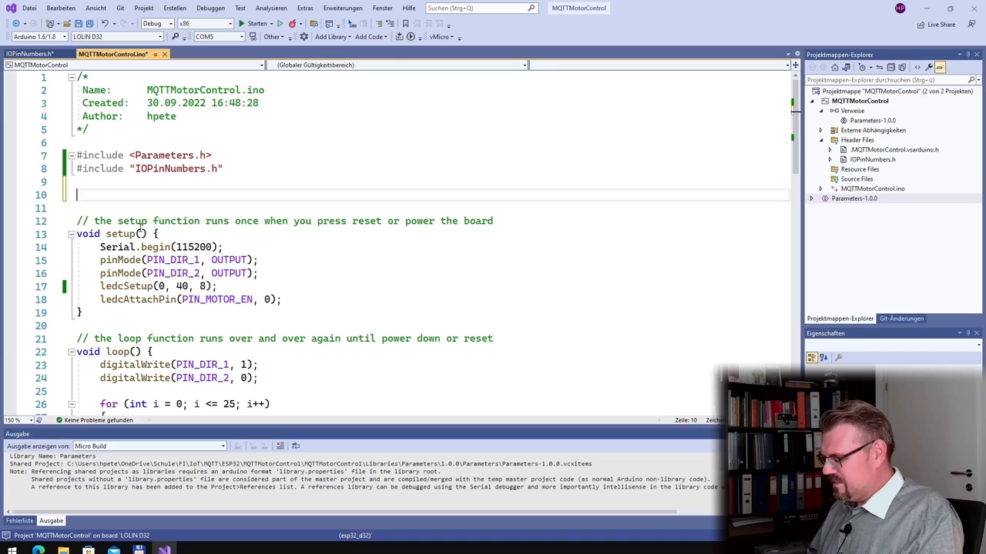
text(P)
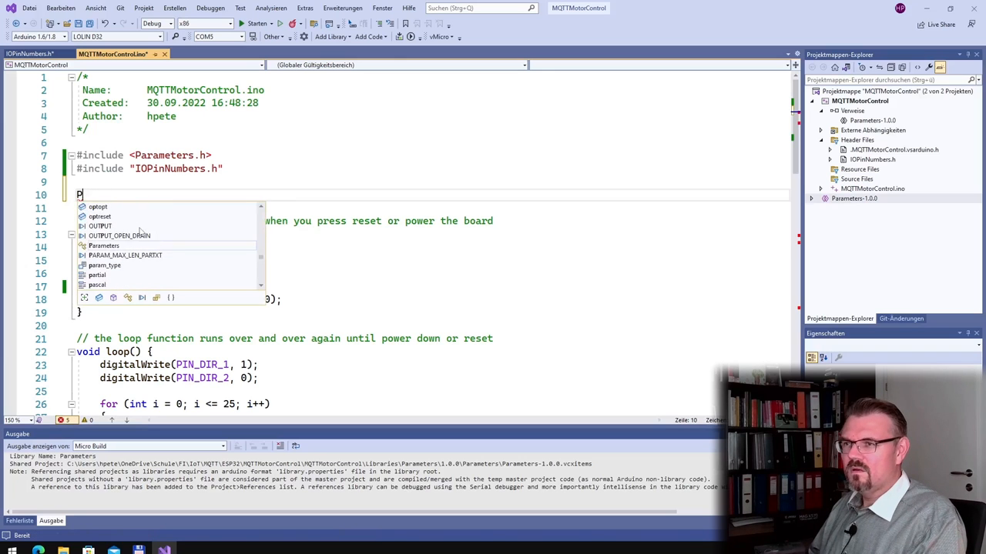
text(arameters)
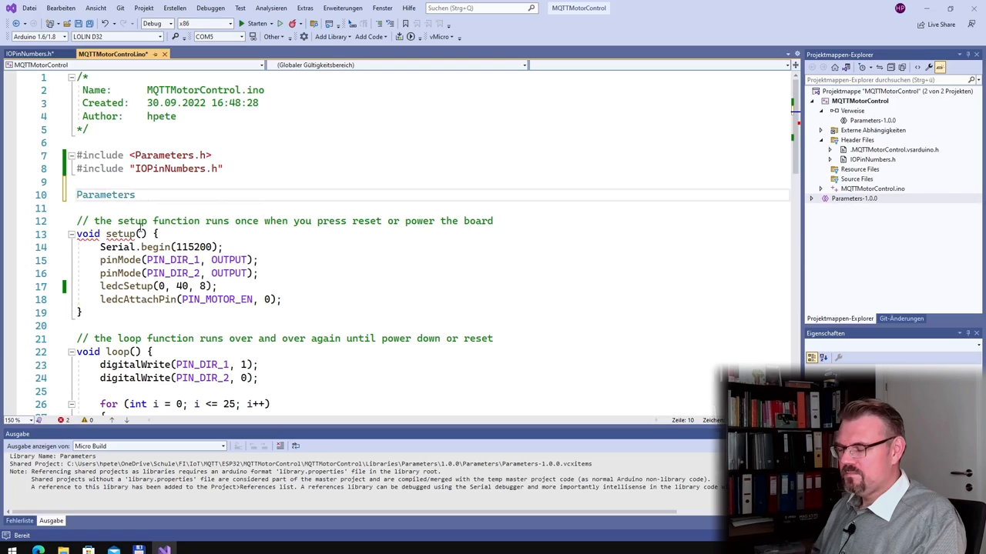
text(para)
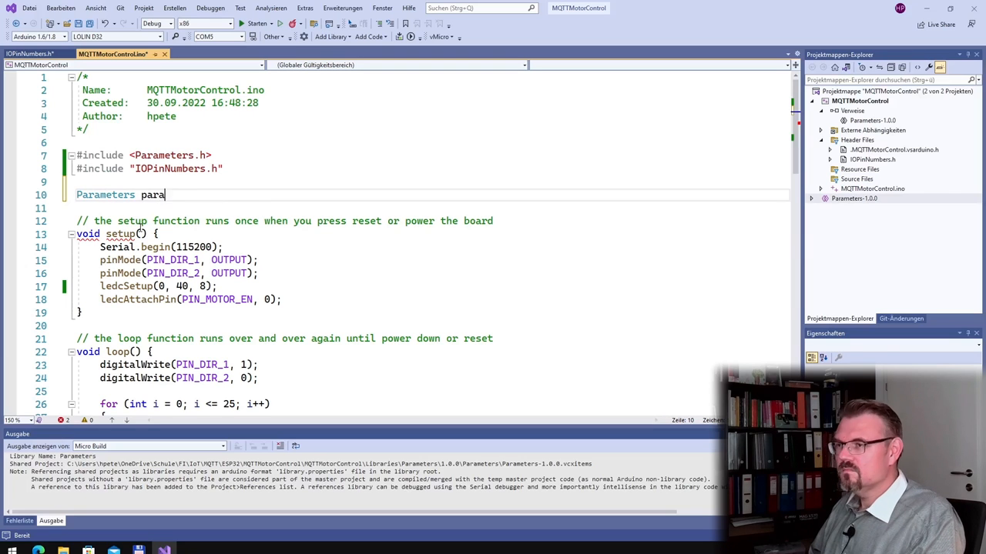
text(ms)
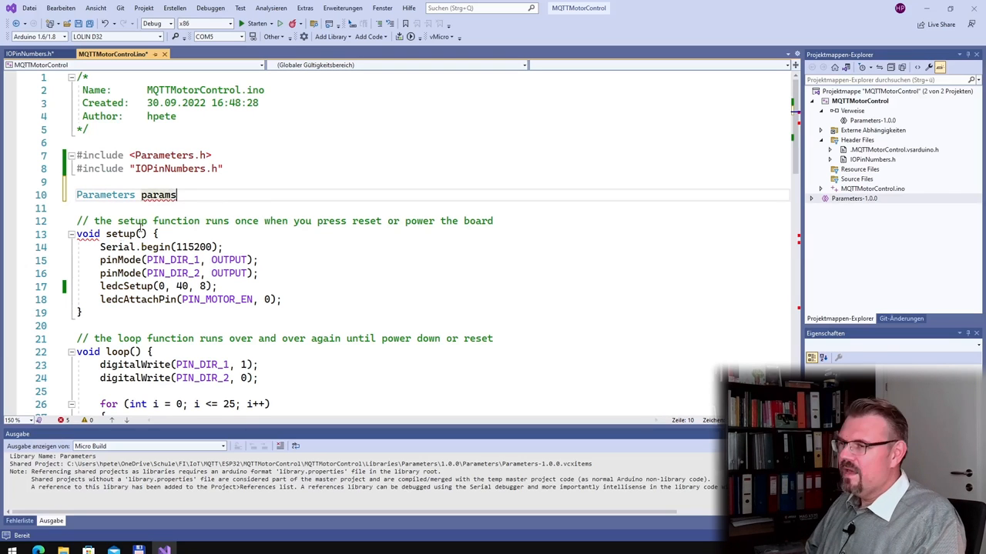
text(())
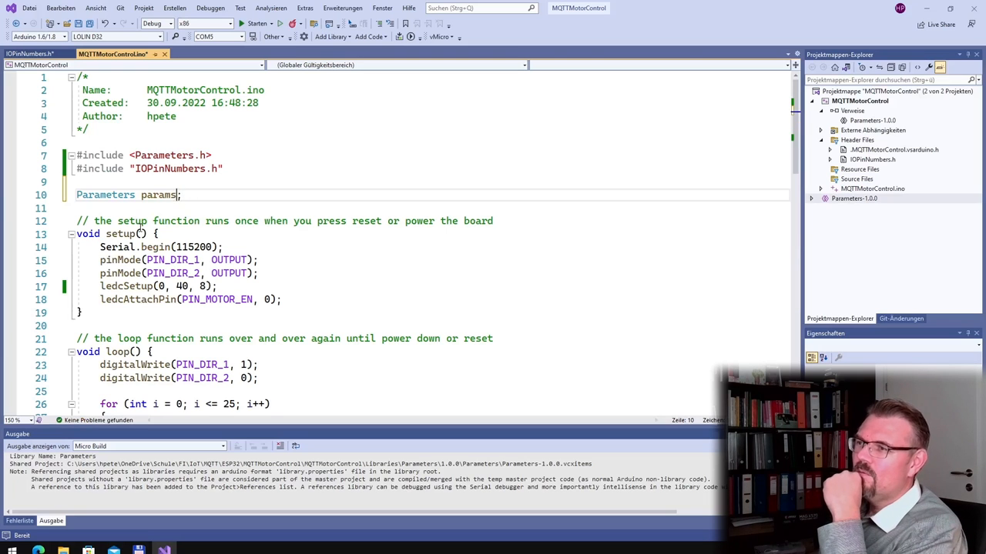
text(())
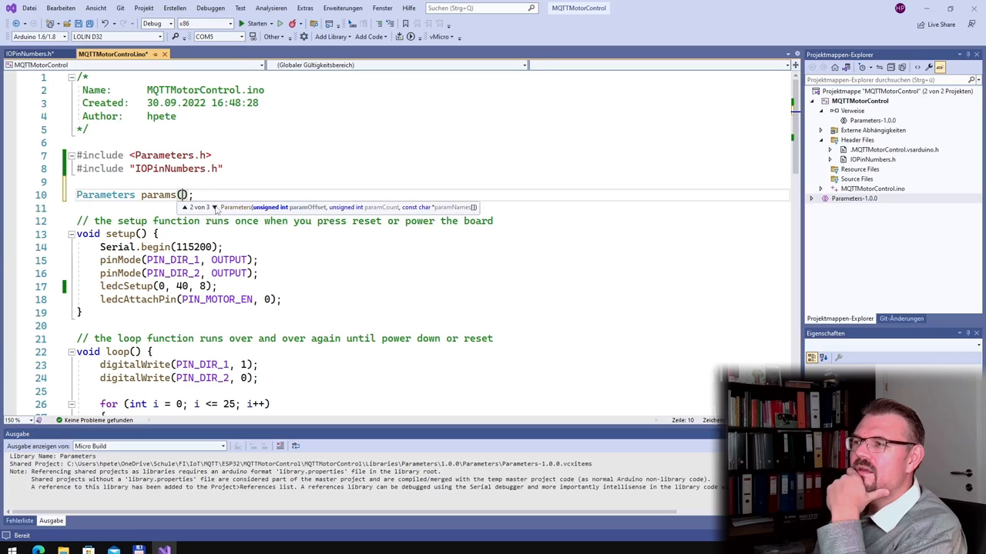
mouse_move(307, 209)
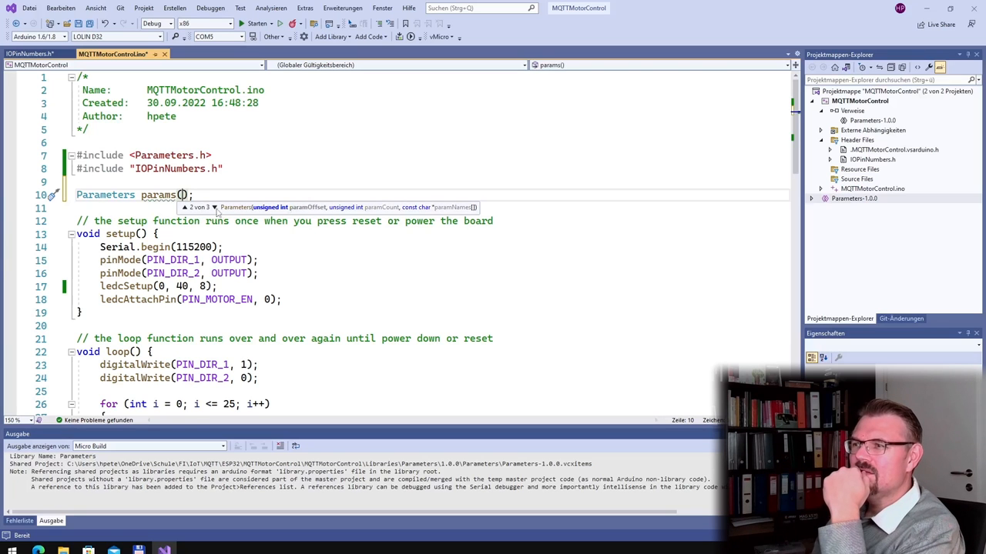
mouse_move(386, 214)
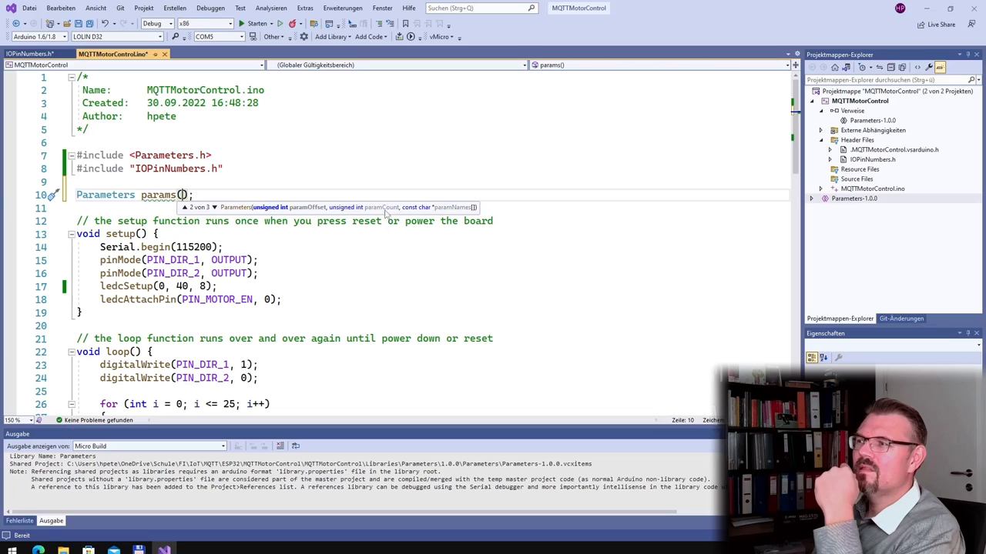
mouse_move(218, 210)
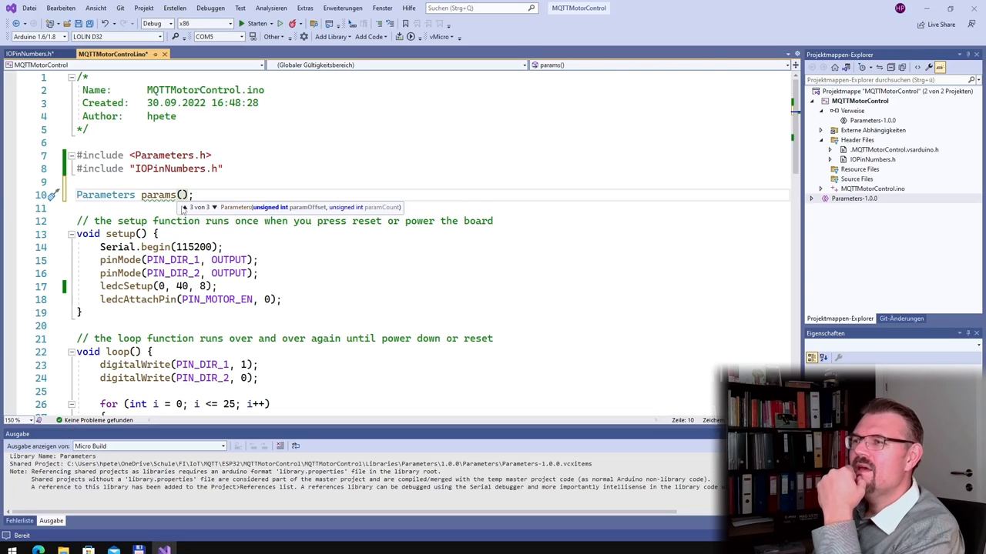
click(215, 207)
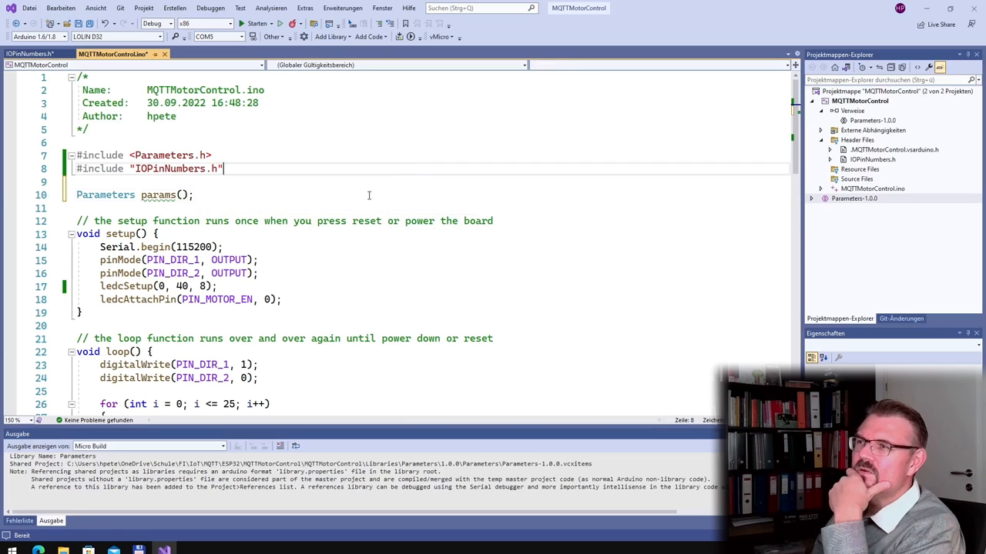
Create ParameterInfo.h under Header Files from the Header File (.h) template.
click(857, 140)
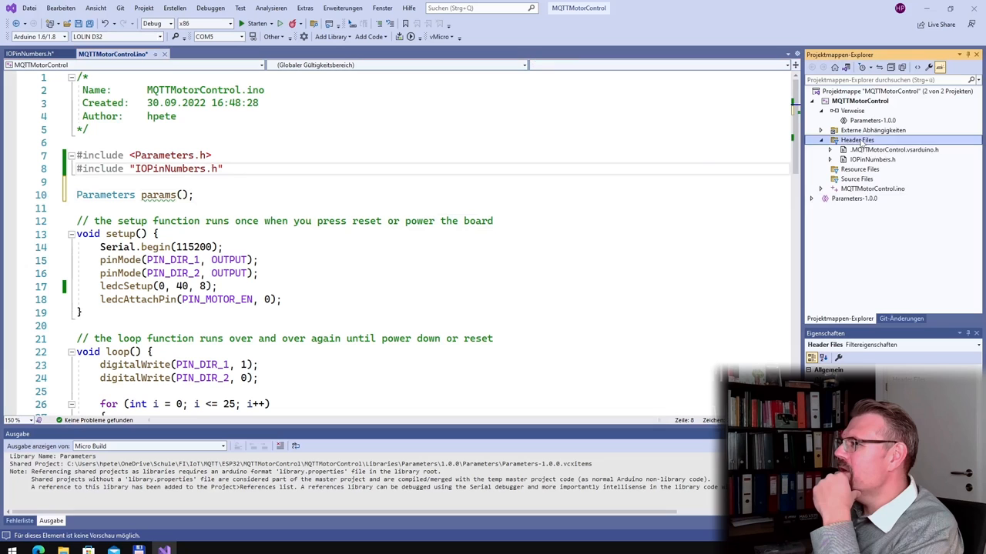
right_click(857, 140)
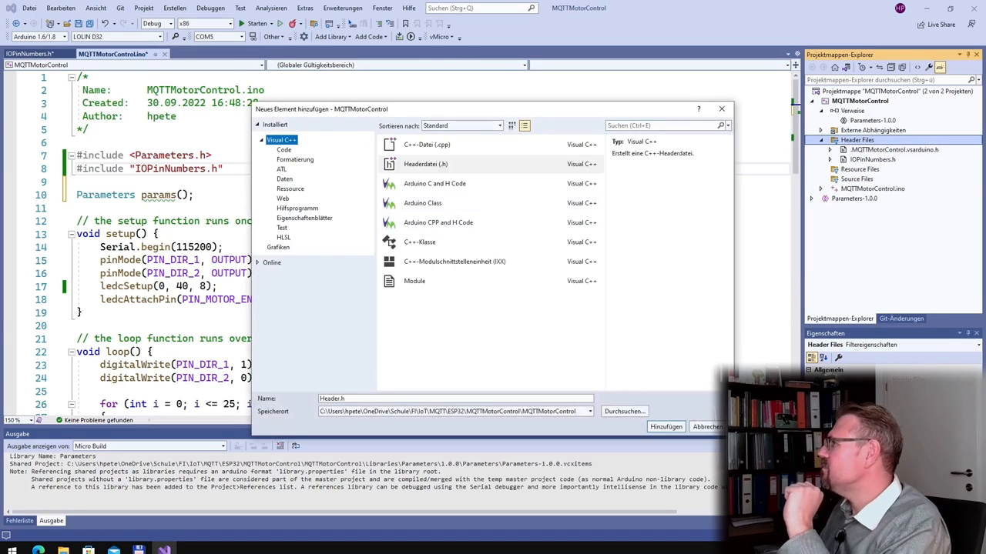
mouse_move(434, 184)
text(ParameterInfo)
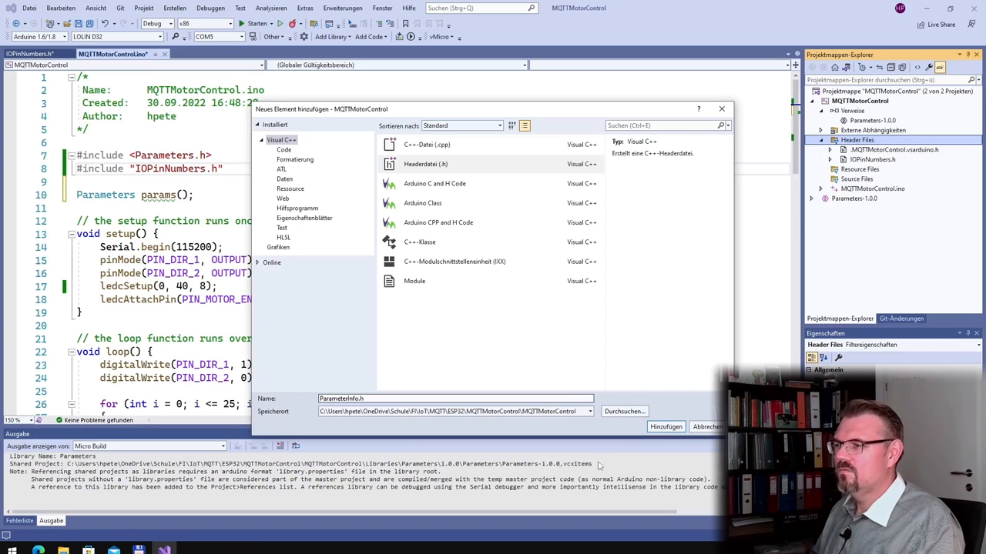
click(665, 427)
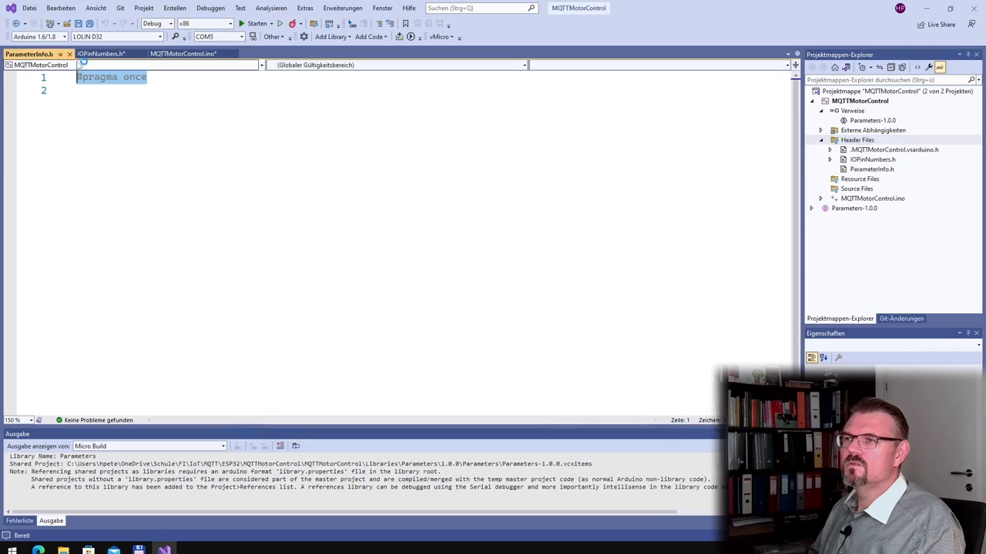
Copy the guard lines from IOPinNumbers.h, rename the guard ParameterInfo_h, and add #endif.
click(183, 53)
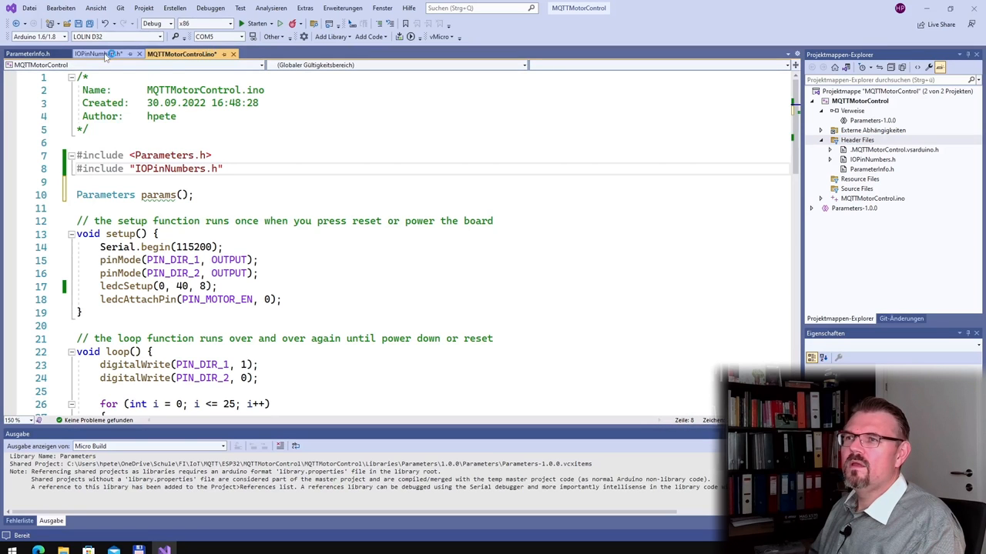
click(99, 53)
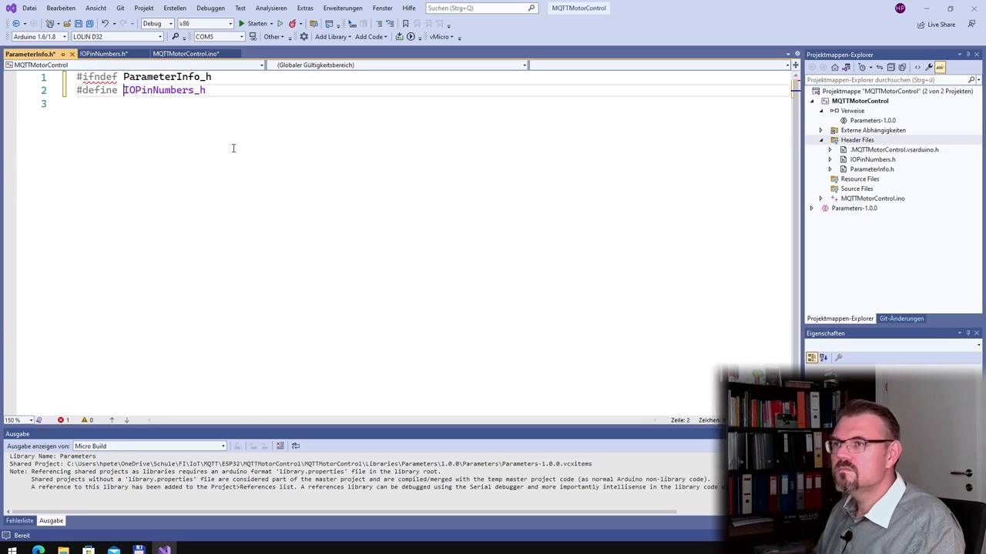
double_click(157, 90)
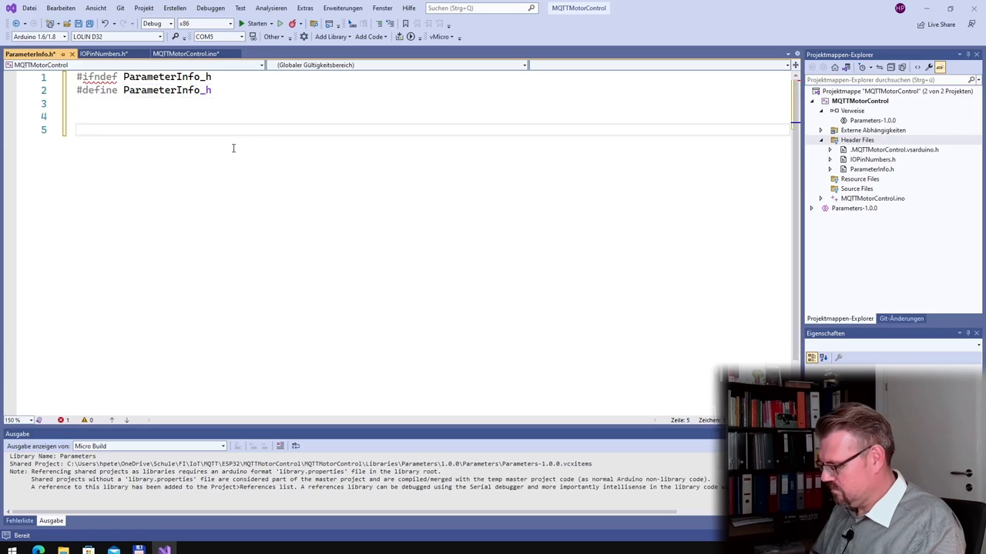
text(#endif)
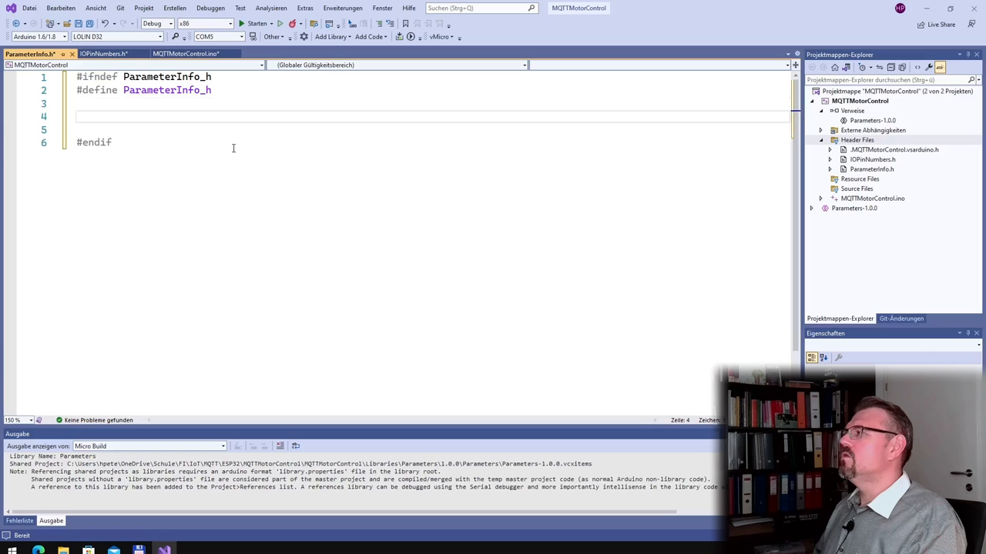
Define MAX_PARAMETERS as 20 and add a parameter-numbers comment line.
text(#define MAX)
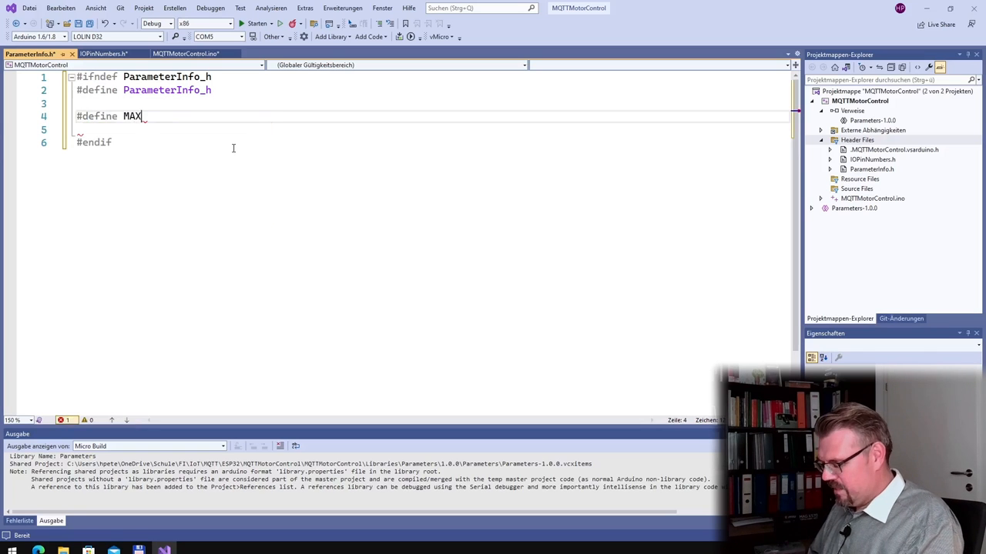
text(_PARAME)
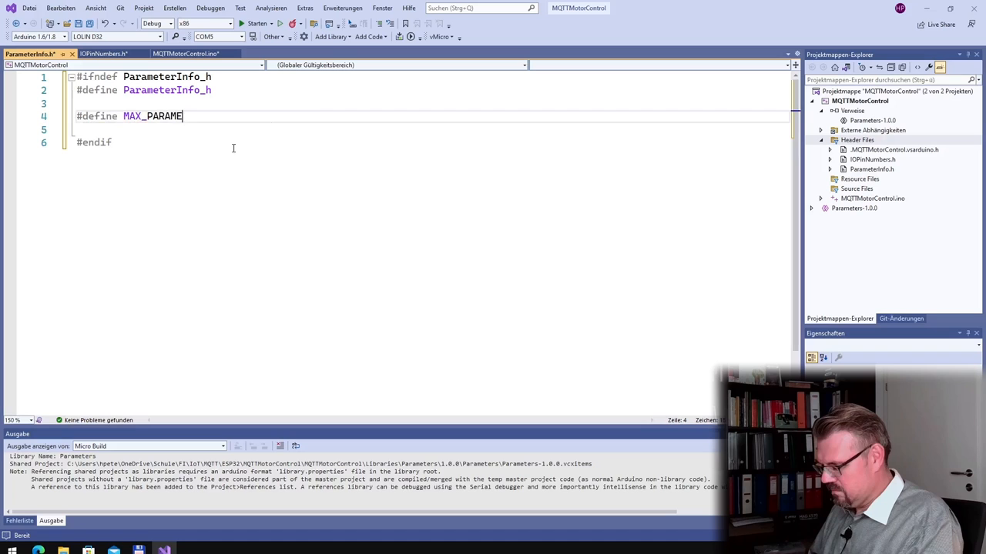
text(TERS)
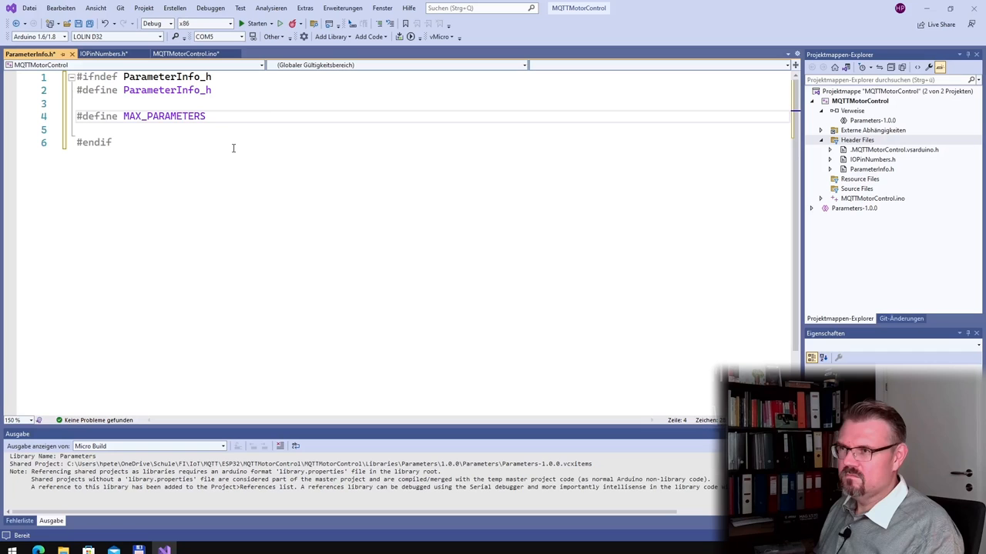
text(20)
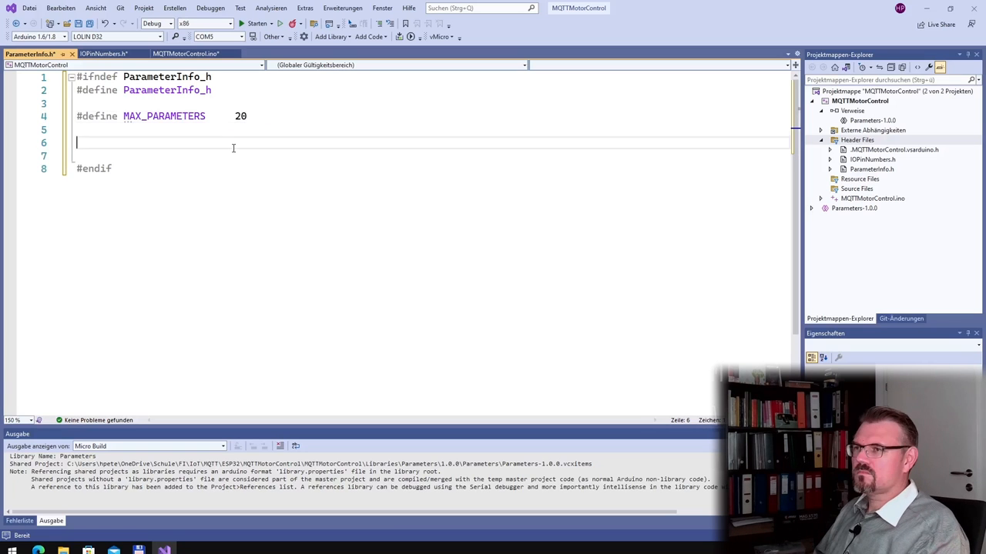
text(//)
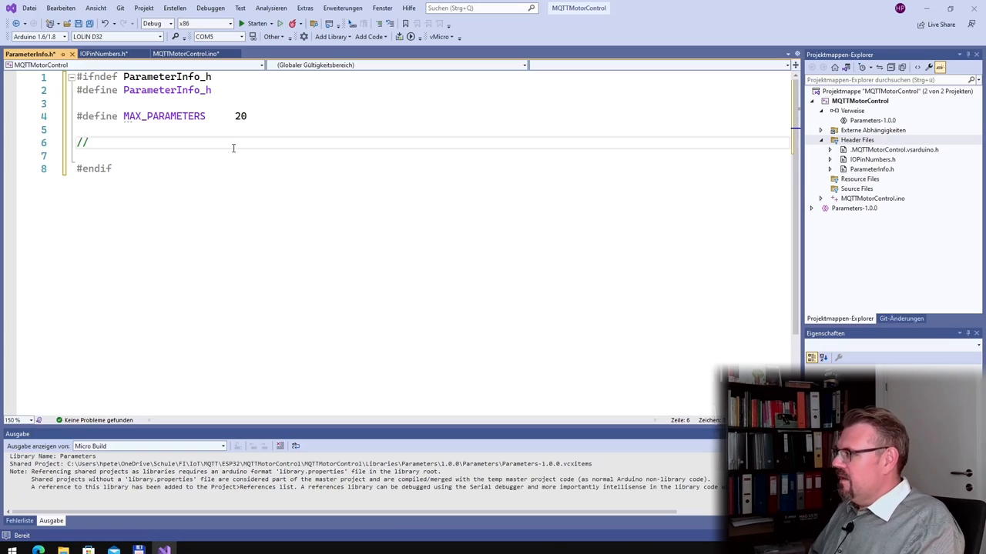
text(PArameter Numbers)
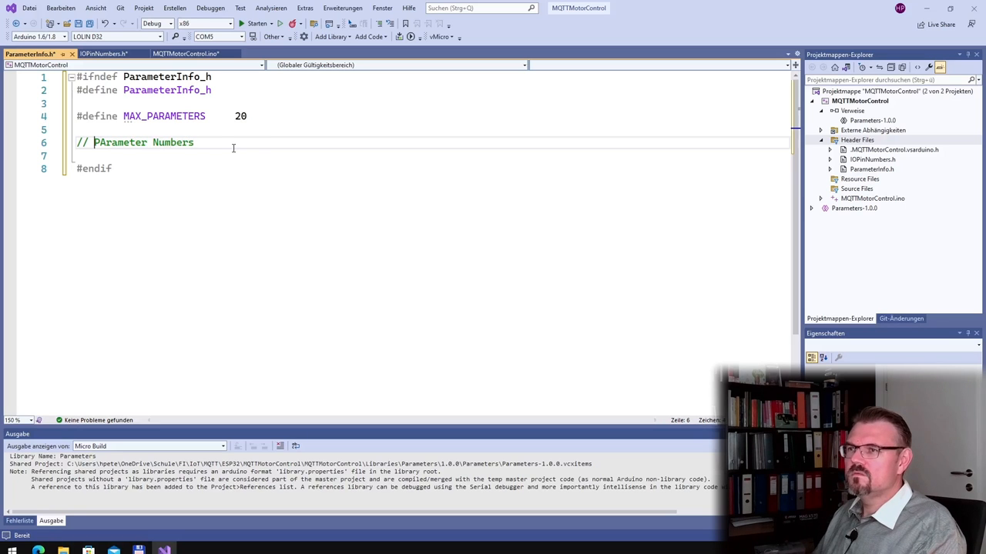
key(Enter)
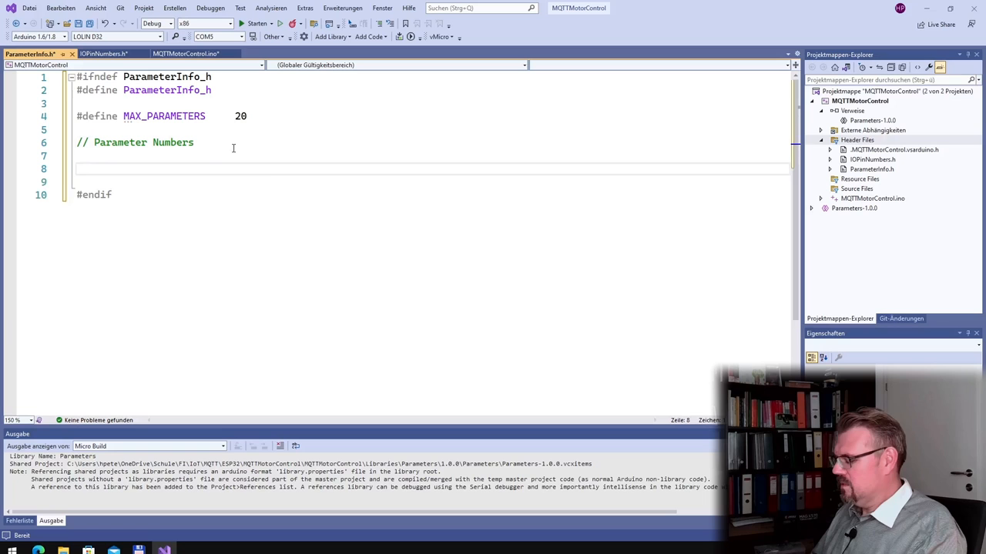
Define PARAM_PWM_FREQUENCY as 0.
text(#define)
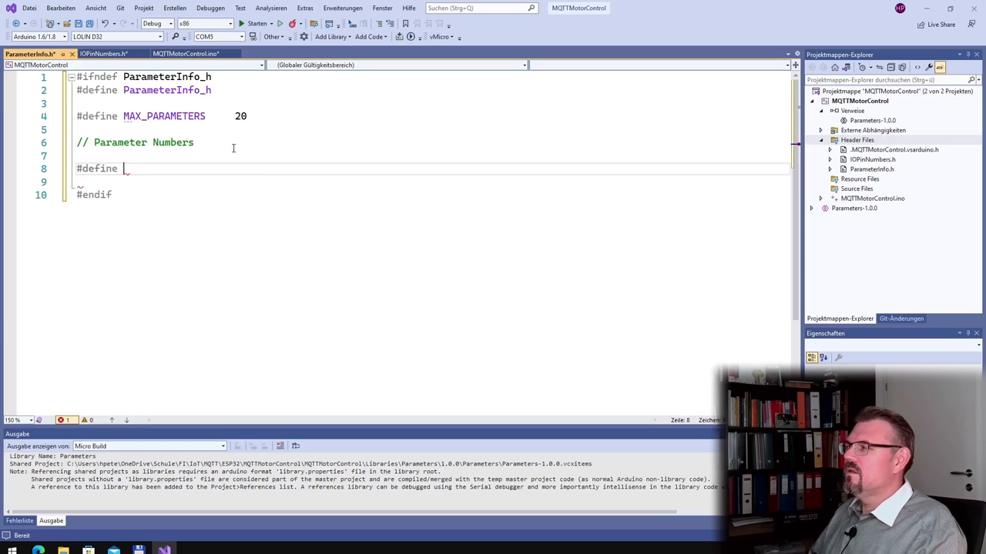
text(PA)
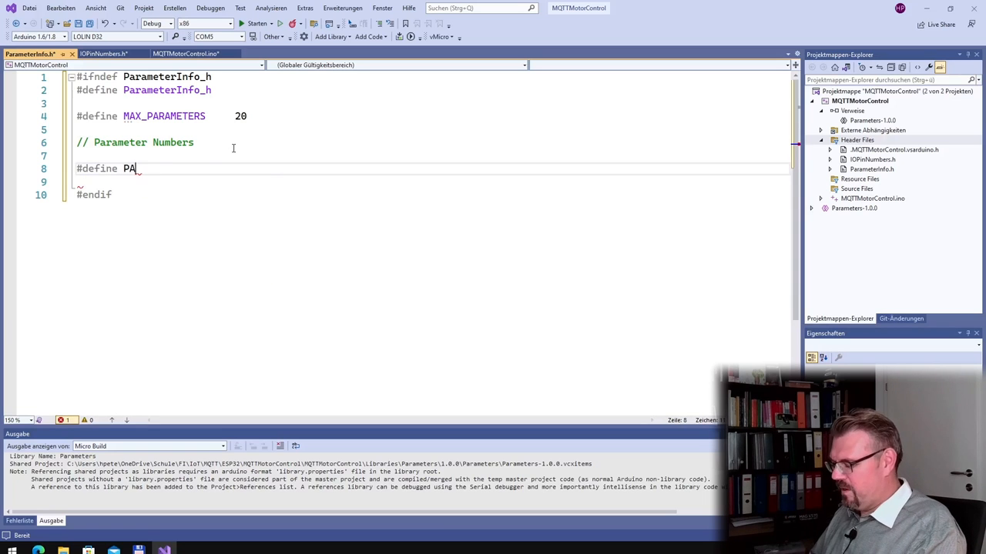
text(RAM_)
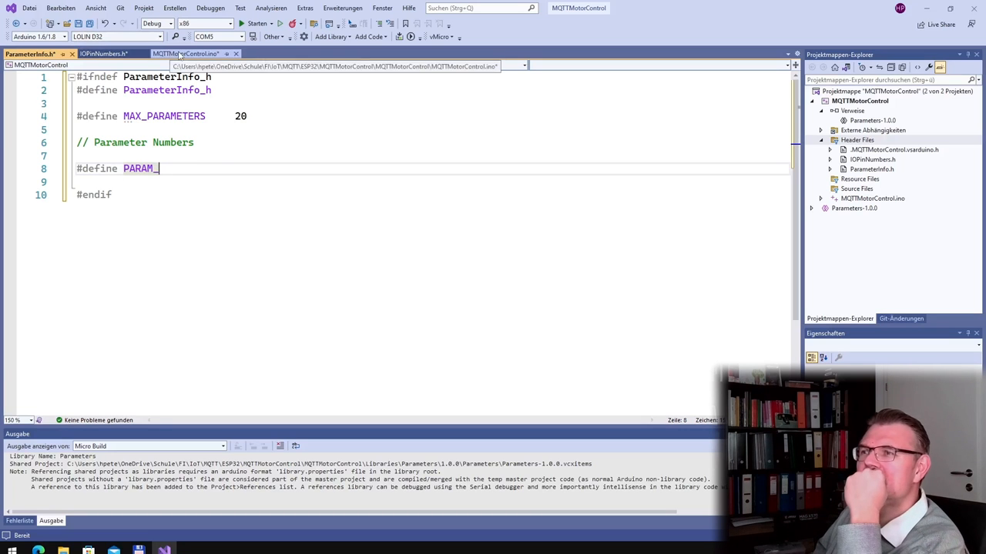
text(PWM_)
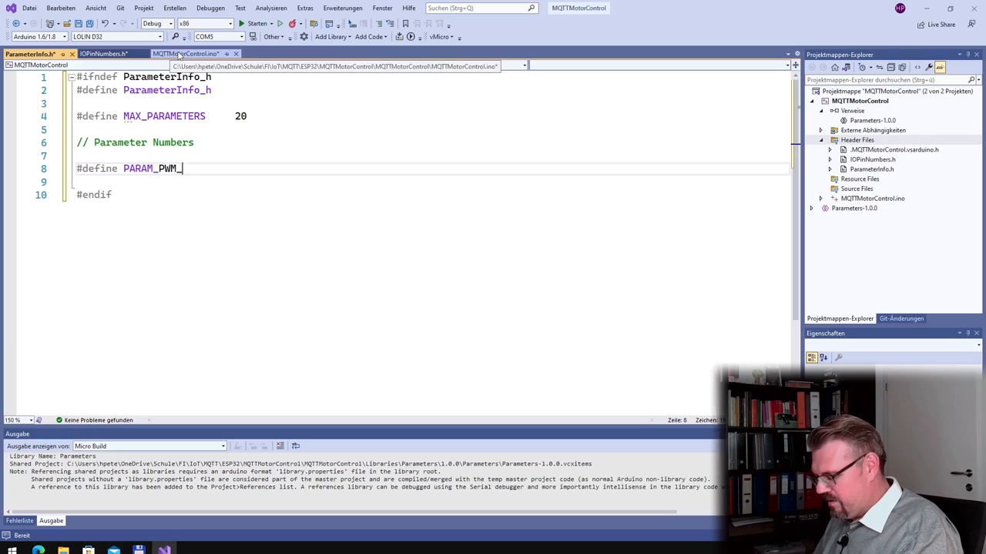
text(FREQUENCY)
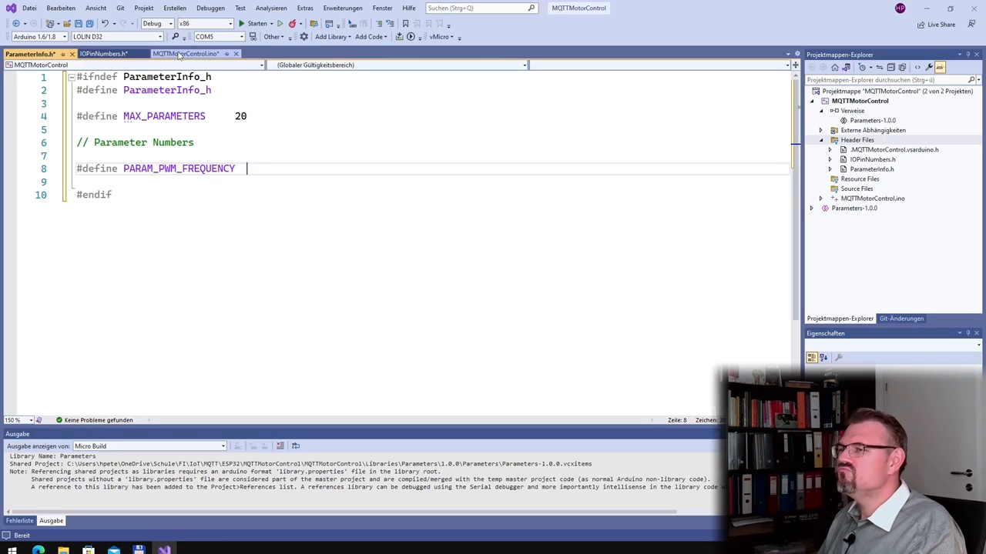
text(0)
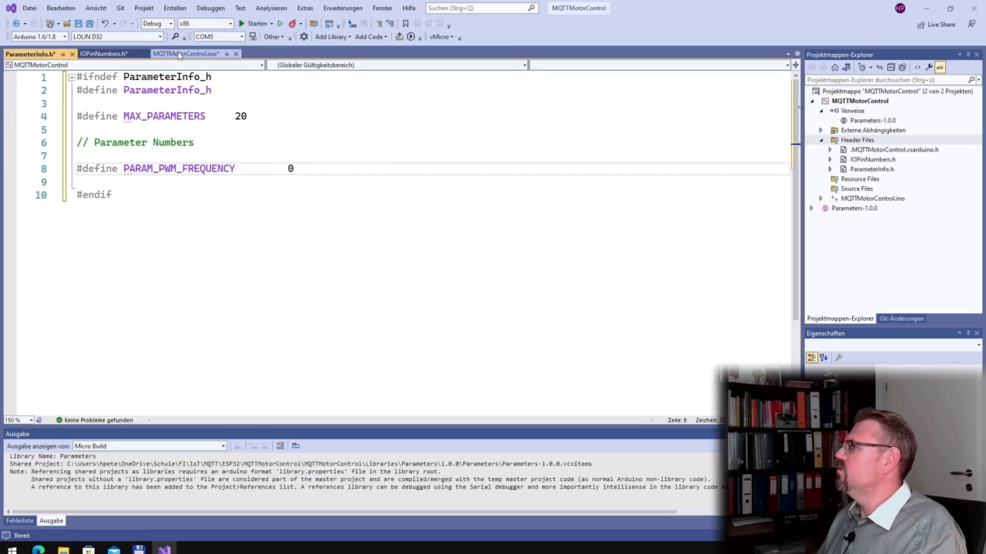
Define PARAM_PWM_RESOLUTION as 1, then bring up MQTTMotorControl.ino.
text(#)
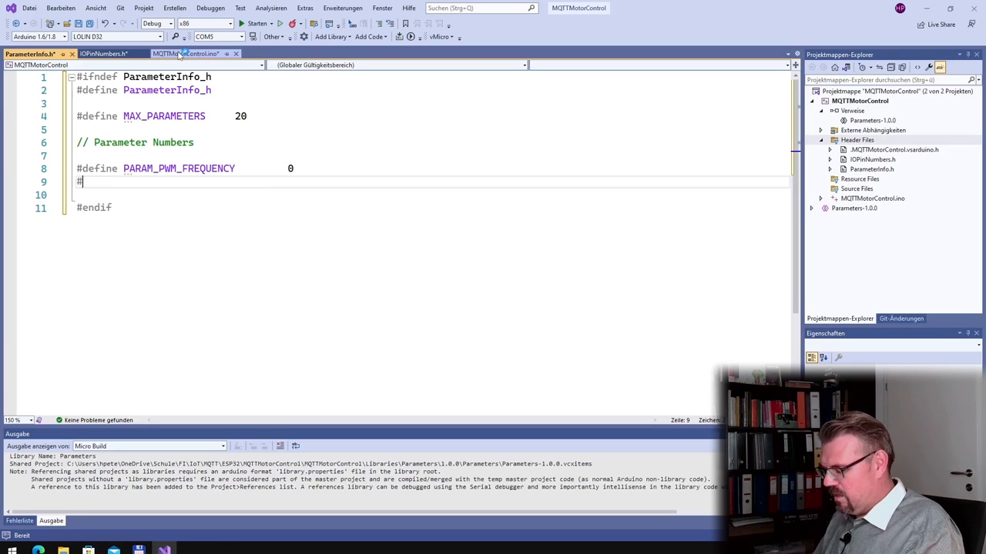
text(define)
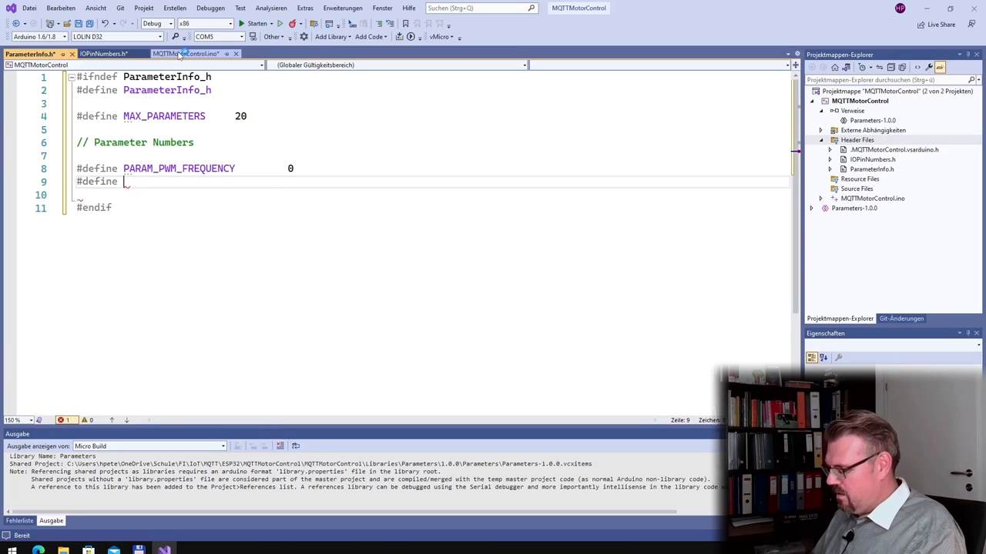
text(PARAM_)
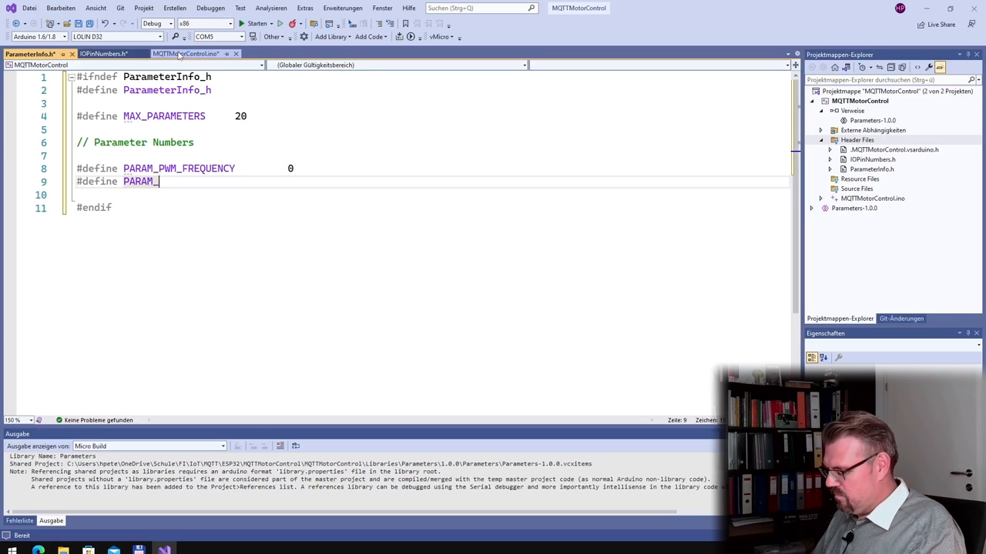
text(PWM_)
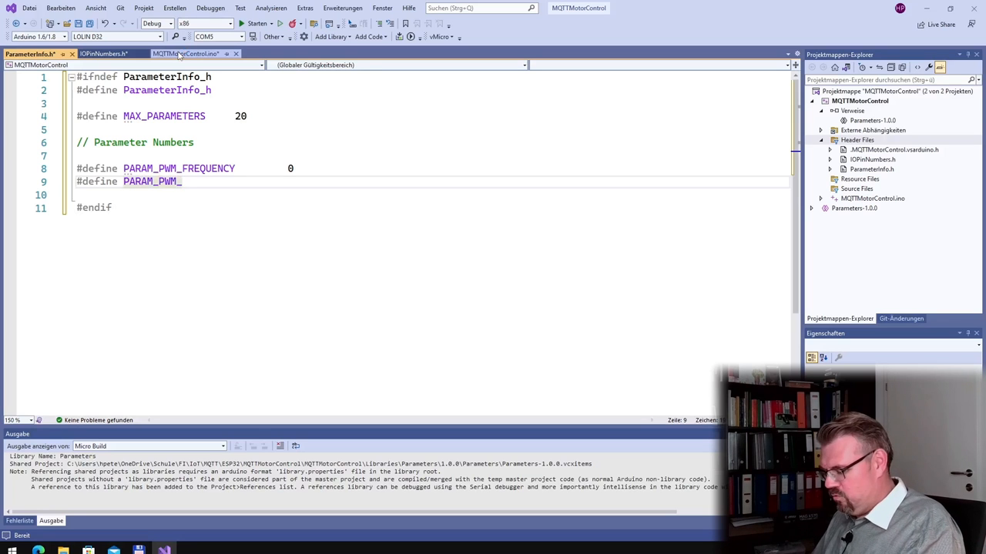
text(RESO)
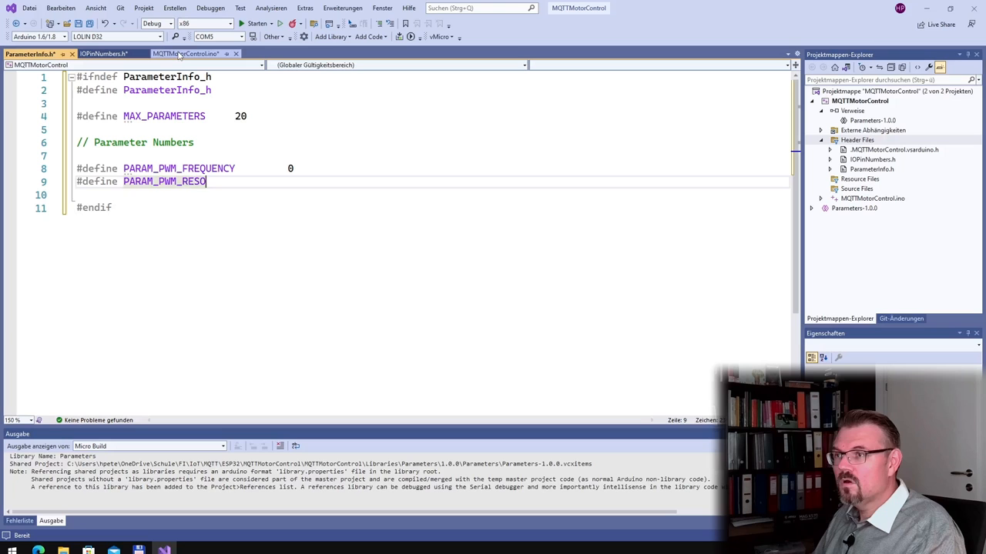
text(LUTION)
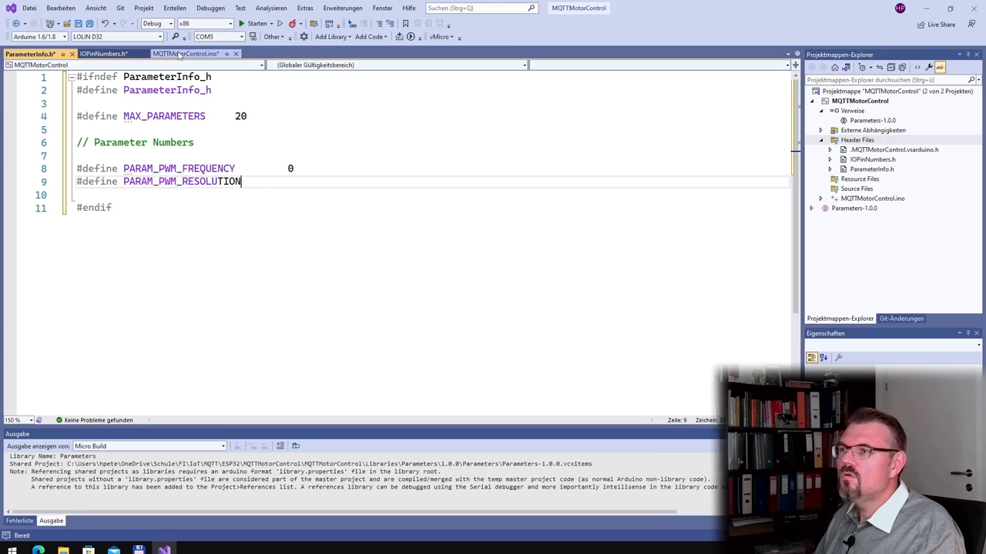
text(4)
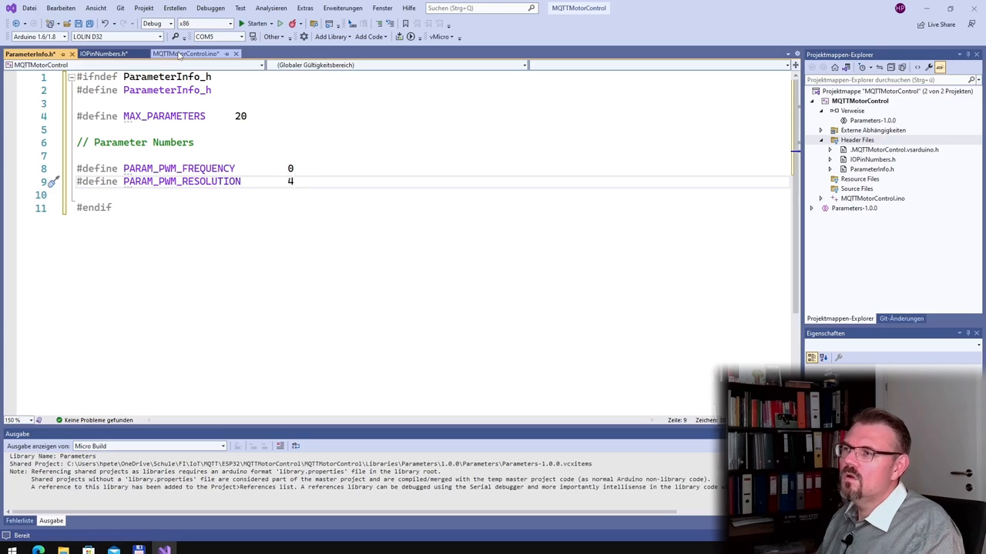
text(1)
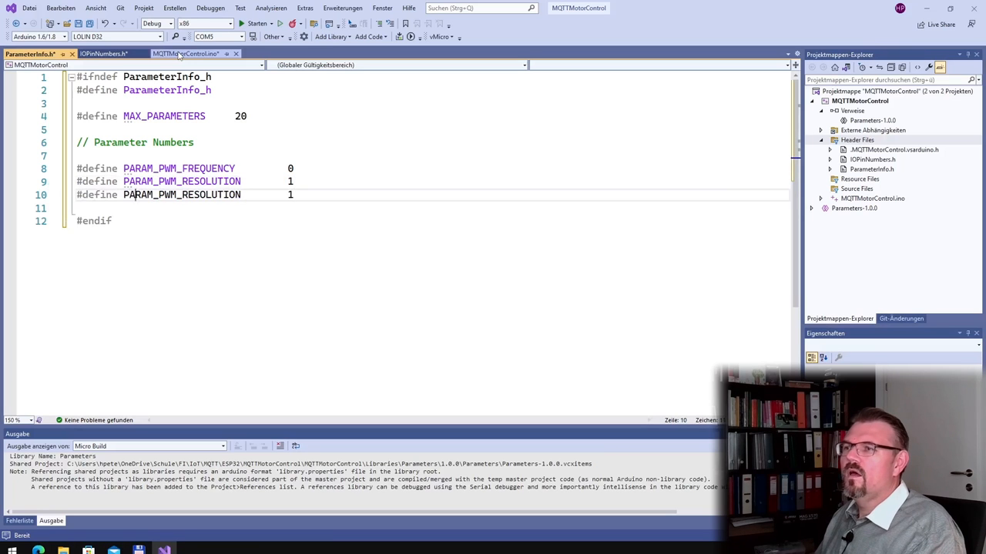
double_click(210, 194)
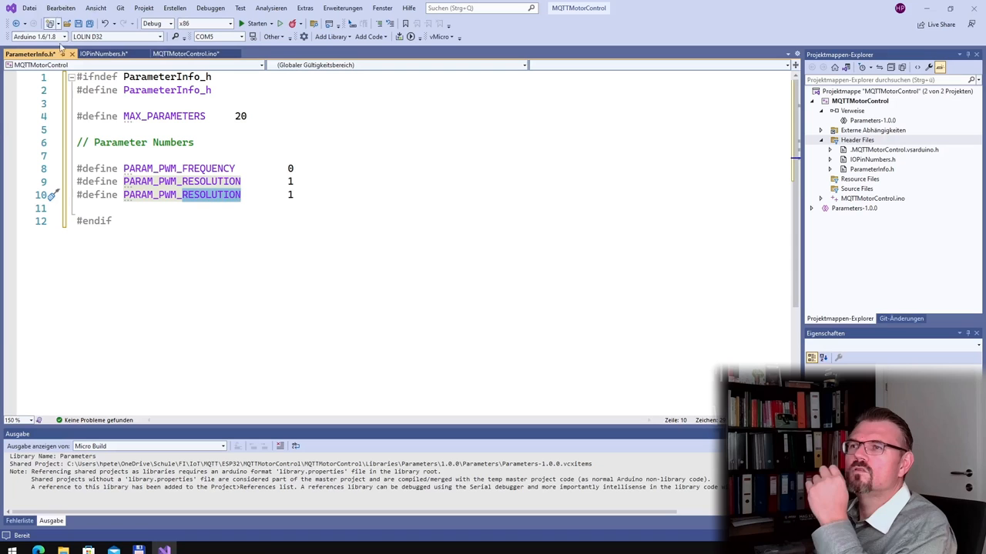
click(185, 53)
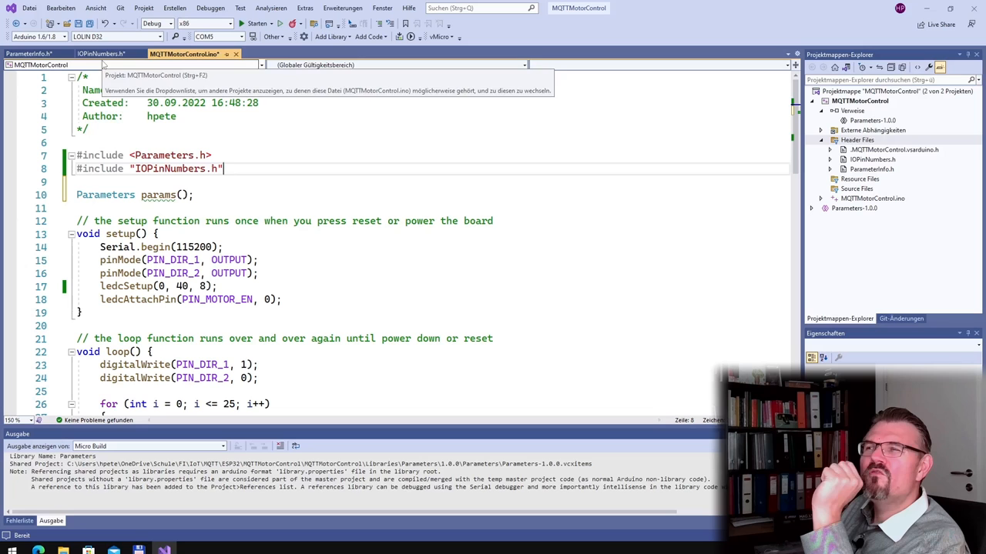
Switch back to the ParameterInfo.h header.
click(100, 53)
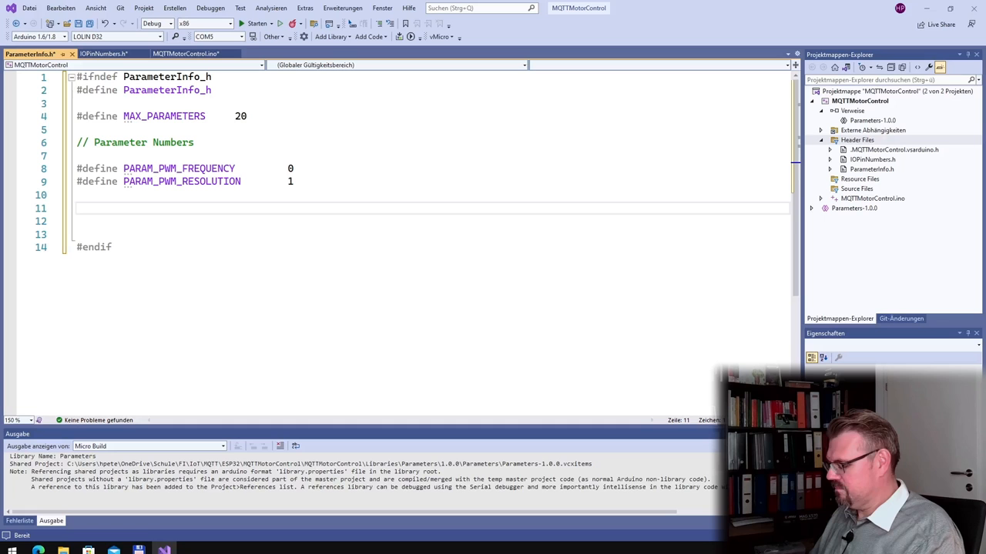
Name the parameter strings 'frequency', 'resolution' and 'Parameter 02'.
click(101, 209)
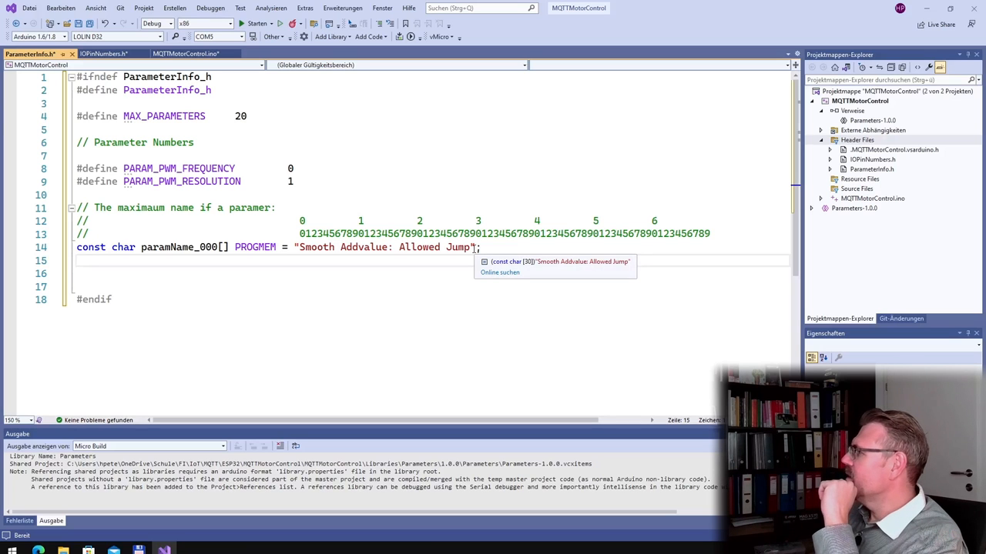
drag(324, 247, 470, 248)
text(PWM)
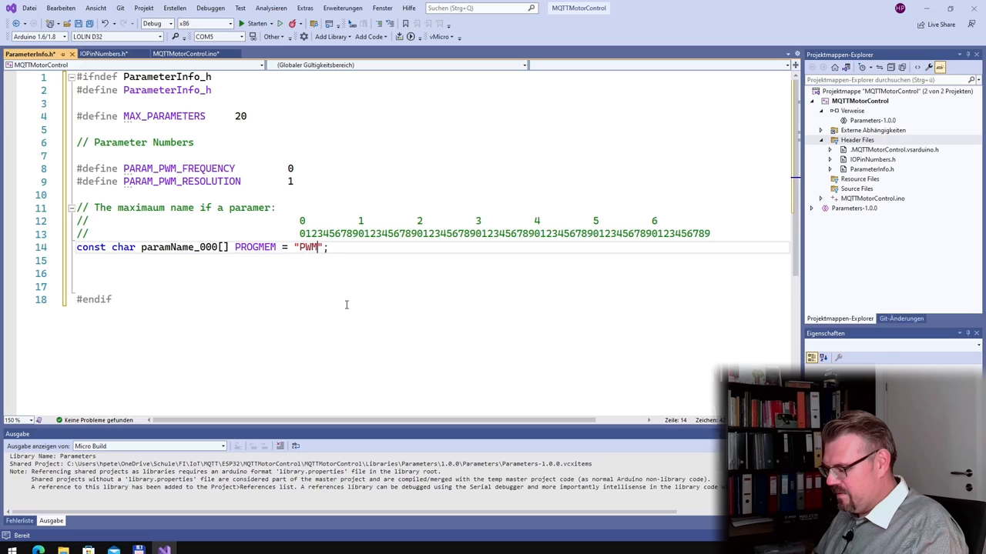
text(frquenc)
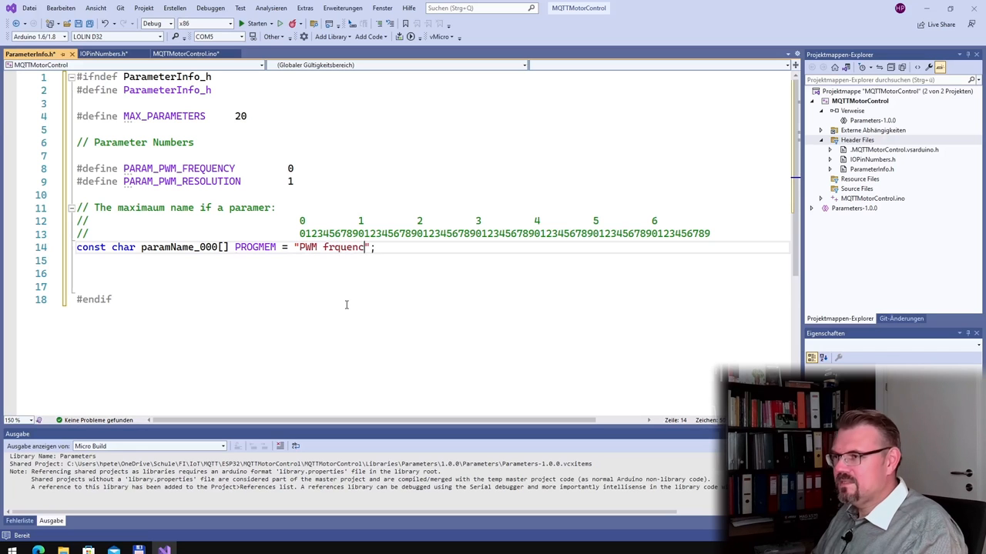
text(y)
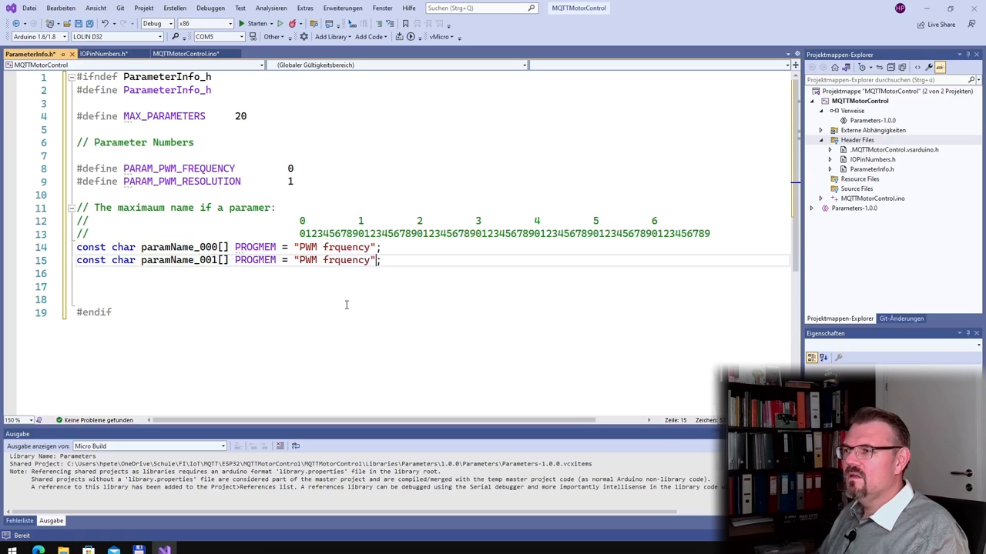
double_click(346, 260)
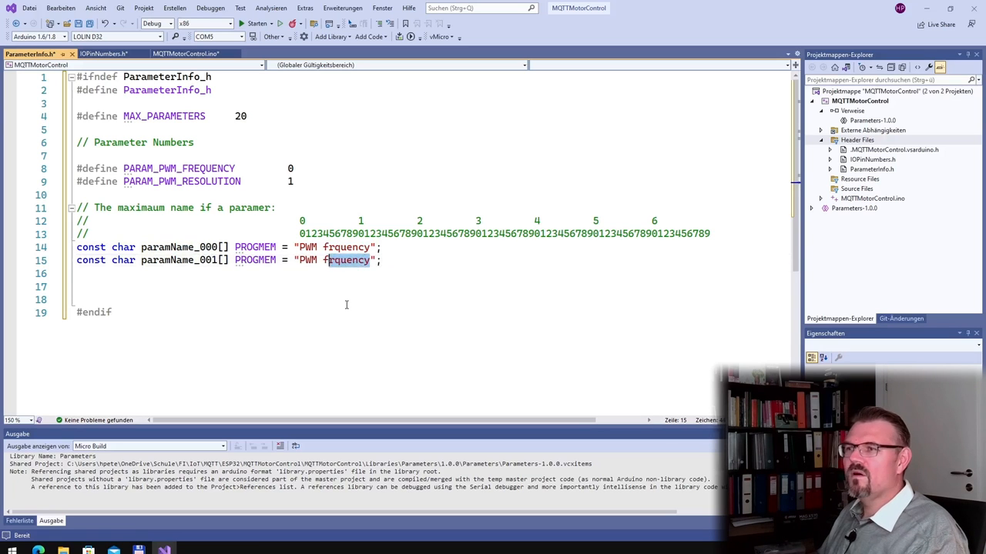
text(res)
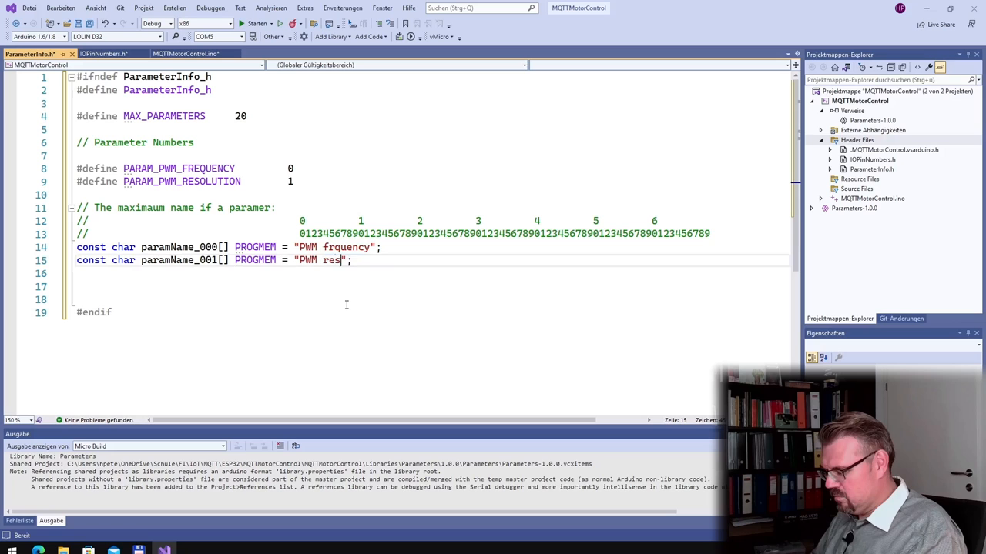
text(olution)
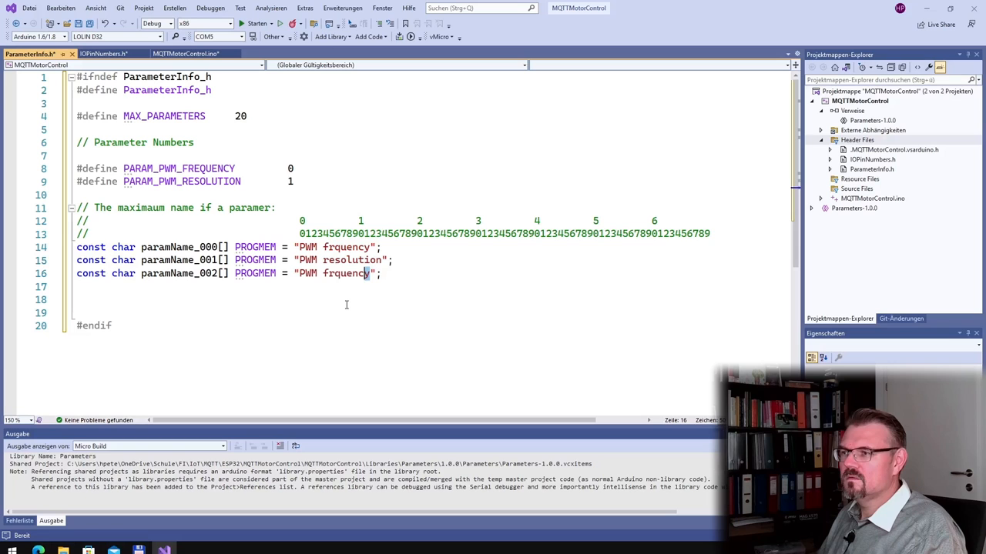
text(Pa)
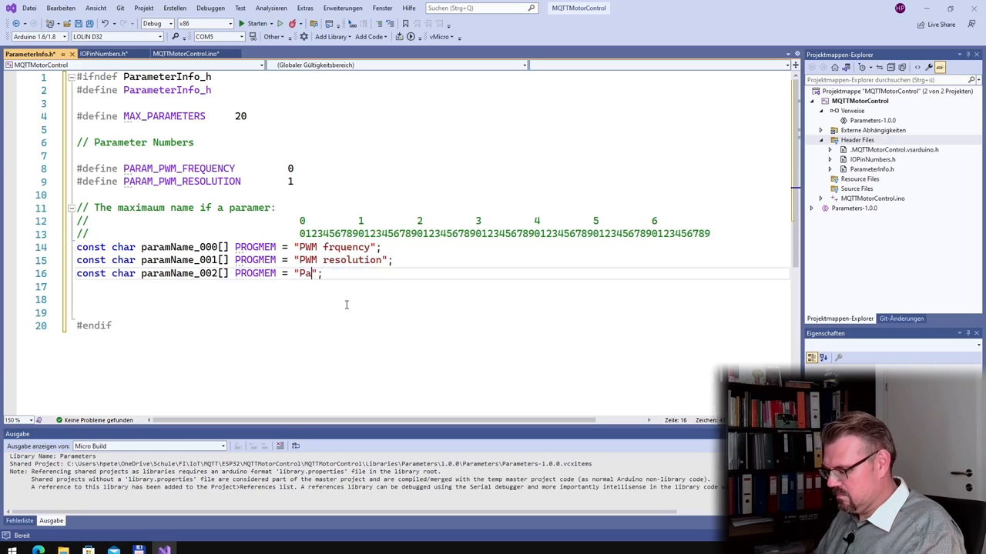
text(rameter)
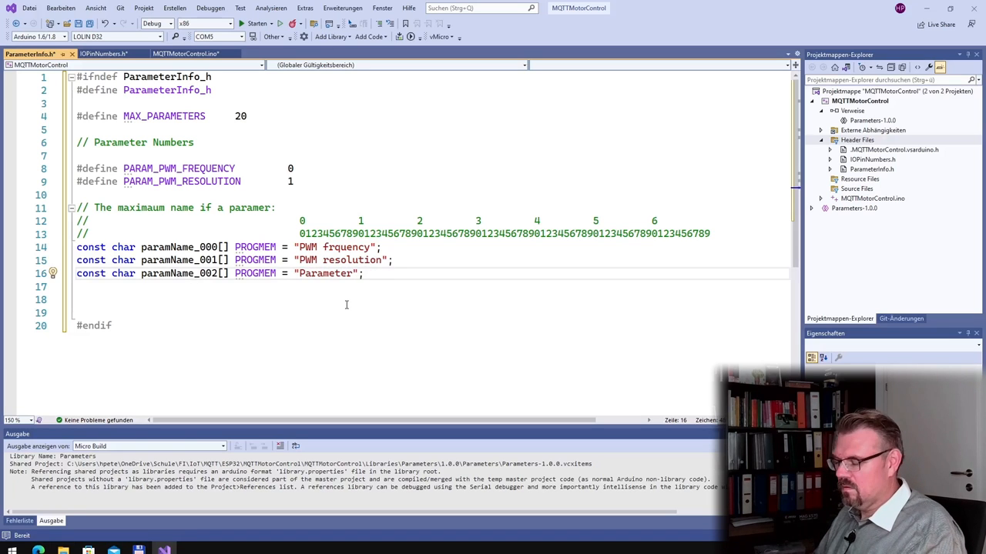
text(02)
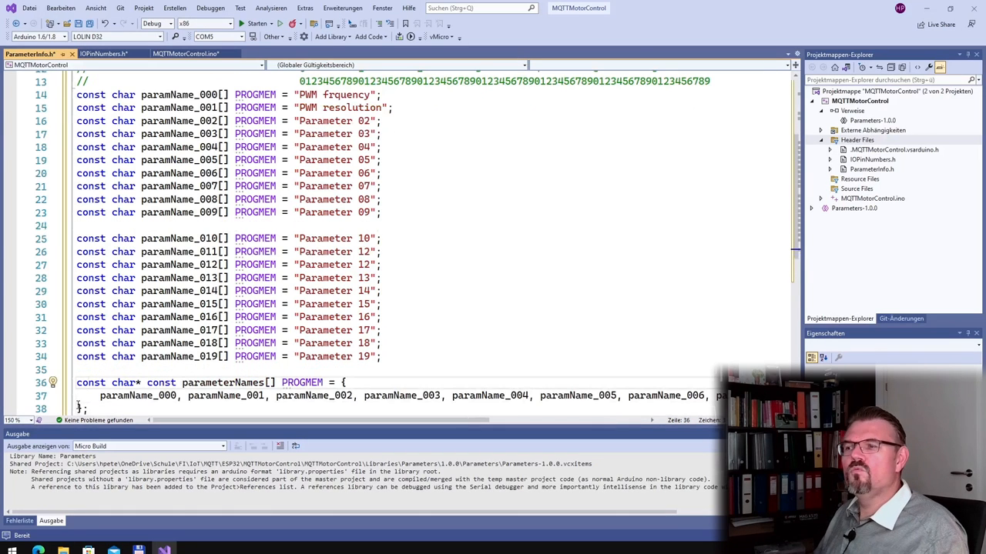
Complete the parameterNames array for all twenty strings, then show MQTTMotorControl.ino.
click(100, 382)
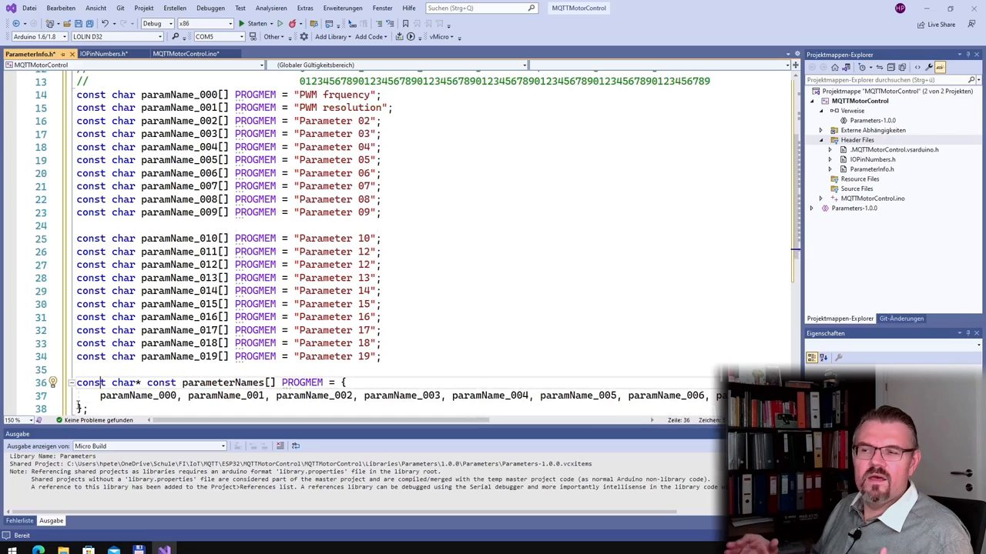
text(0)
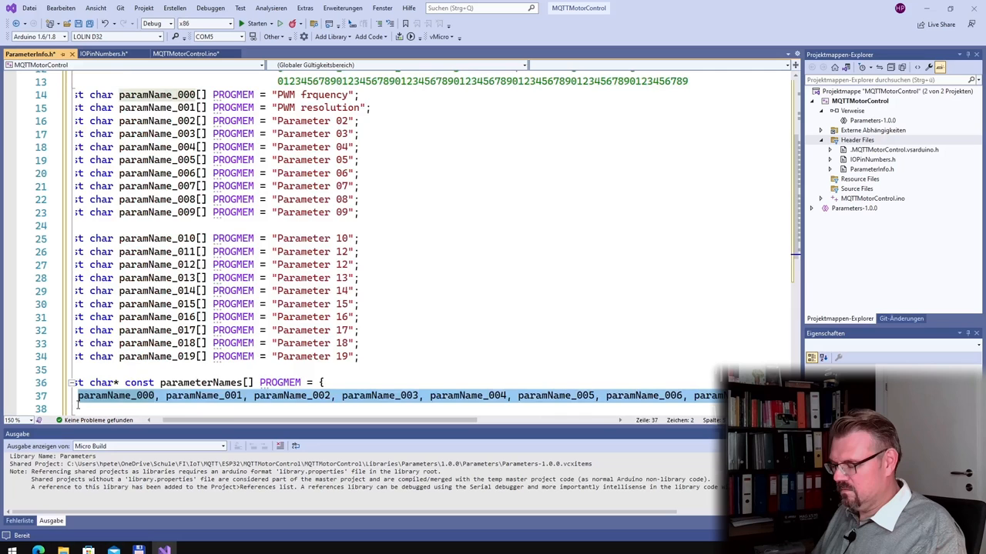
scroll(right, 3)
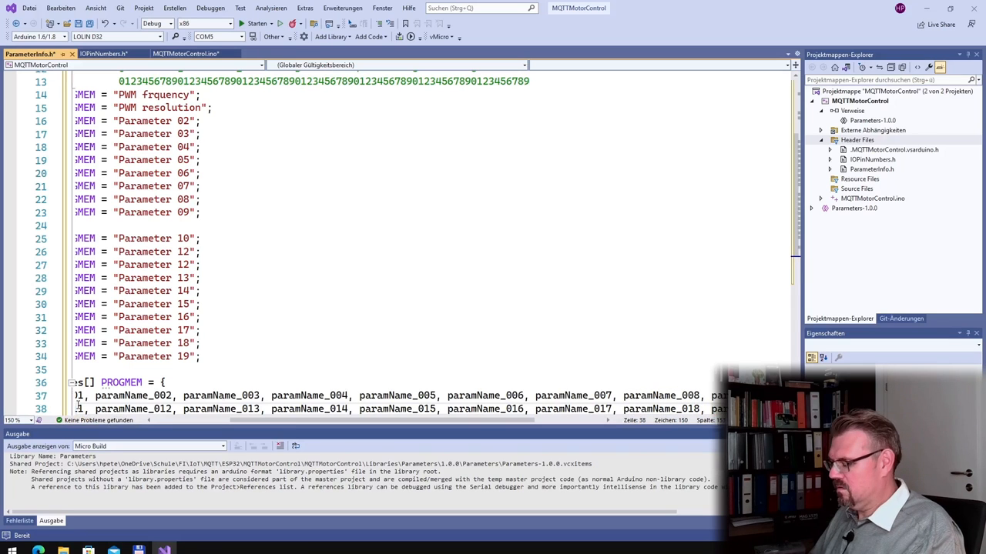
scroll(left, 3)
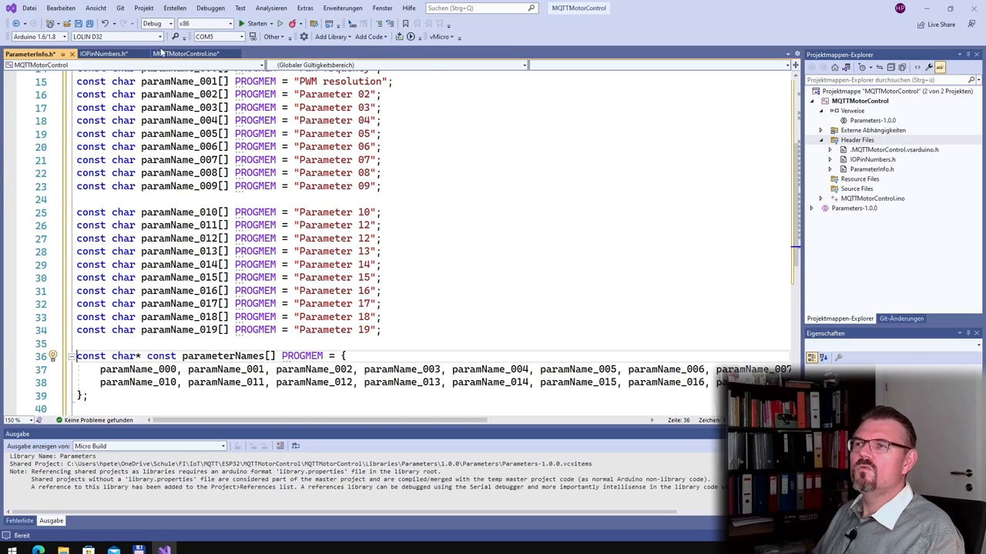
click(184, 53)
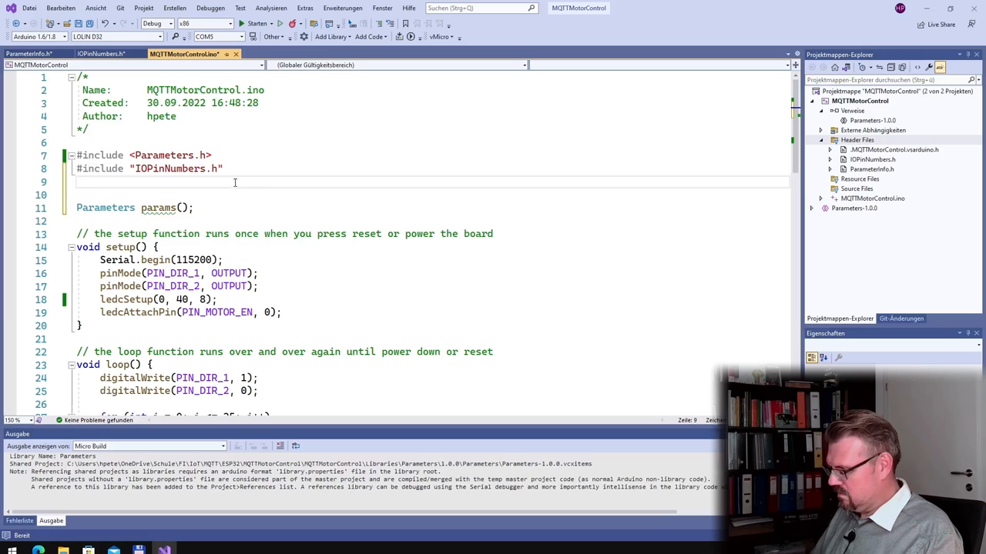
Add #include "ParameterInfo.h" and retype the parenthesis after params.
text(#inlcude)
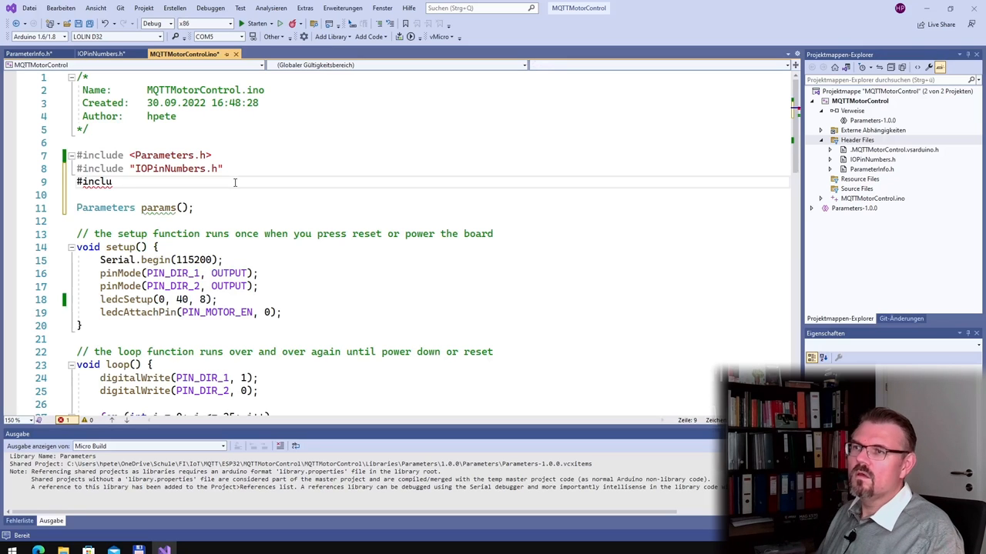
text("")
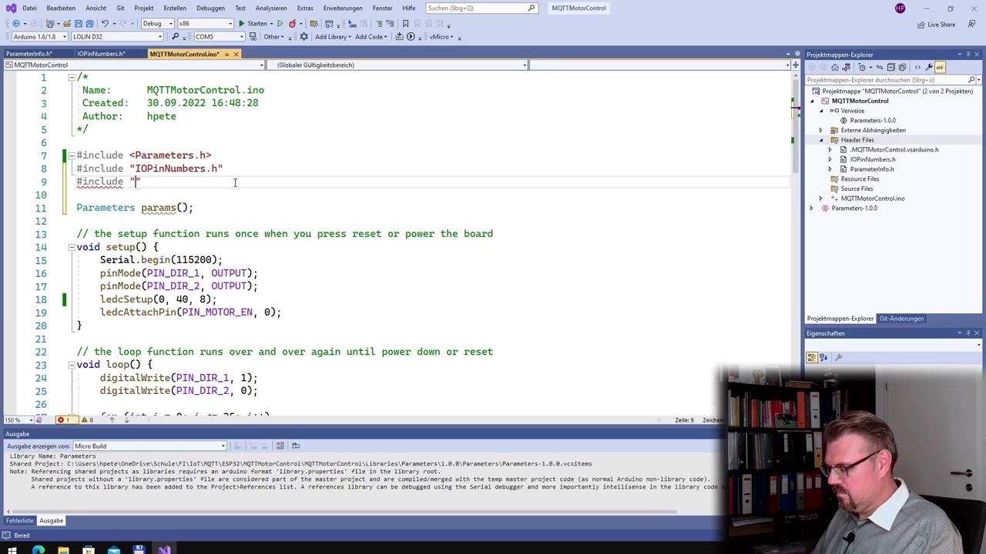
text(ParameterInfo.h)
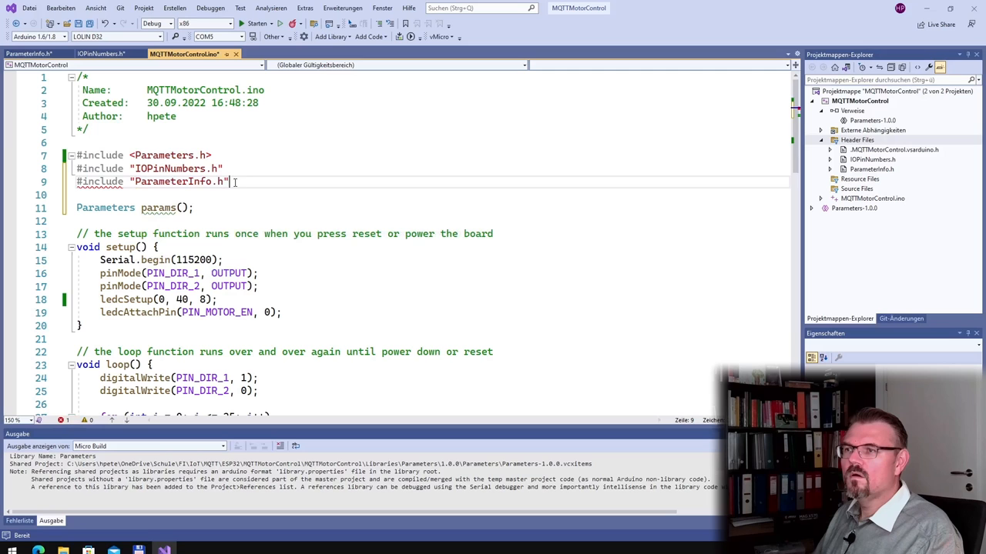
click(183, 208)
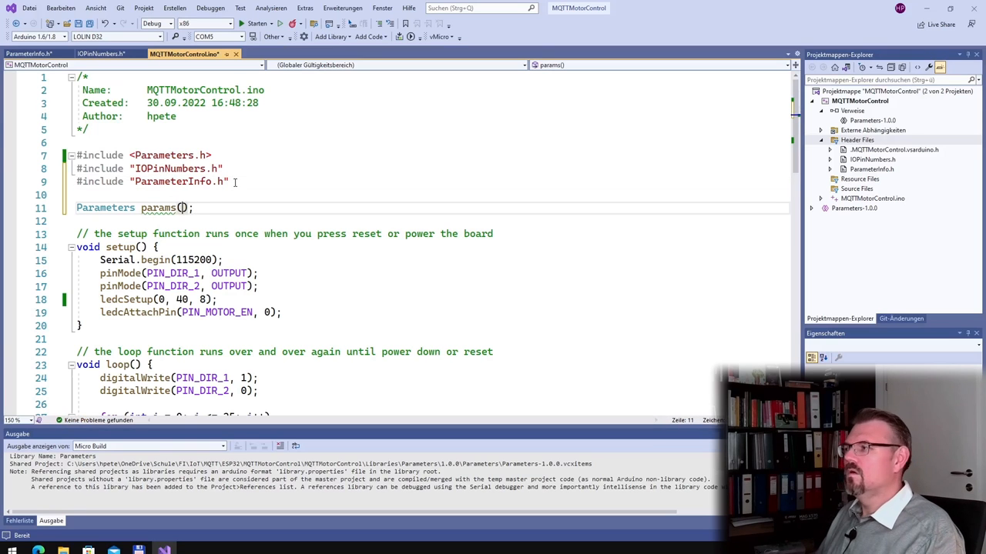
key(Backspace)
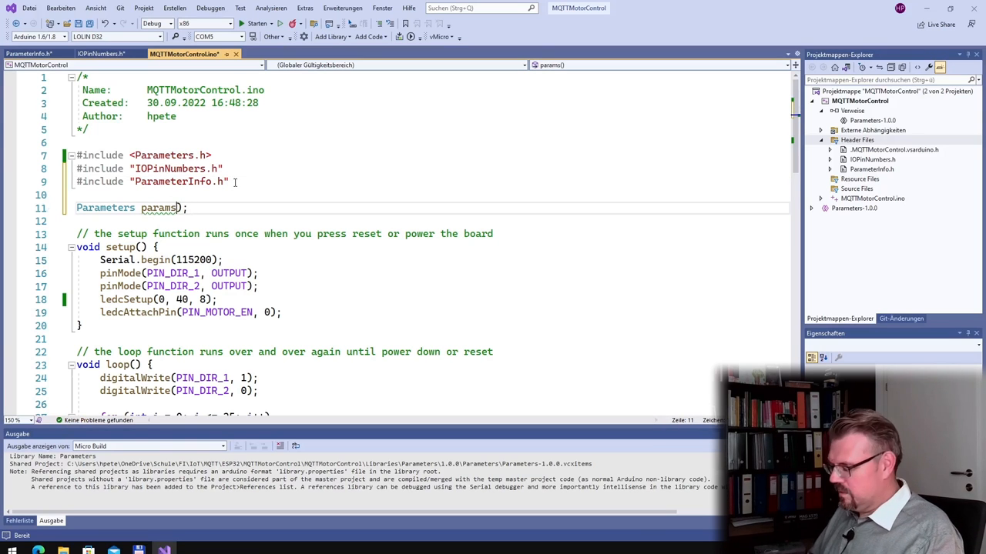
text(()
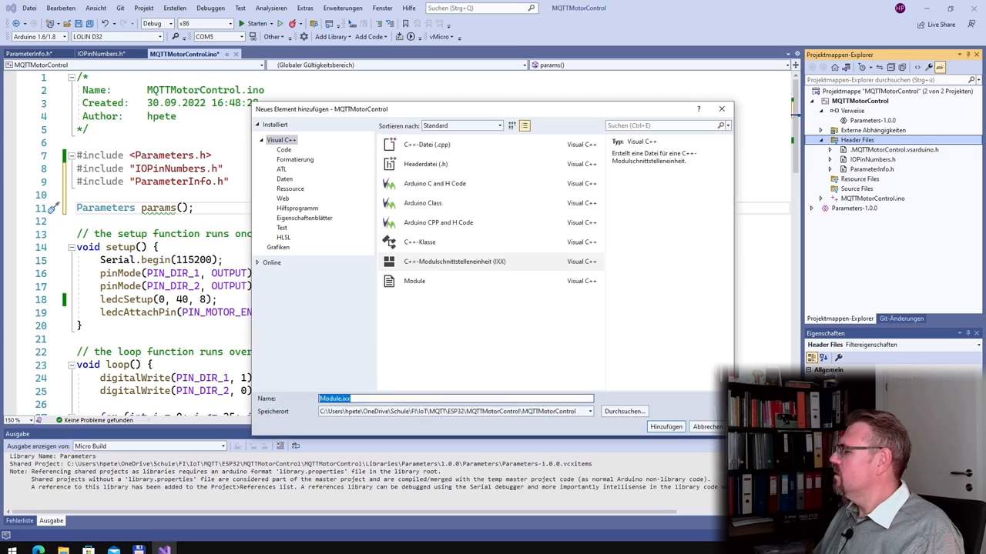
Create header EEPROMOffsets.h with an EEPROMOffsets_h include guard copied from IOPinNumbers.h.
click(426, 144)
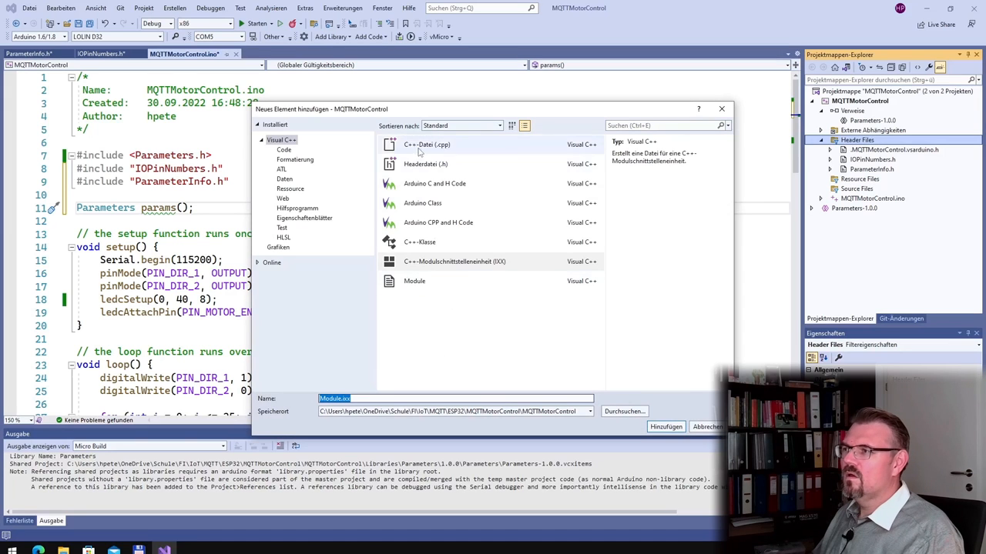
click(425, 164)
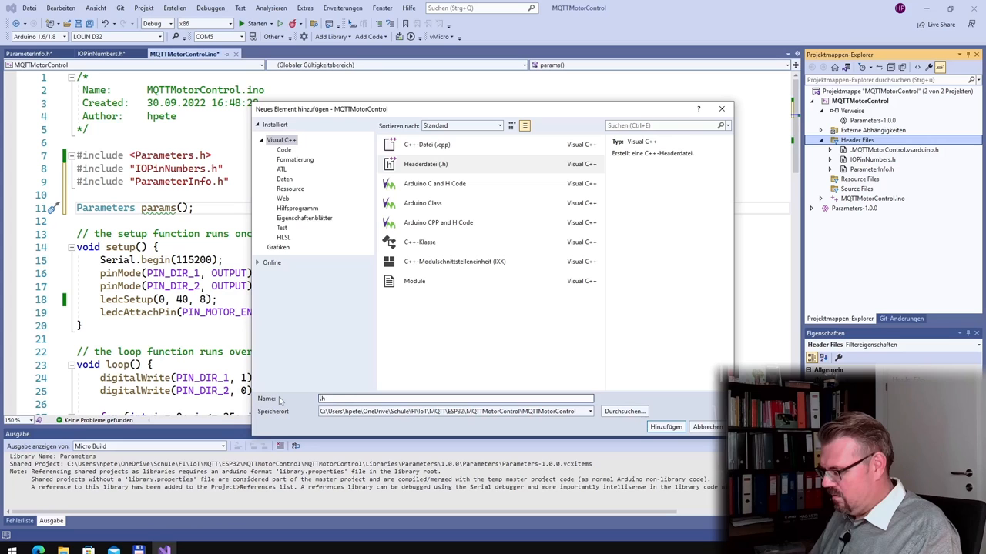
text(EEPROM.h)
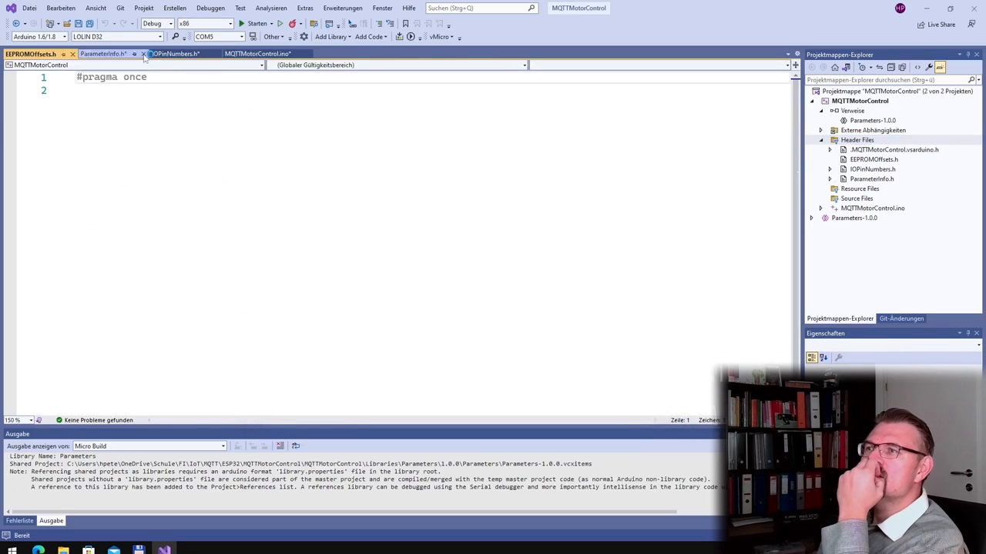
click(175, 54)
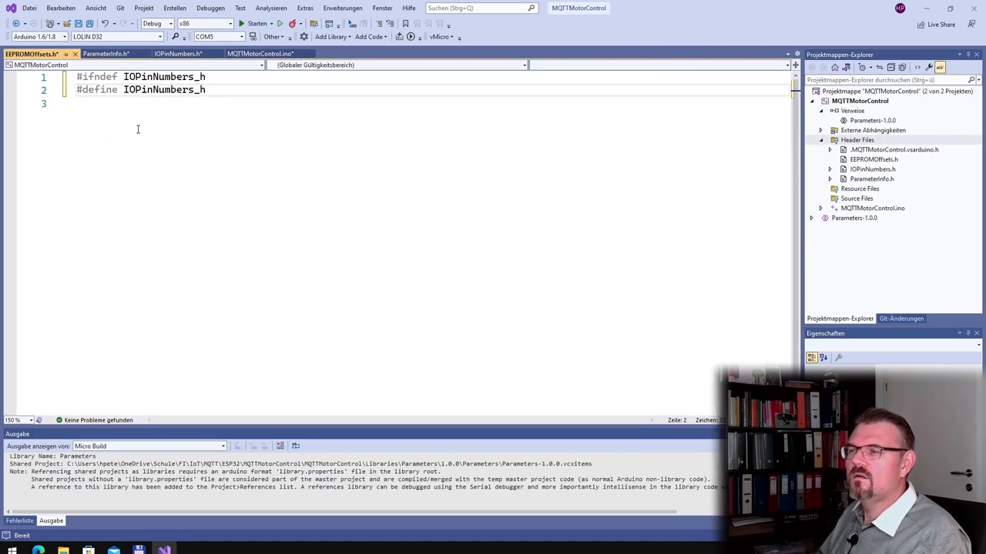
text(#endif)
click(190, 77)
text(EEPROMOffset)
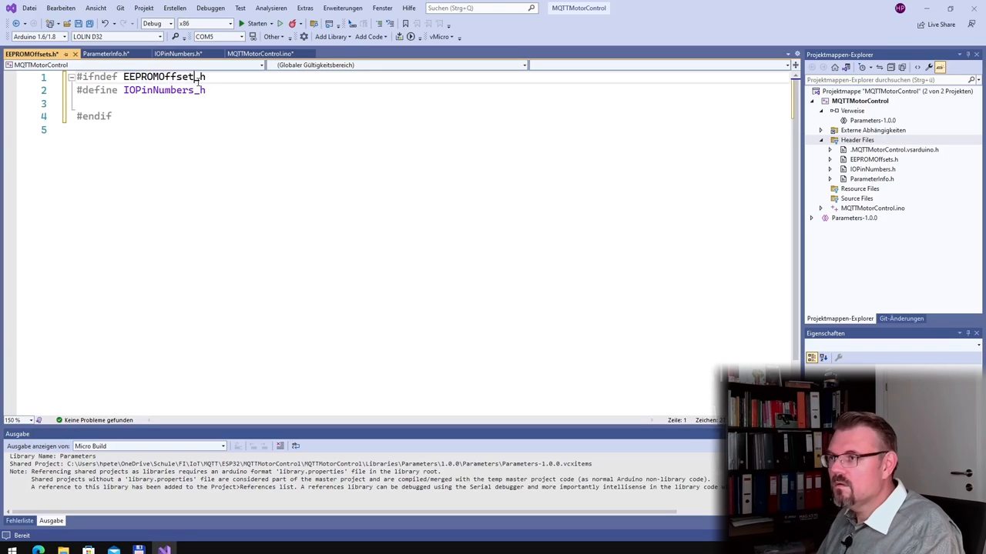
double_click(159, 76)
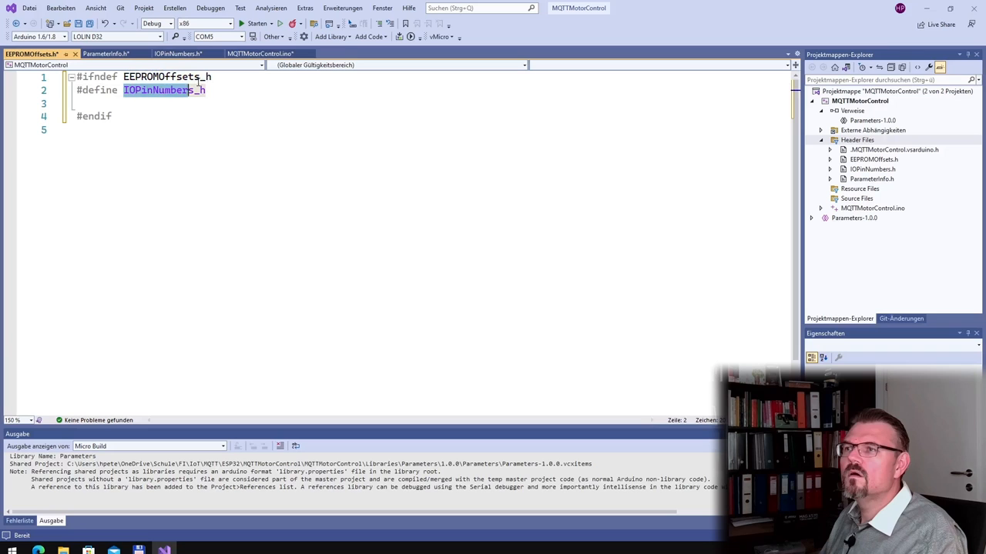
text(EEPROMOffsets_h)
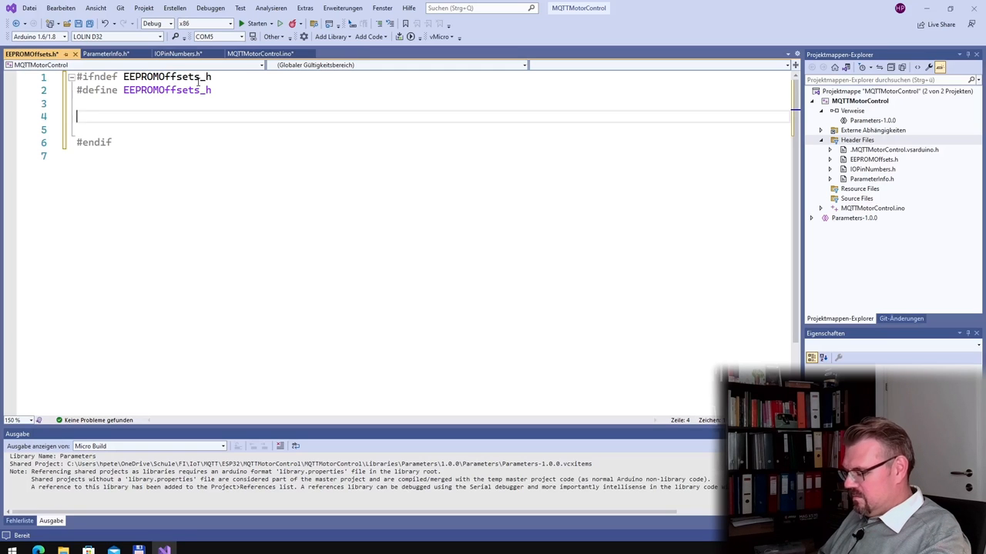
Define OFS_PARAMTERS as 2000 and return to the main sketch.
text(#define)
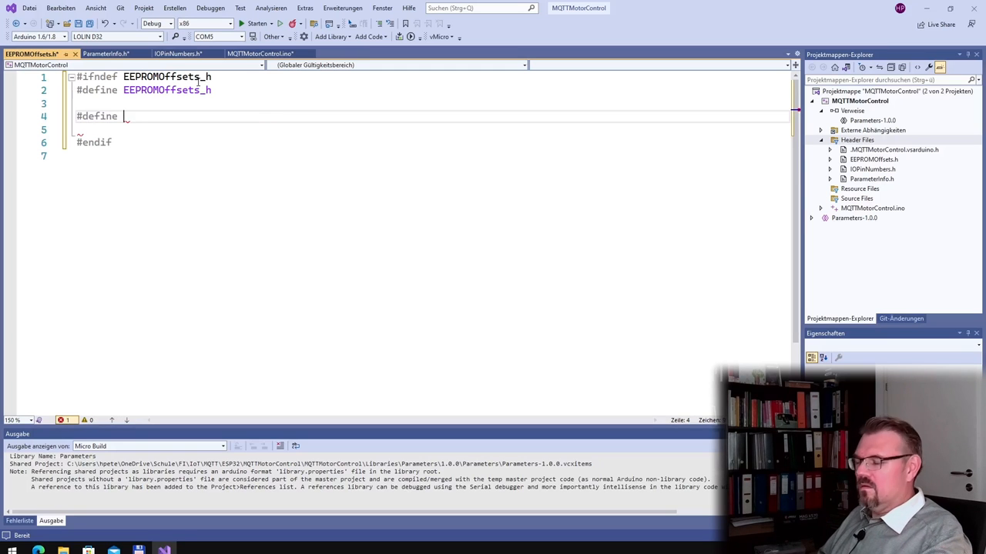
text(OFS_)
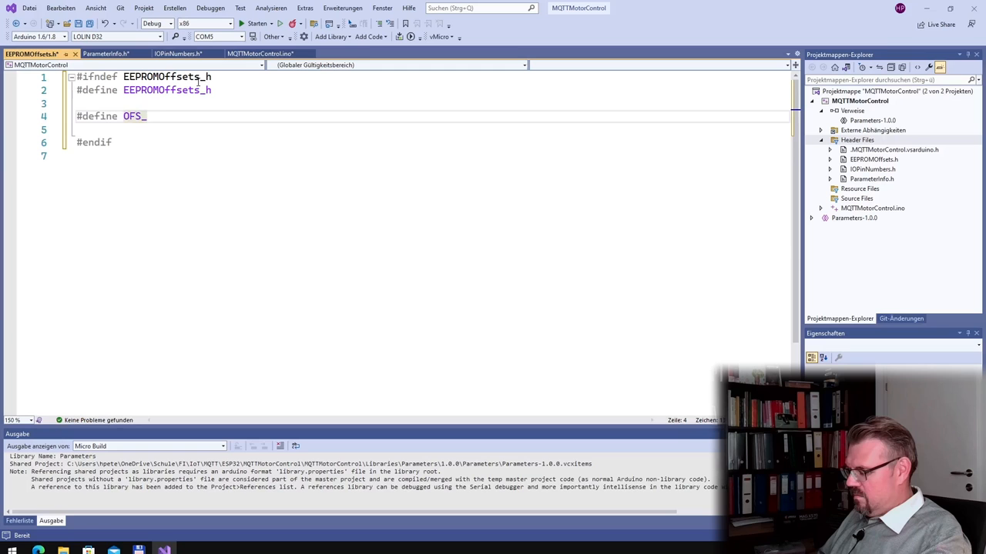
text(PARAMTERS)
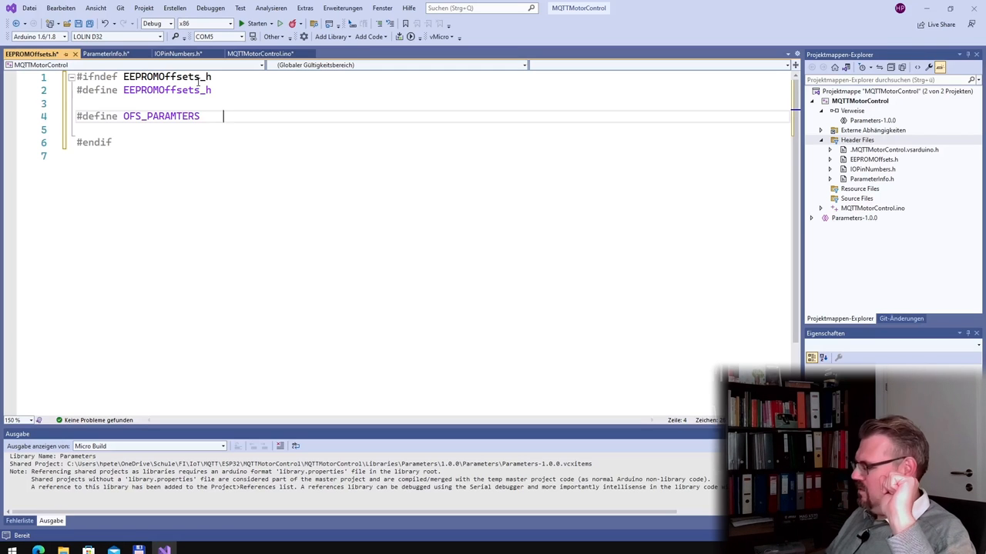
text(2000)
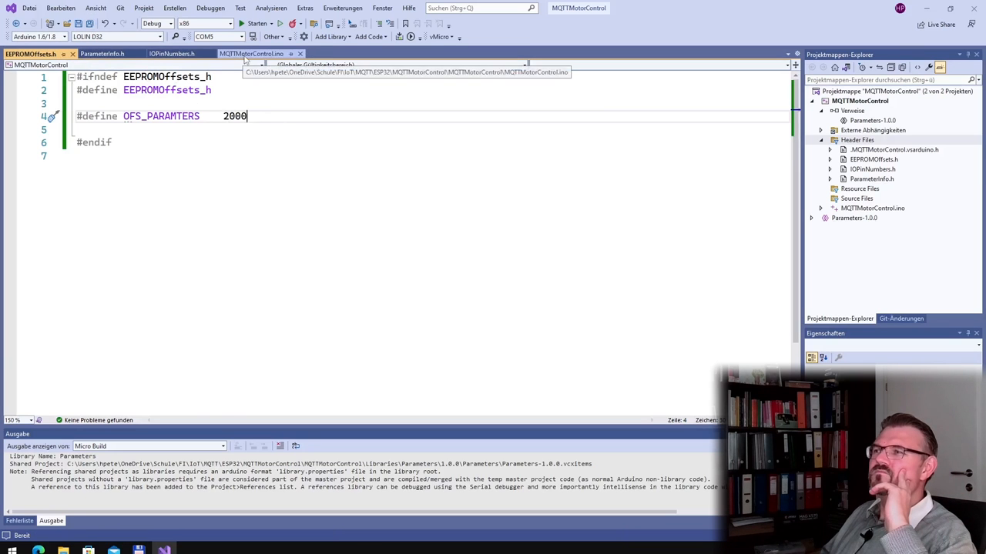
click(250, 54)
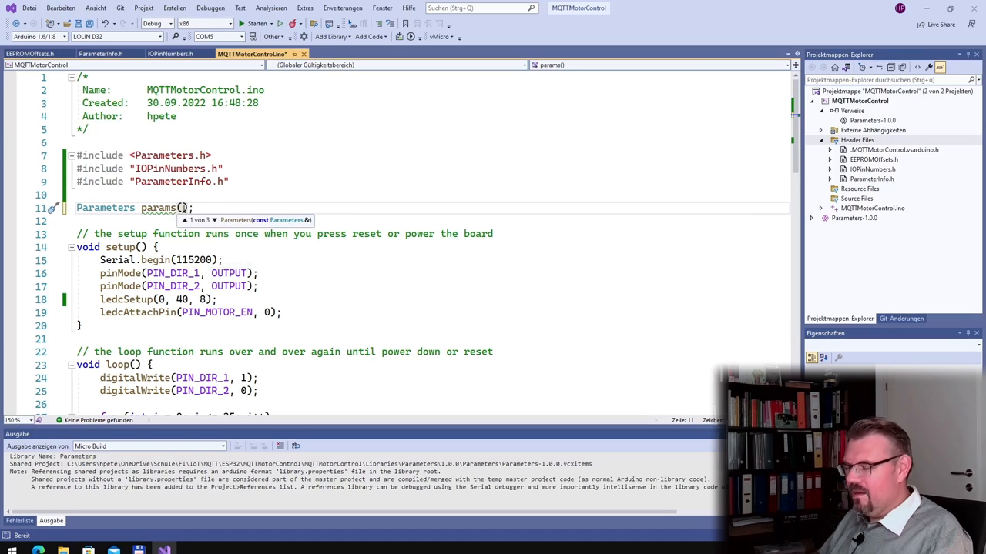
Fix the include directive to #include "EEPROMOffsets.h".
text(0)
click(431, 195)
text(#incl)
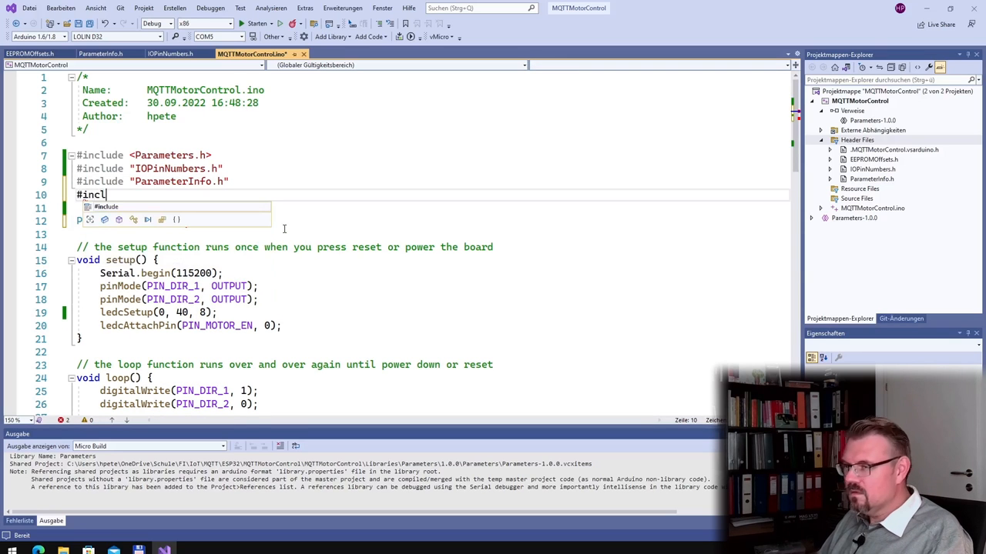
key(Backspace)
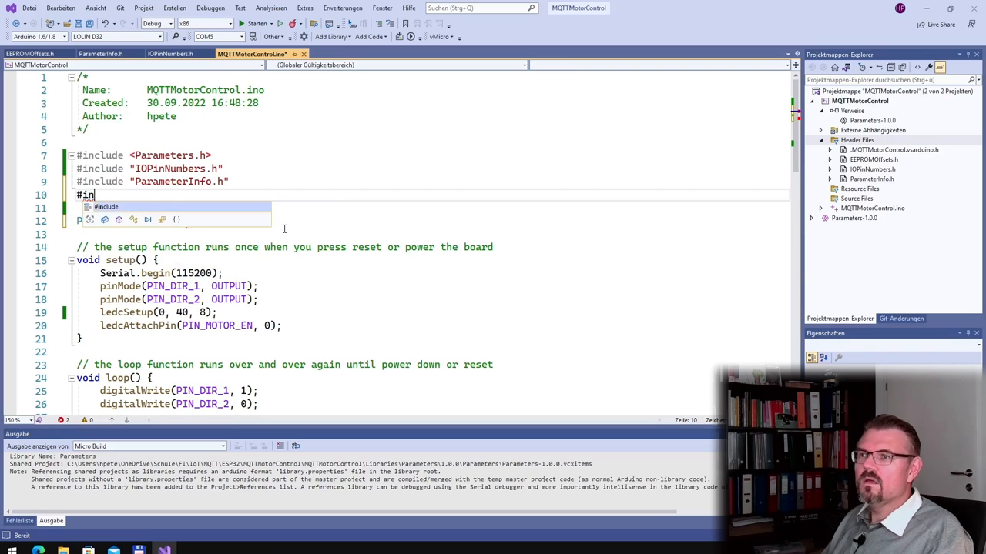
text(EE")
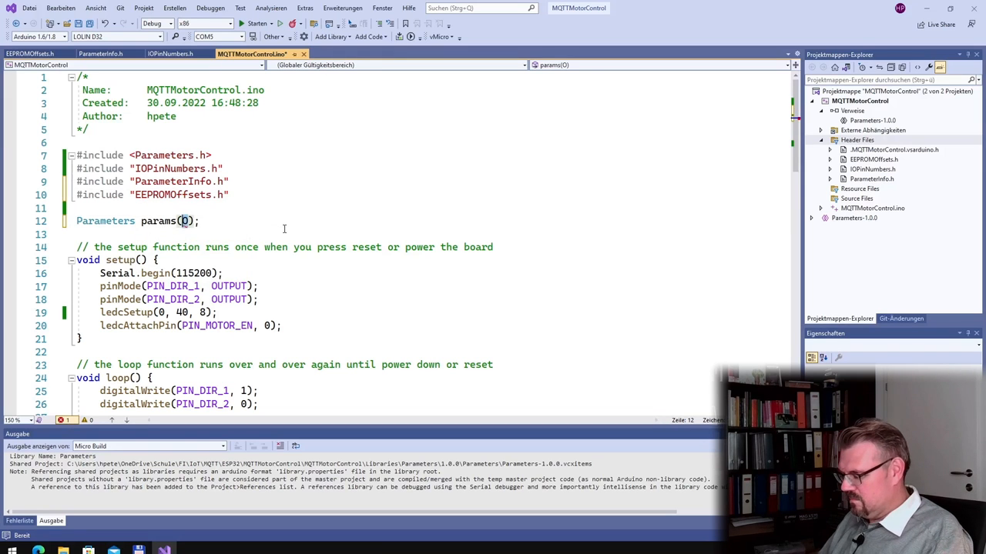
Construct params with OFS_PARAMTERS, MAX_PARAMETERS and (const char**)parameterNames.
text(OFS_PARAMTERS,)
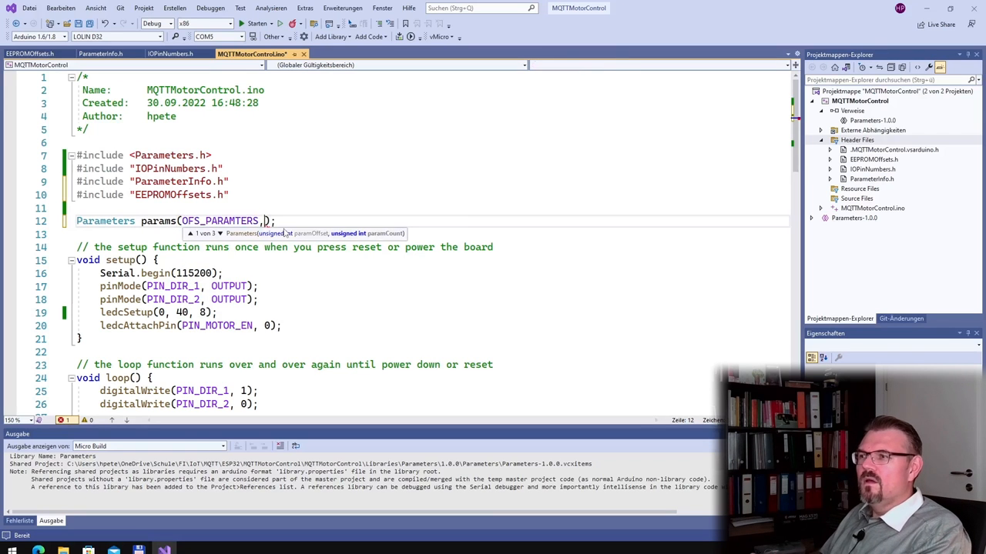
text(M)
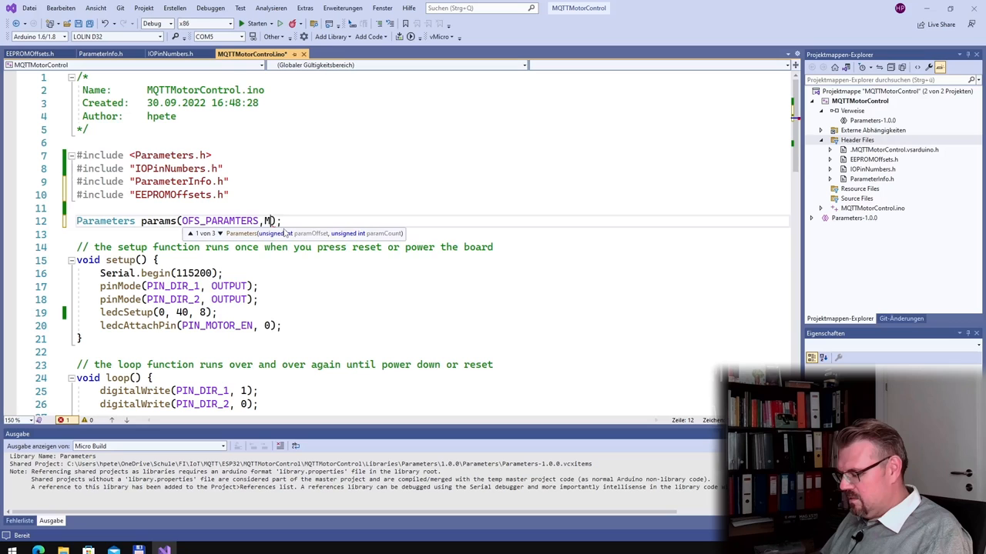
text(MAX_PARAMETERS,)
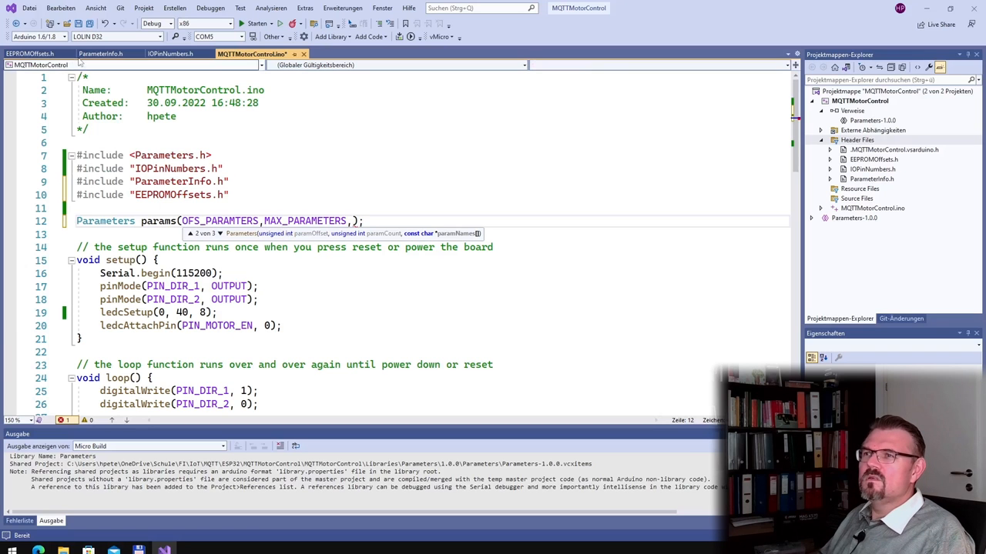
click(101, 54)
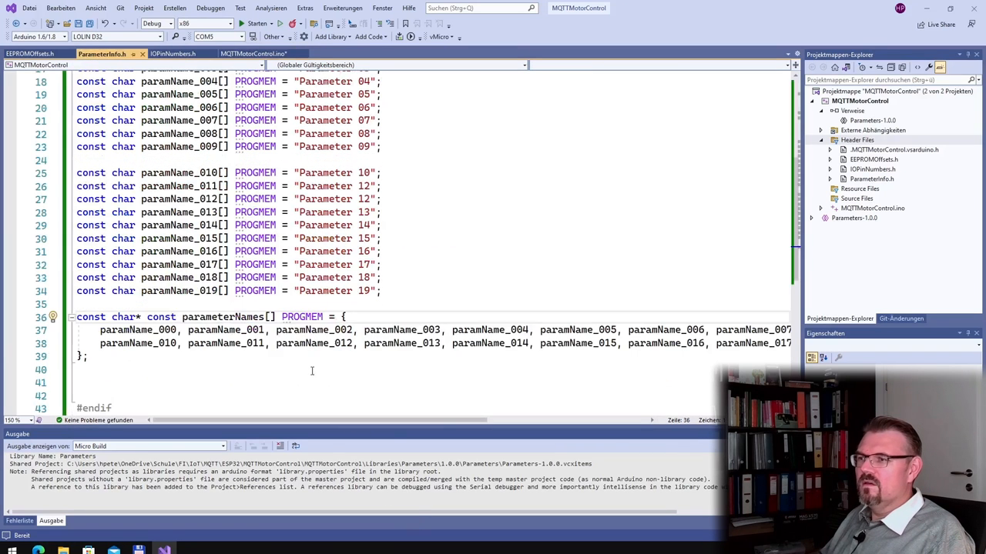
double_click(222, 317)
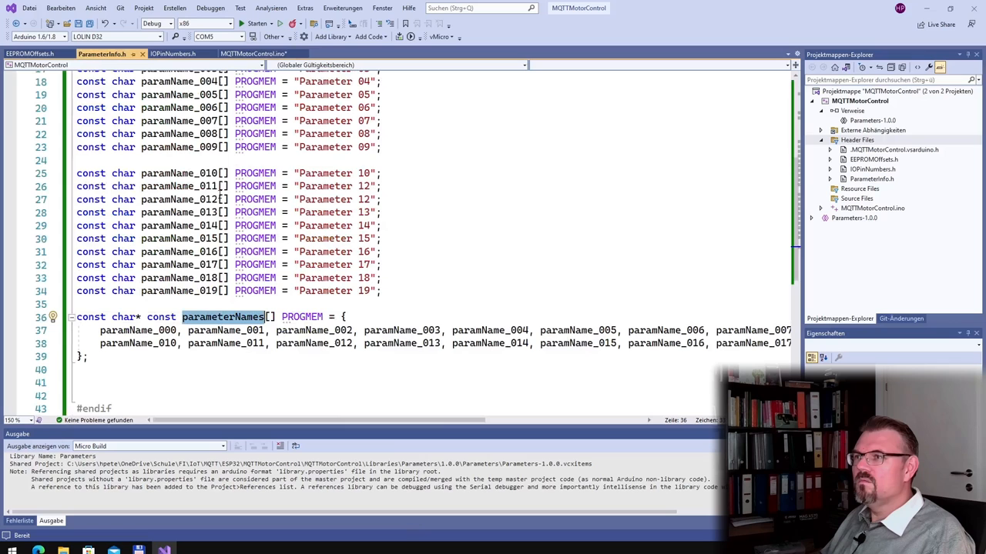
click(253, 53)
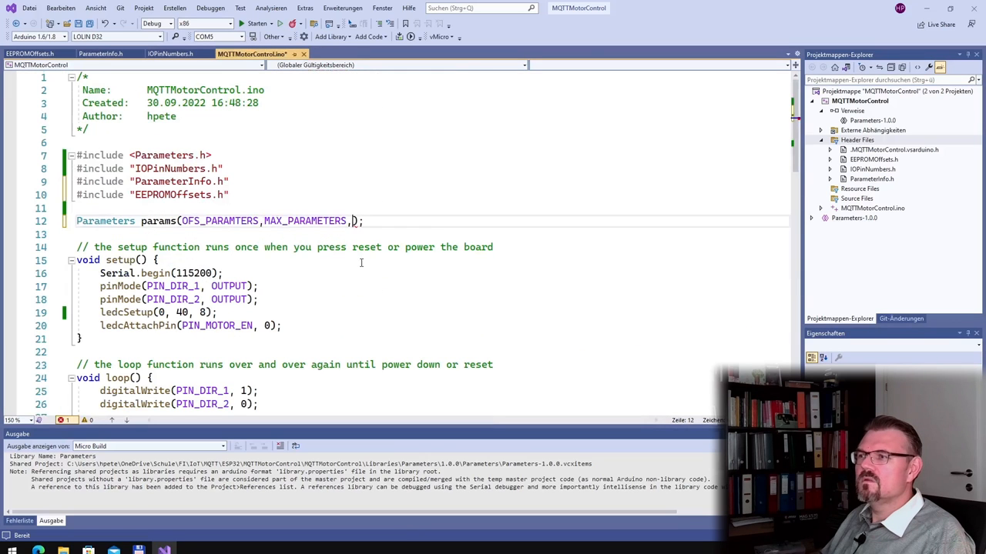
text(parameterNames)
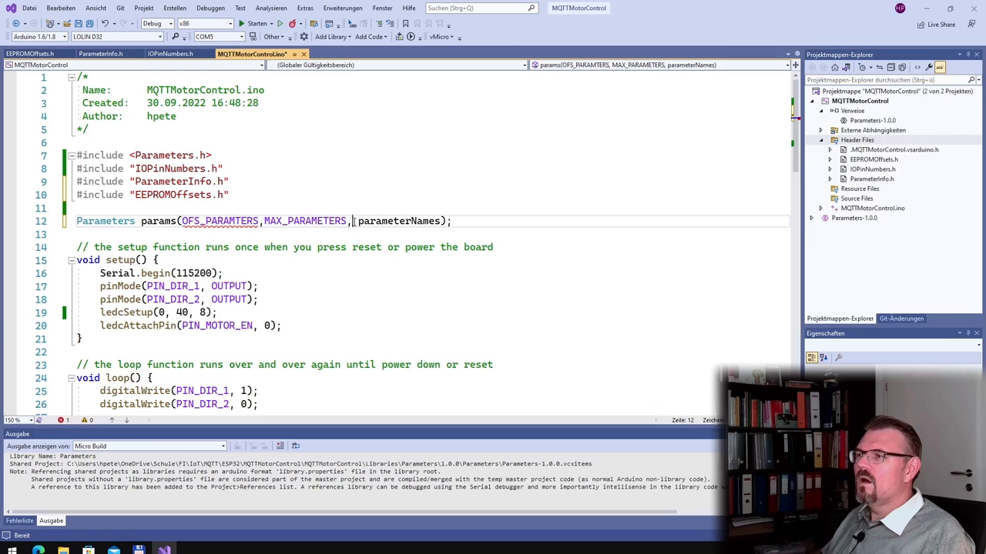
text((const char)
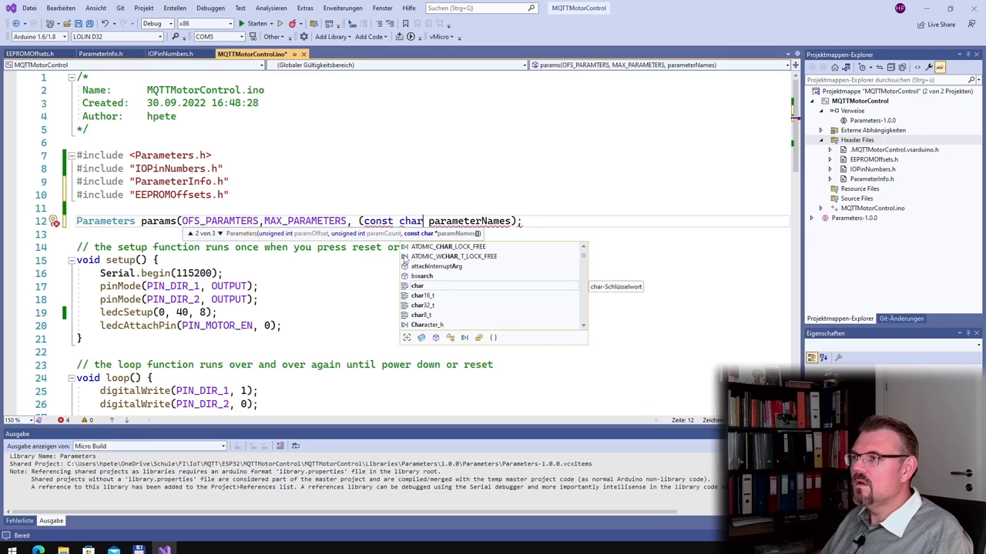
text(**)
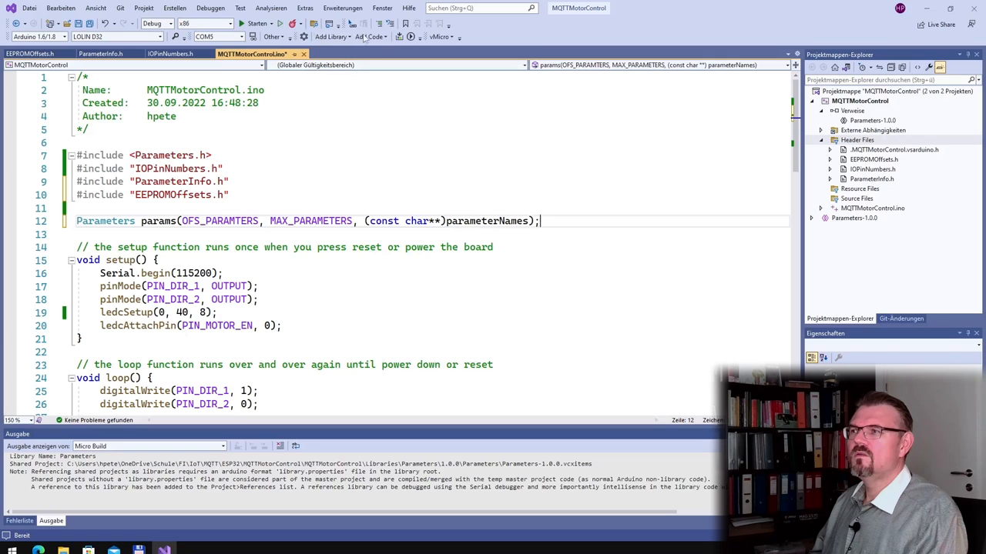
mouse_move(399, 36)
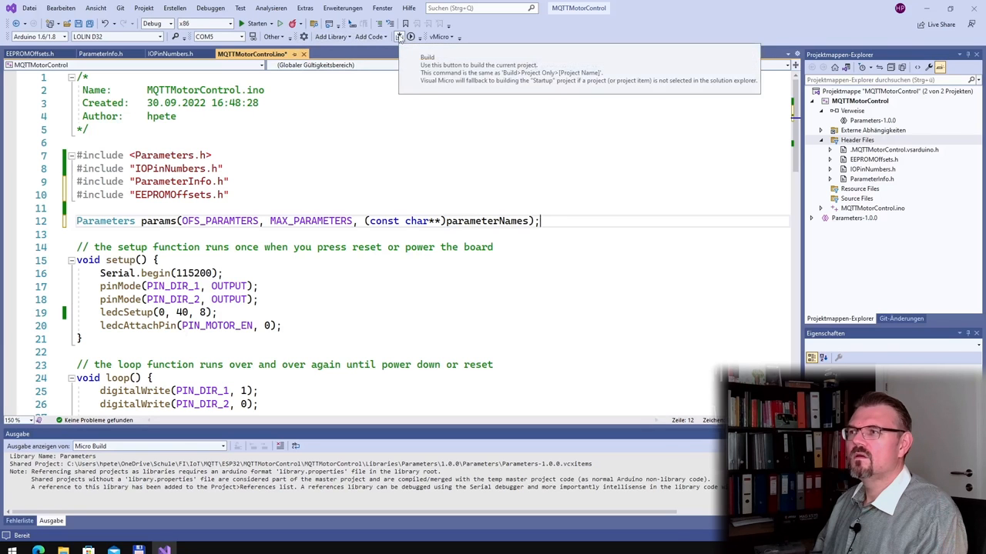
Build the project with the vMicro Build button.
click(399, 36)
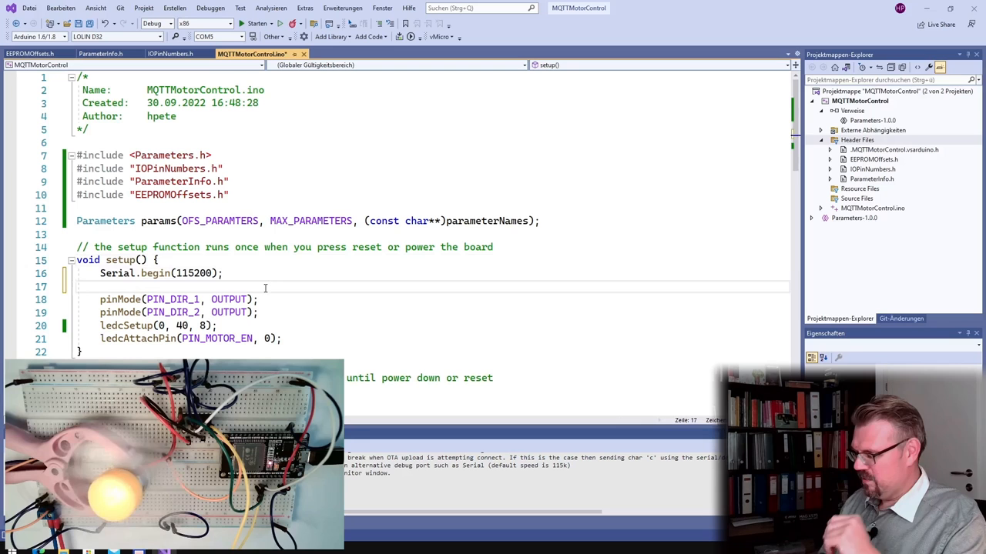
Add params.SetParam(PARAM_PWM_FREQUENCY, 40) in setup().
text(pa)
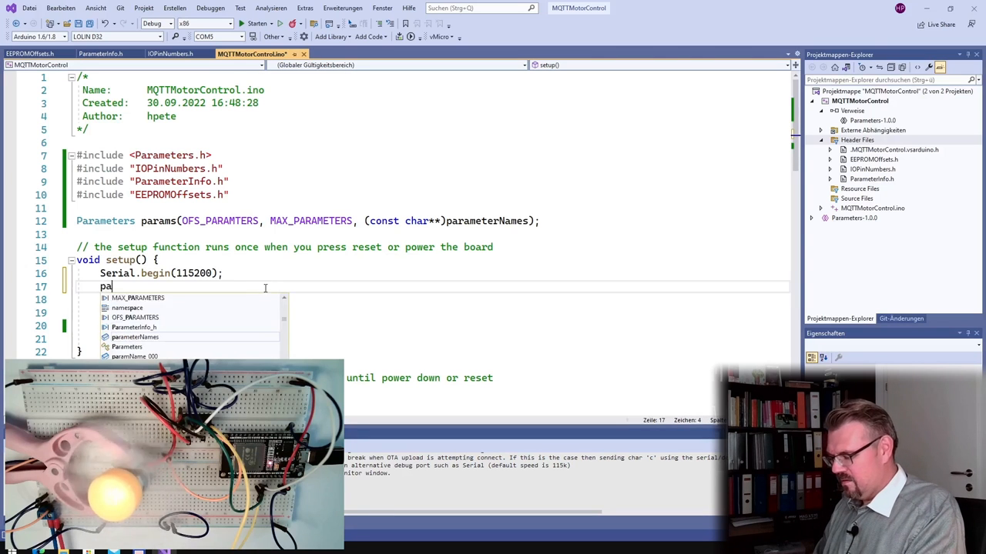
text(rams.SetParam()
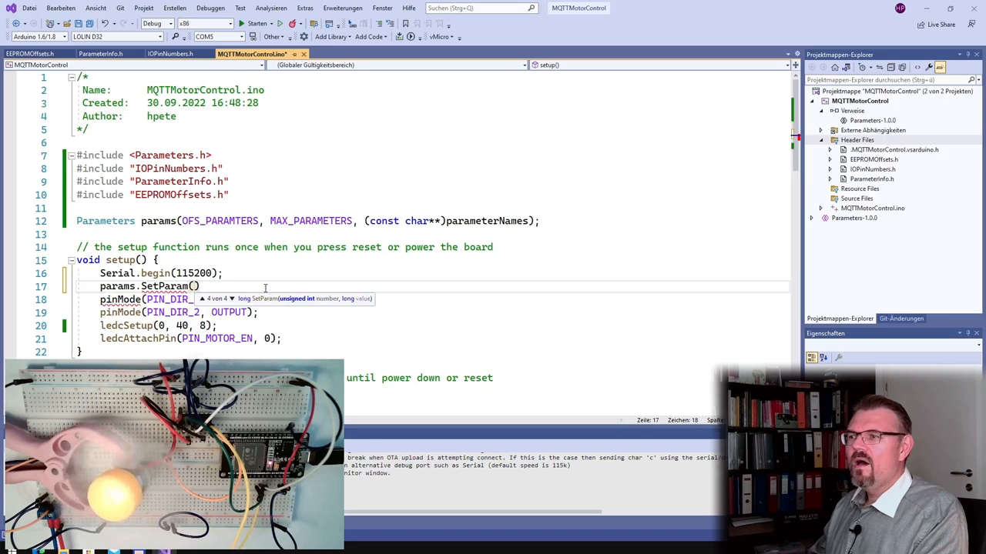
click(170, 53)
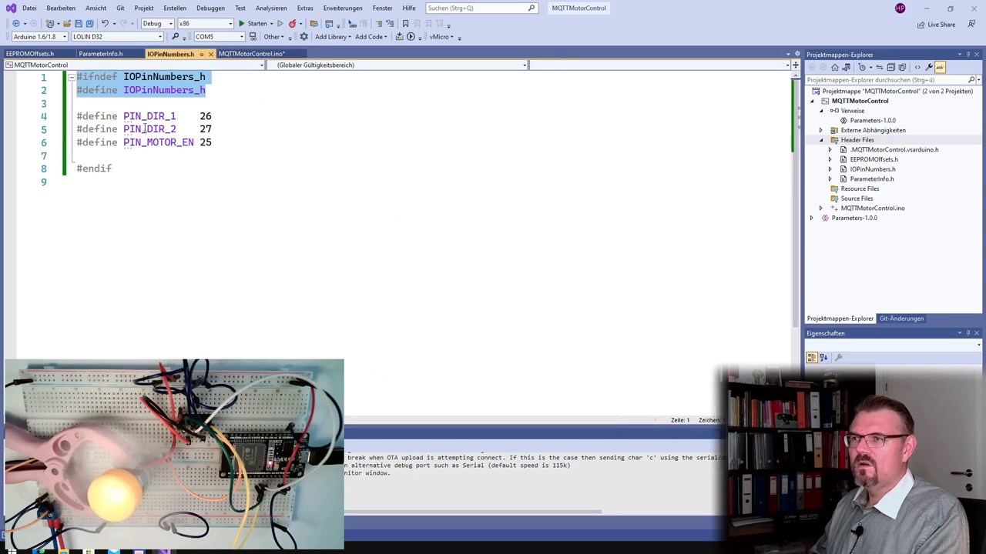
click(100, 53)
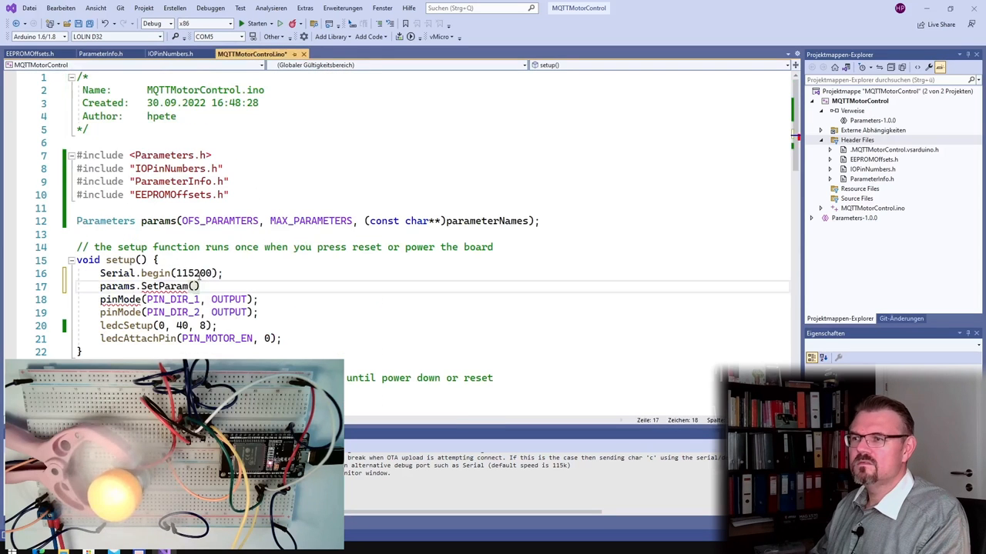
text(PARAM_PWM_FREQUENCY,)
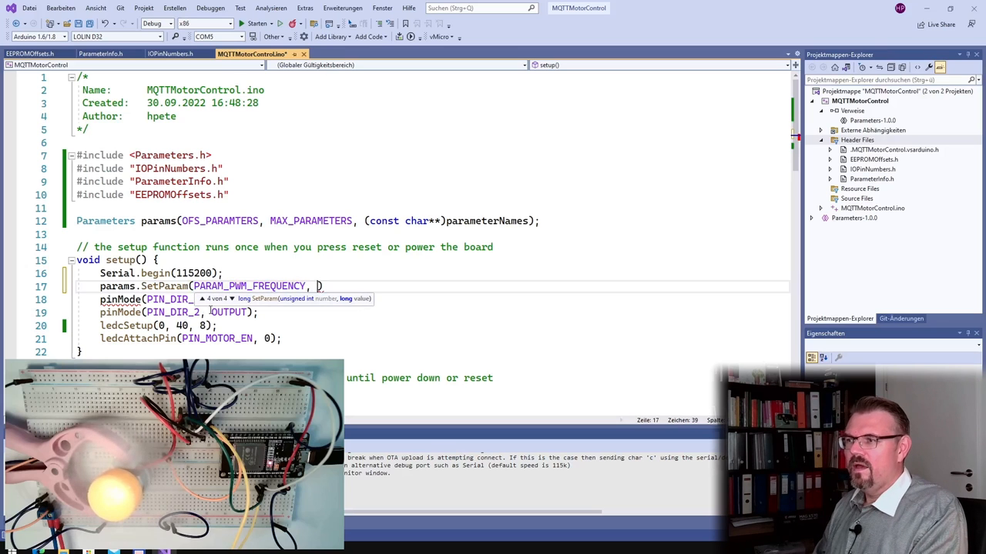
text(40)
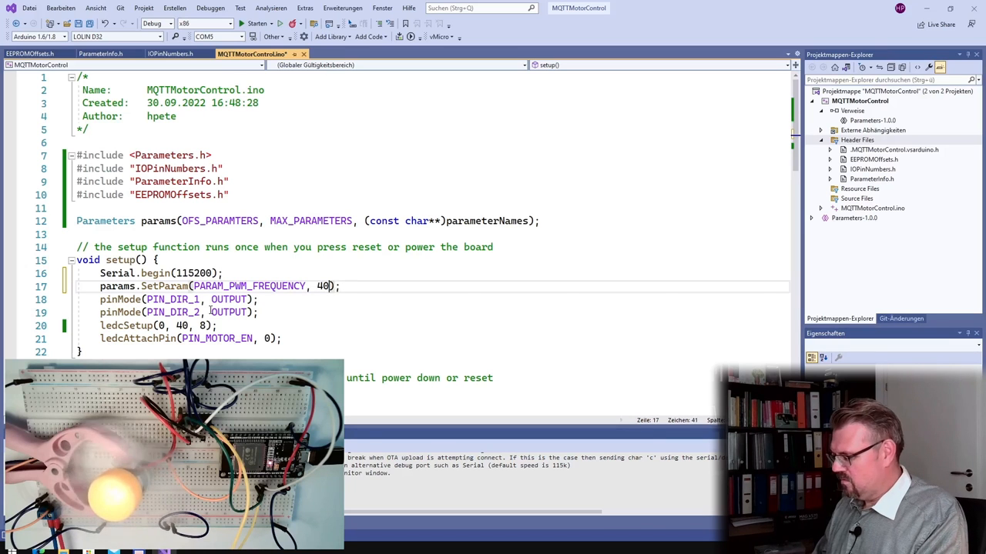
Duplicate that line as params.SetParam(PARAM_PWM_RESOLUTION, 8).
text(.0)
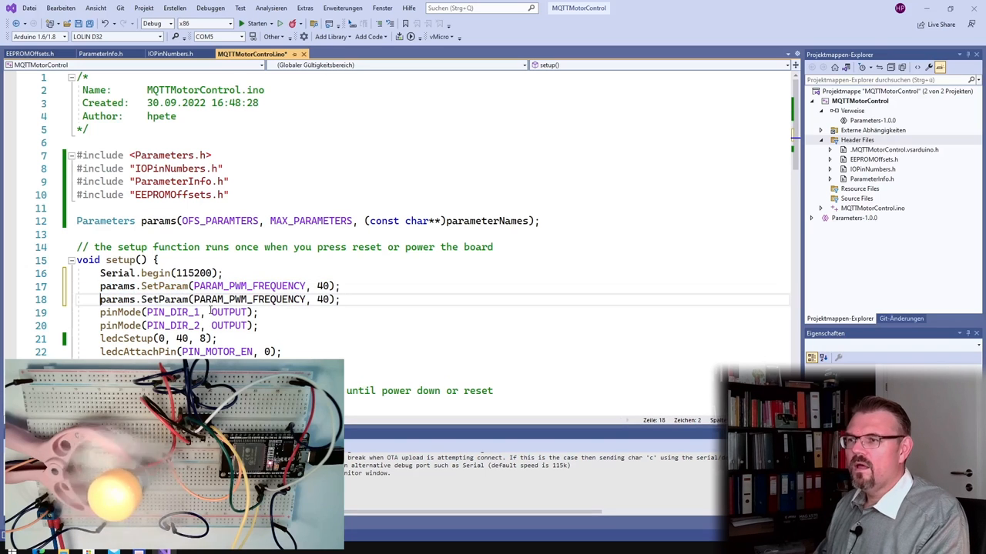
double_click(248, 299)
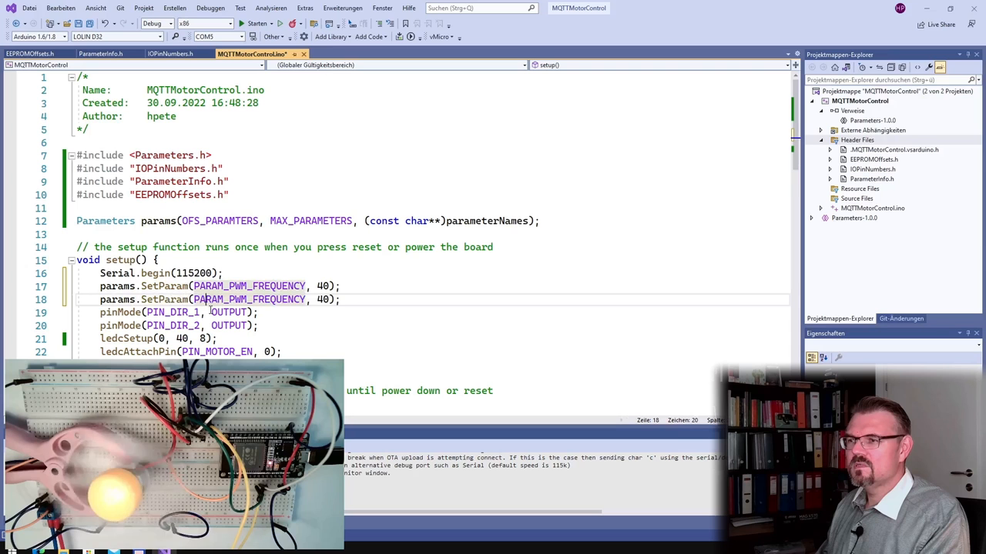
double_click(248, 299)
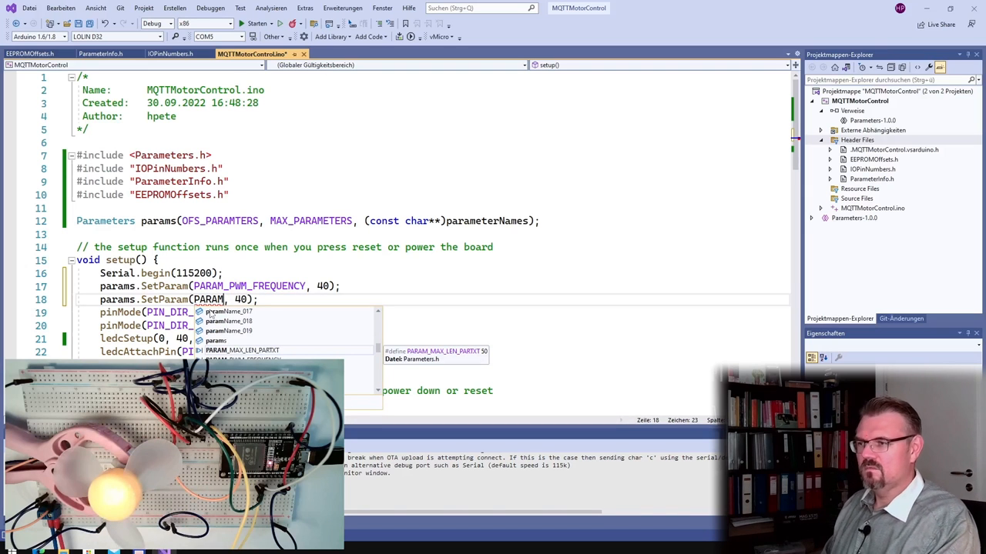
text(PWM_RESOLUTION)
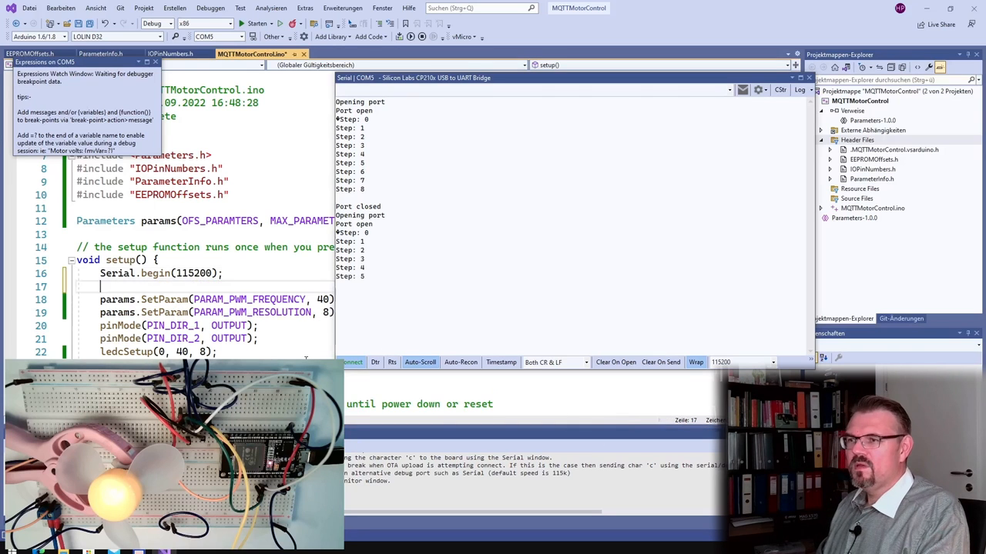
Add EEPROM.begin(4096); right after Serial.begin in setup().
text(EEPROM,)
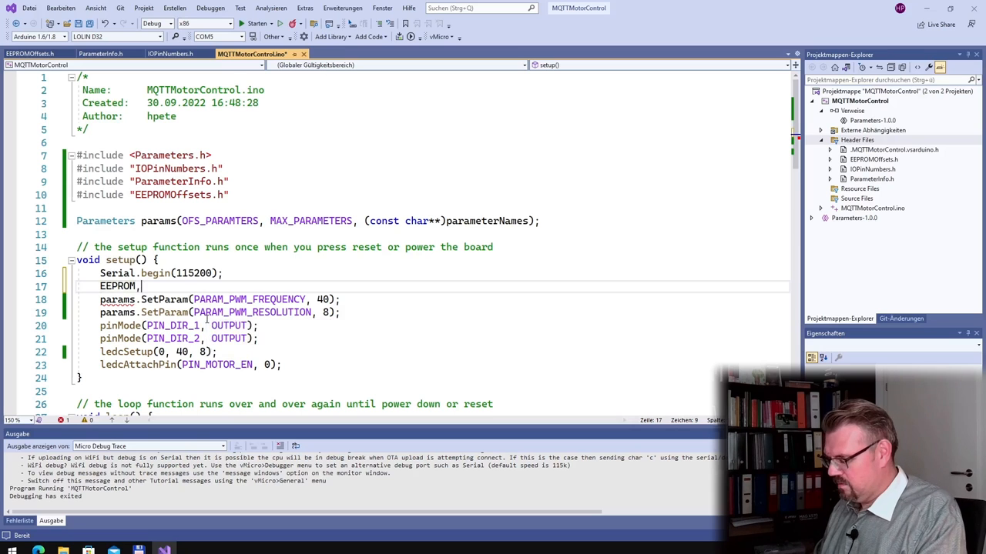
text(be)
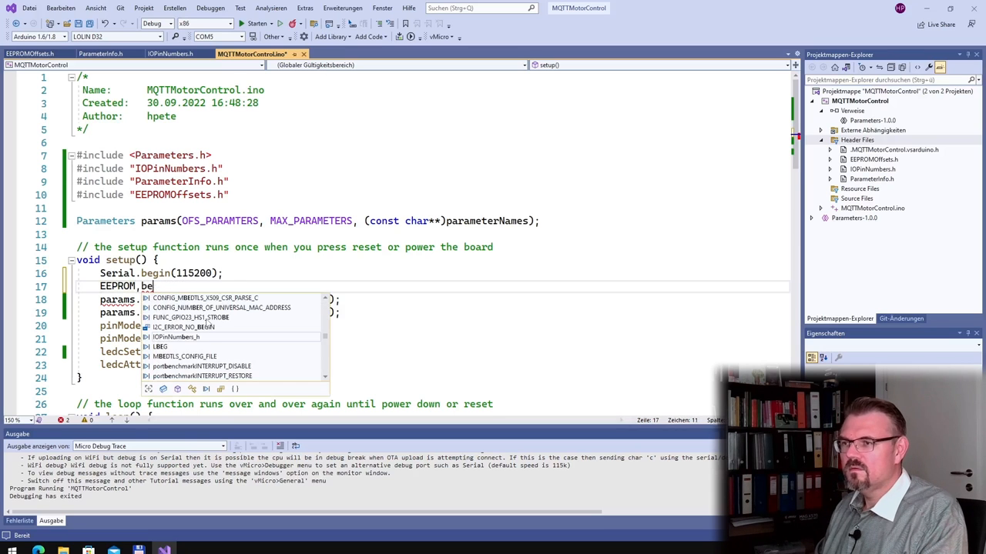
text(gin()
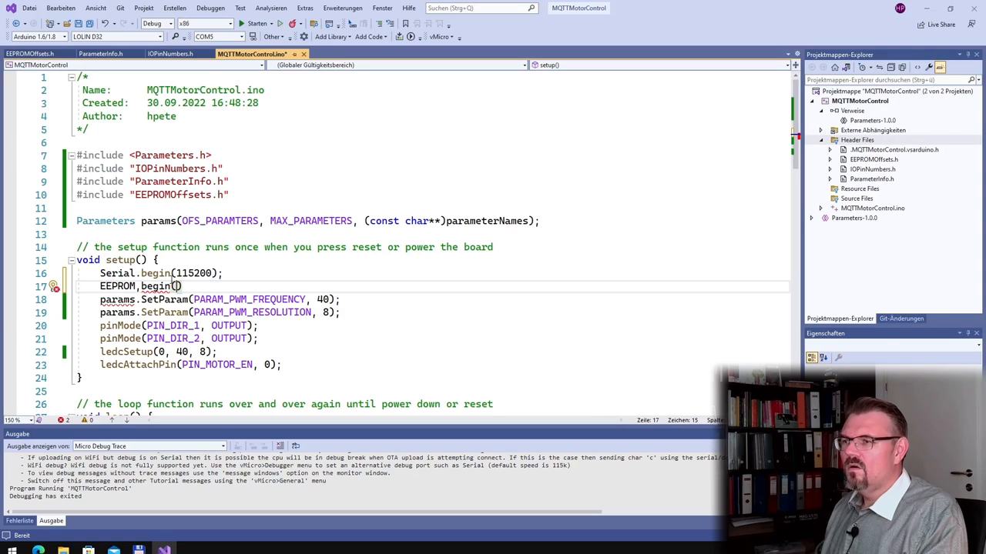
text(4096)
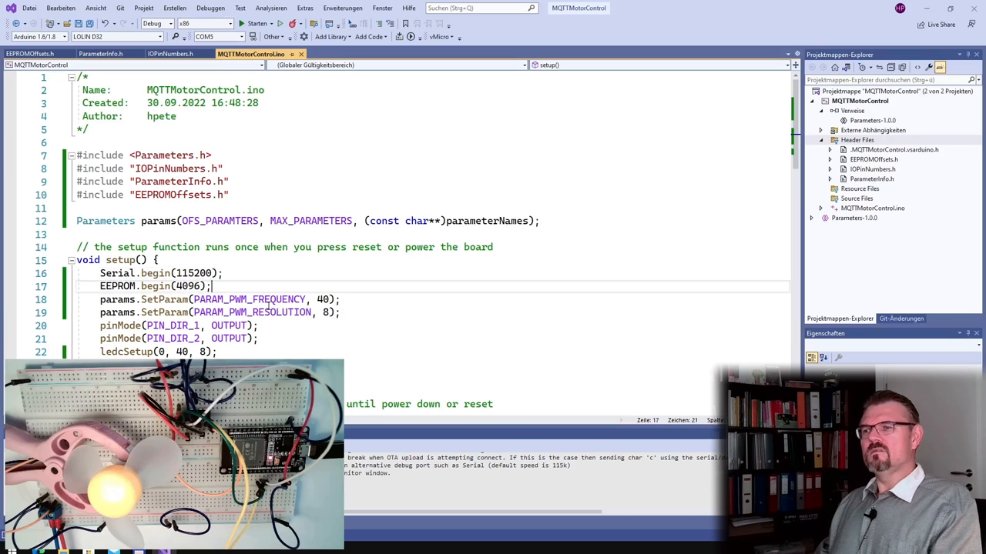
Below EEPROM.begin(4096), add Serial.print("Parameter Frequ.: ") and begin a Serial.println call.
key(Enter)
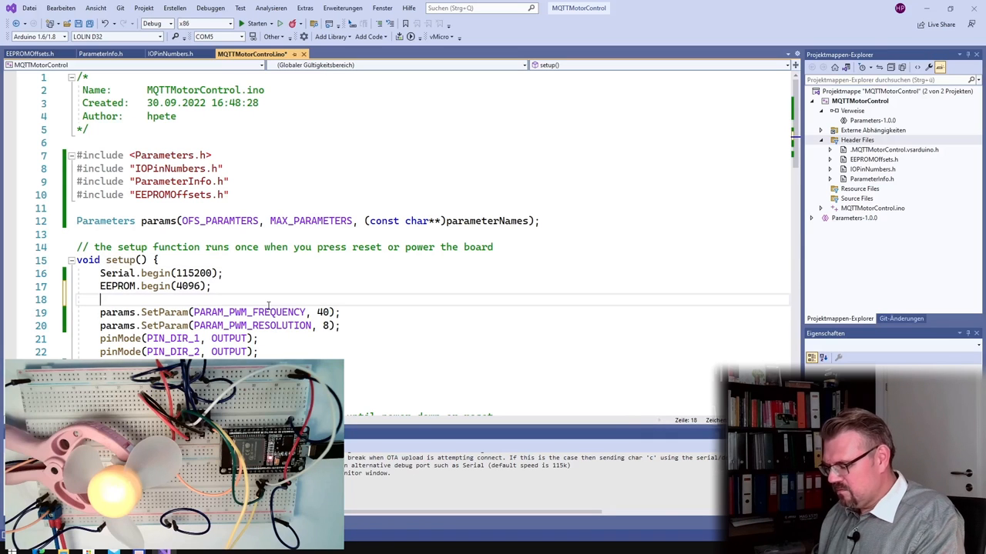
text(S)
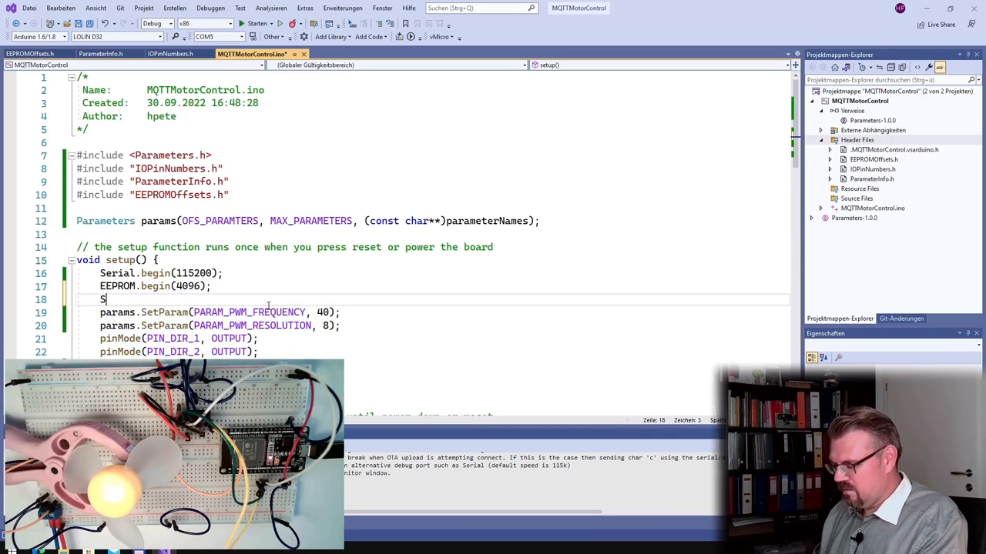
text(erial.po)
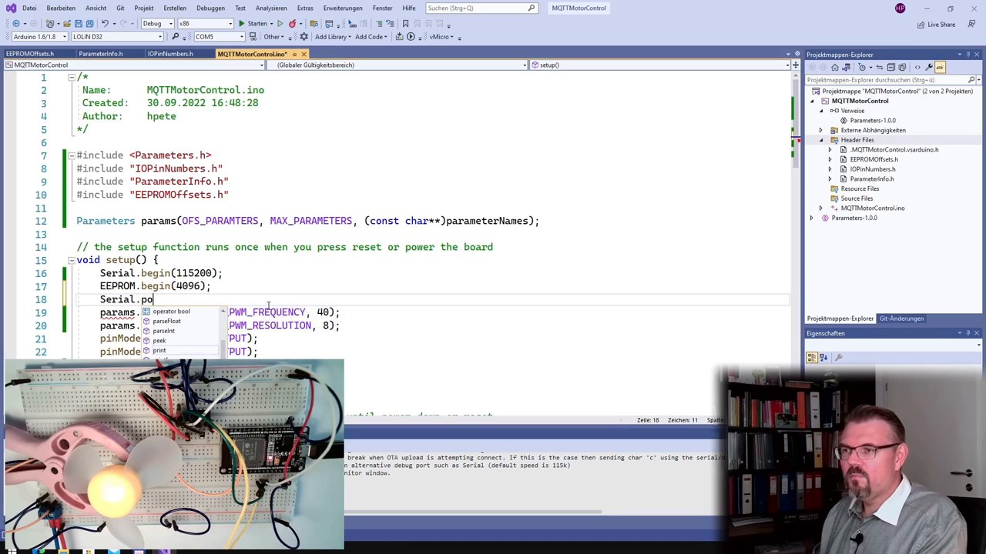
text(r)
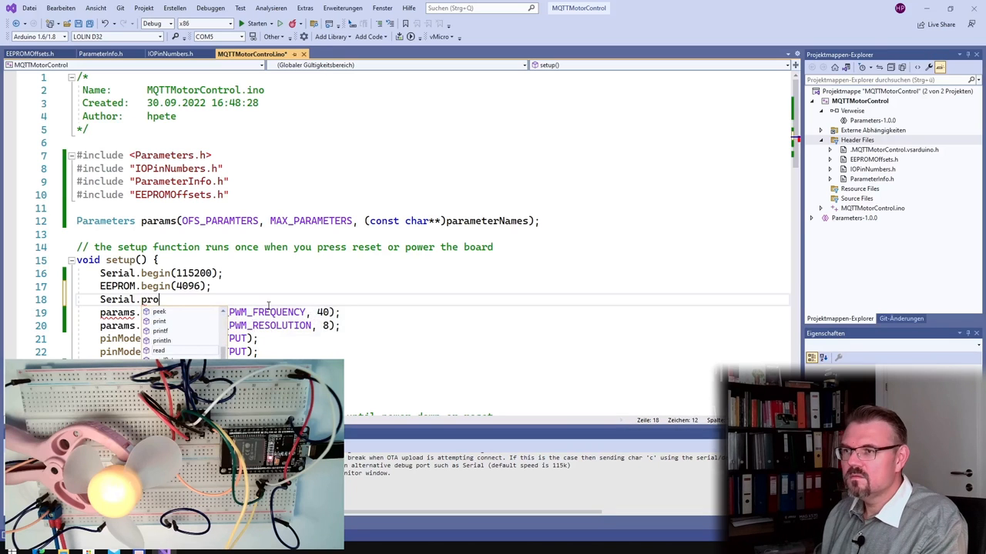
text(nt(")
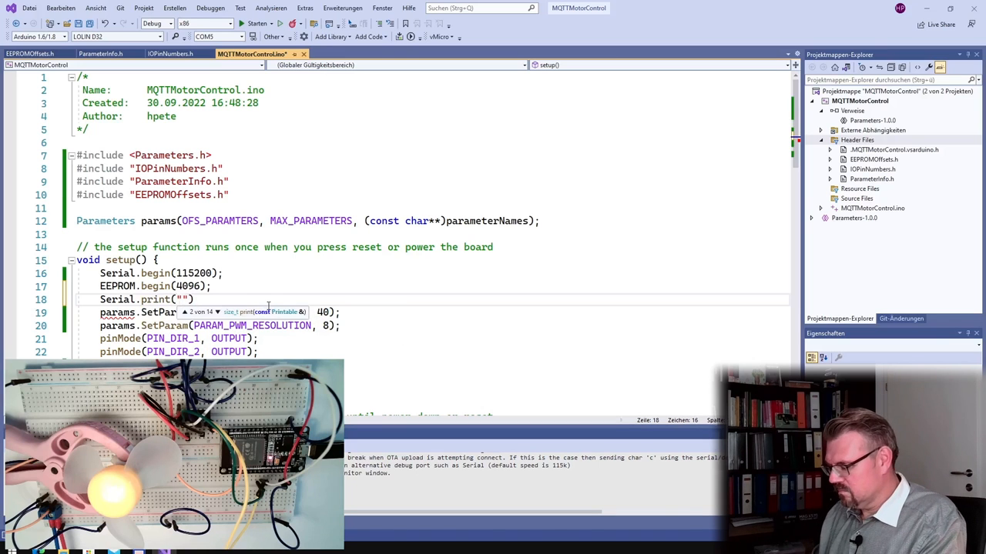
text(Arameter)
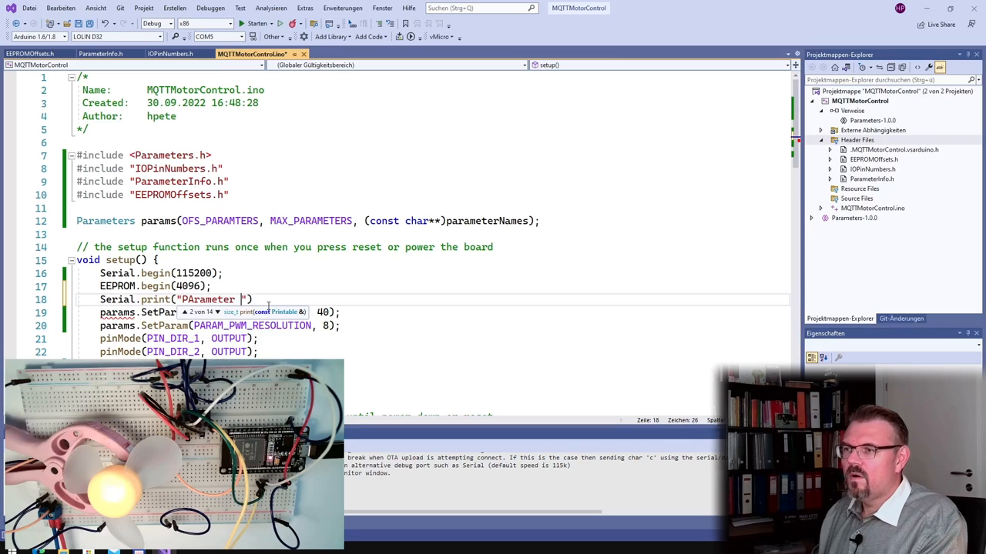
key(Backspace)
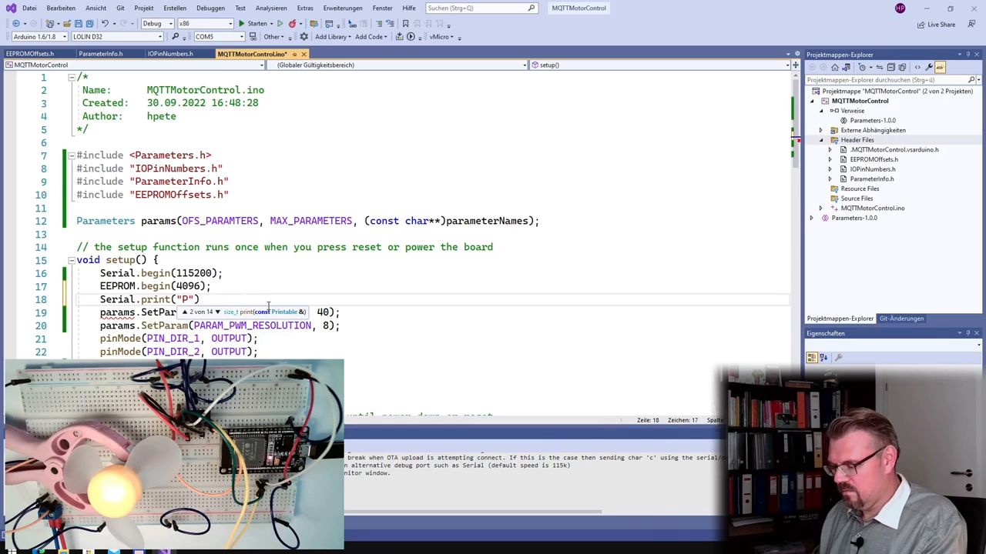
text(arameter)
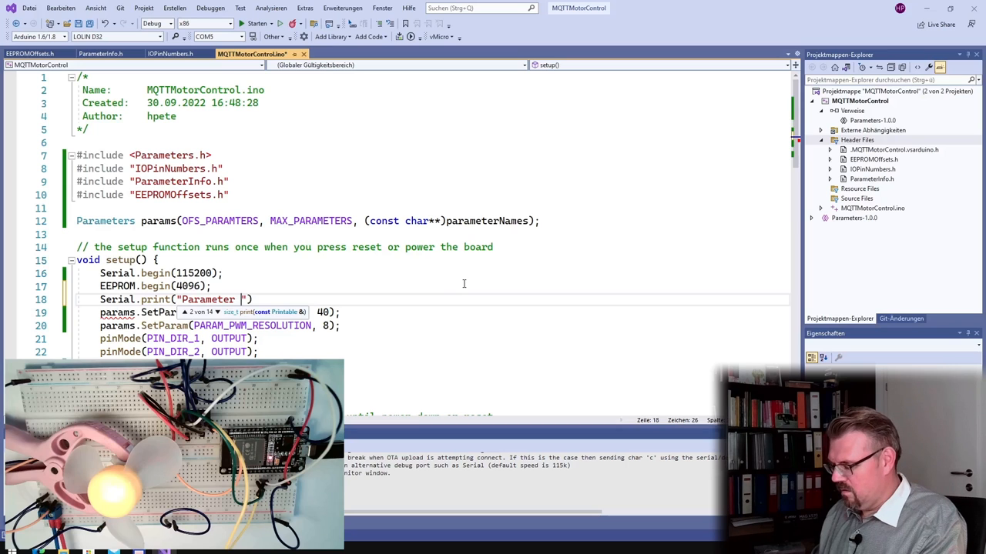
text(Frequ.:)
text(Serial.println()
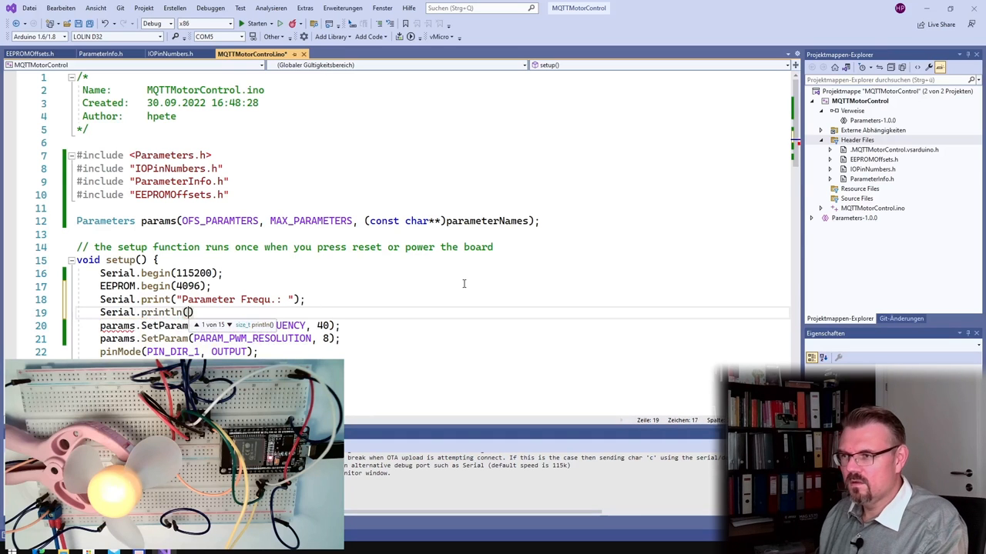
Print params.GetParam and GetParamName for PARAM_PWM_FREQUENCY, and declare char buffer[60] atop setup().
text(pa)
text(Serial.)
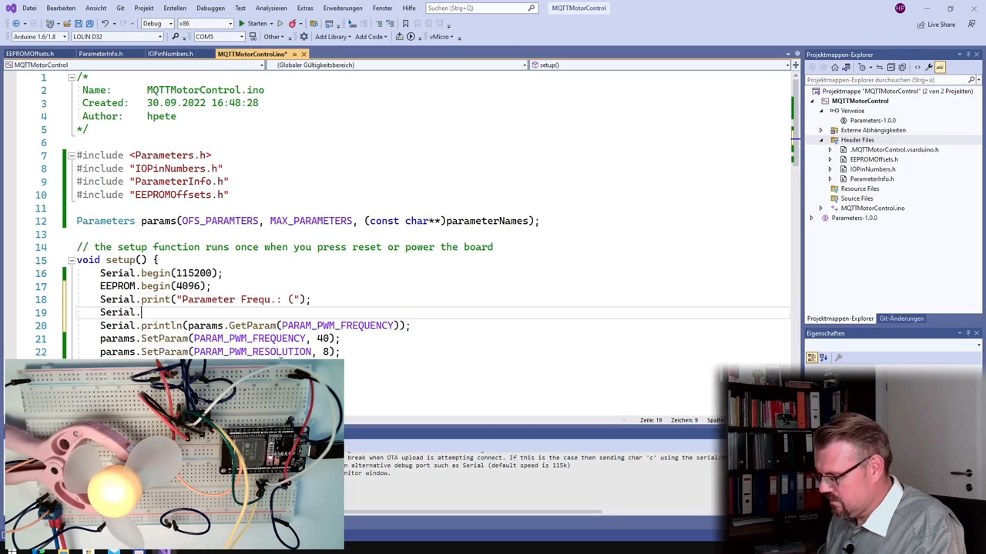
text(print()
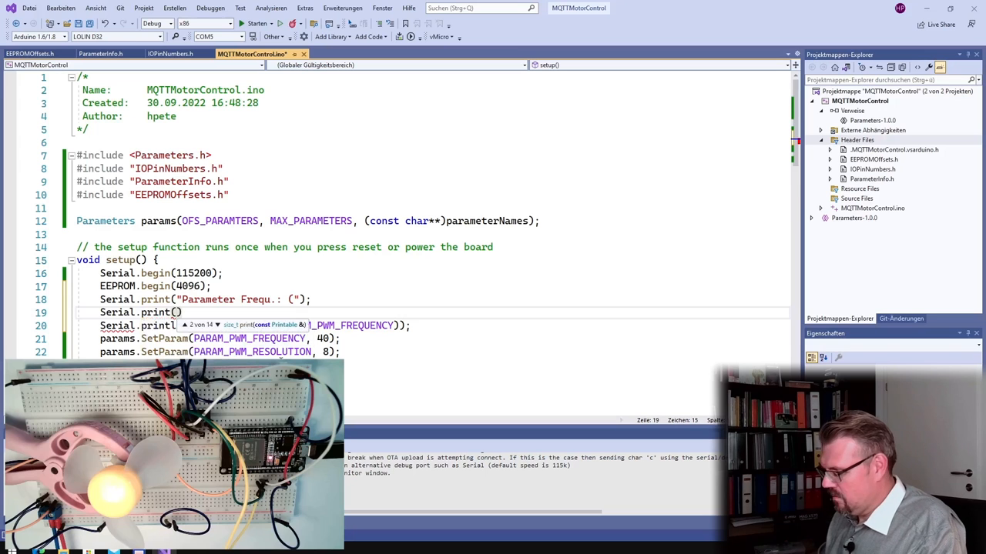
text(params.GetParamName)
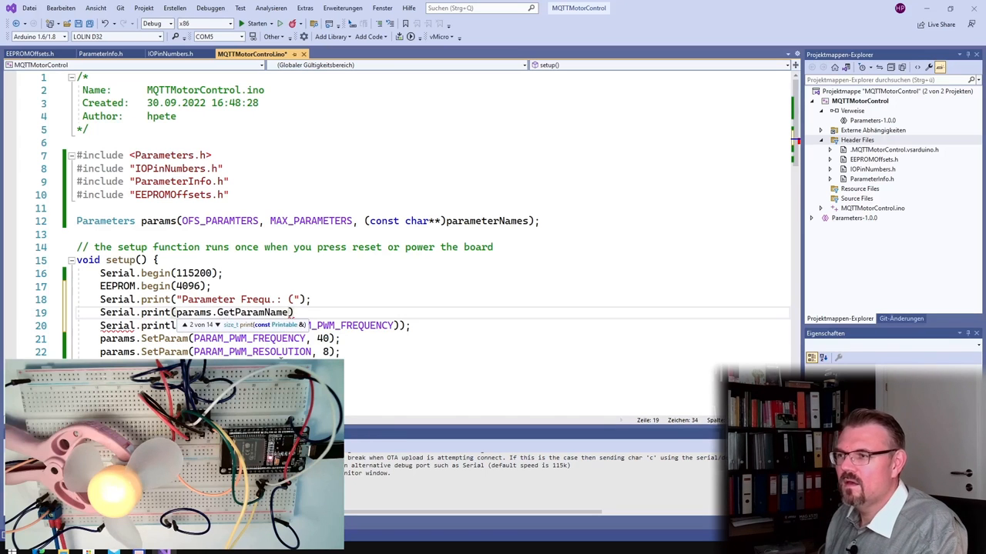
text(()
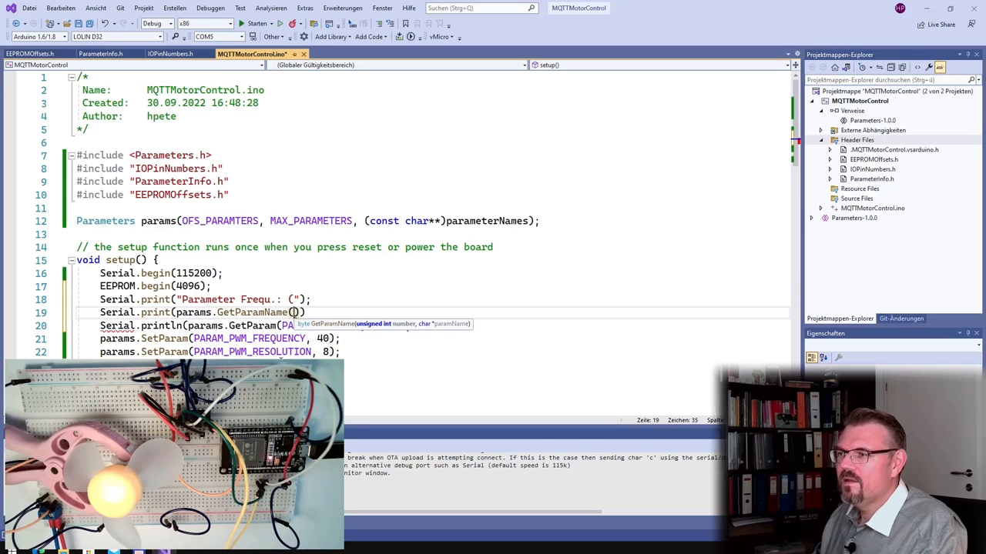
text(PARAM_PWM_FREQUENCY)
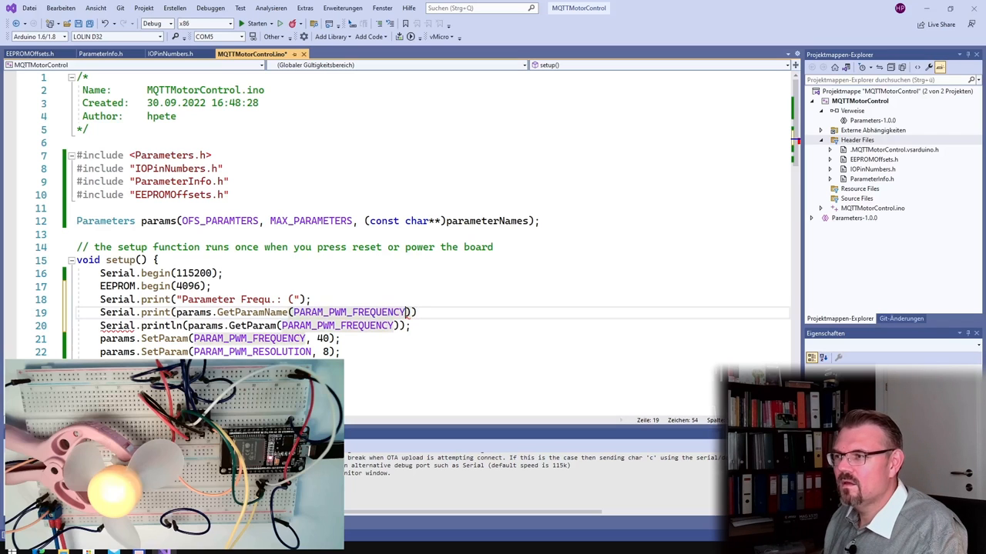
text(,)
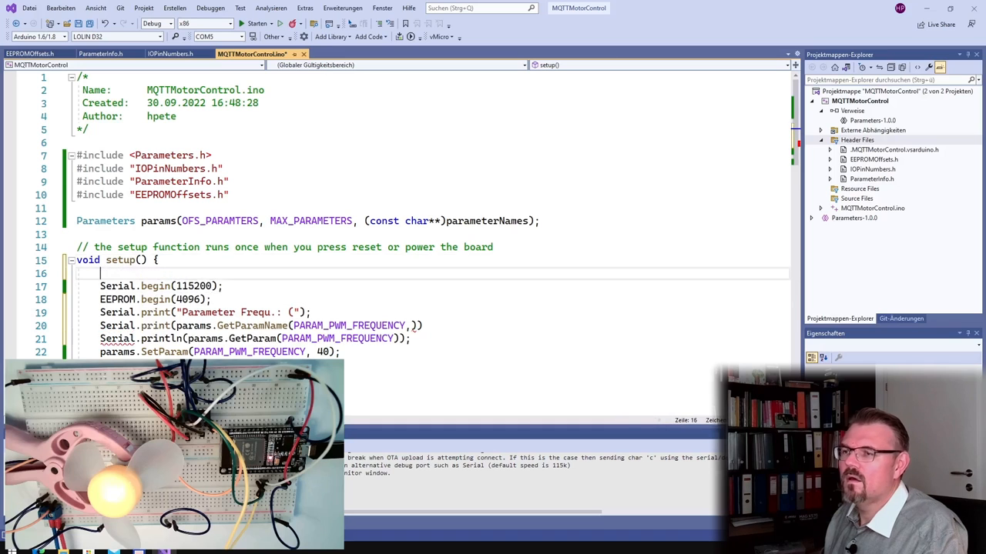
text(char)
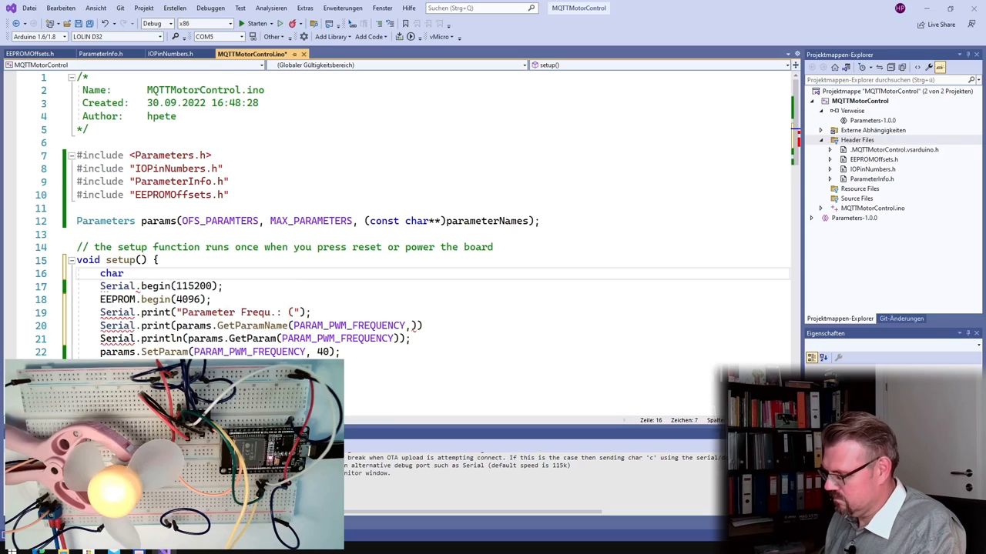
text(buffer[])
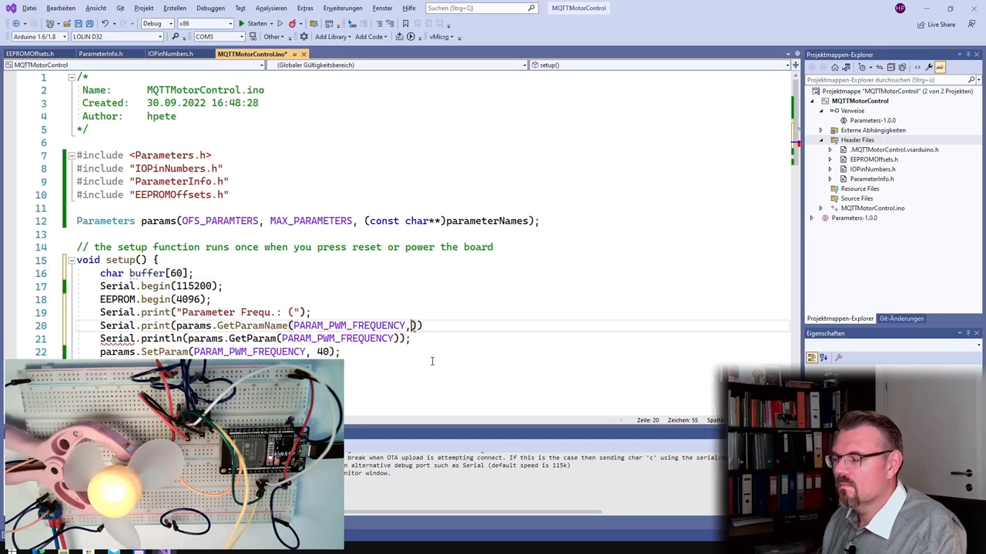
Fill buffer with params.GetParamName(PARAM_PWM_FREQUENCY, buffer), print it with ": ", and duplicate the block.
text(buffer)
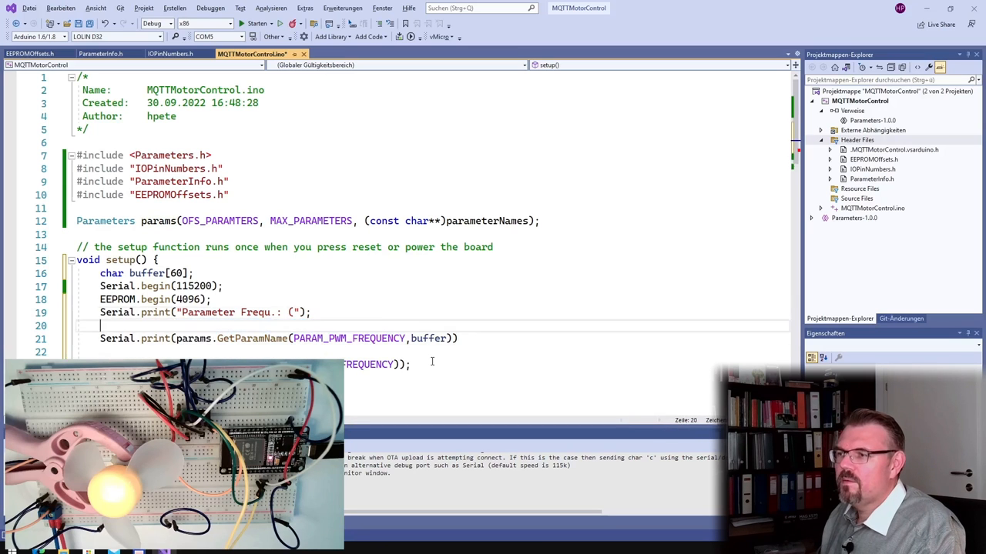
text(params.GetParamName(PARAM_PWM_FREQUENCY, buffer))
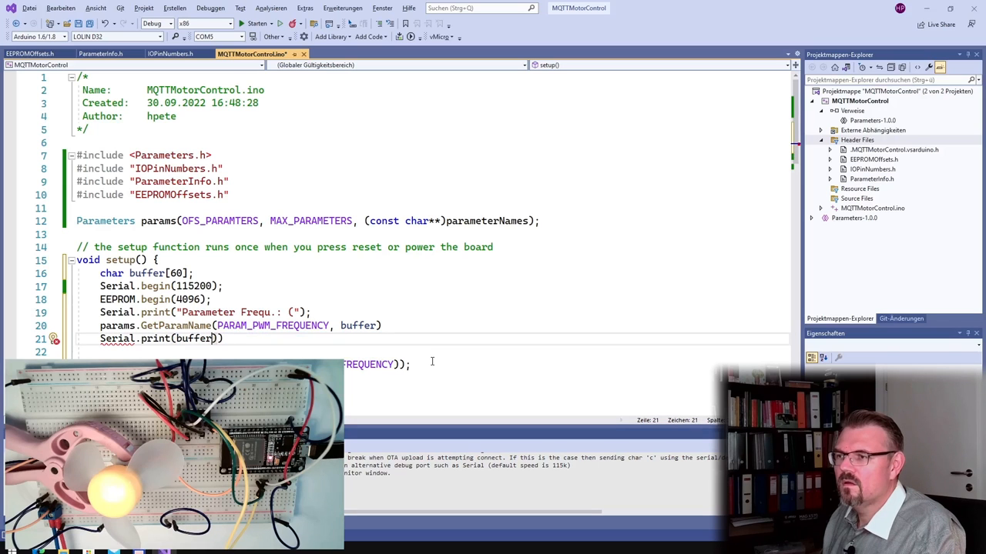
text(;)
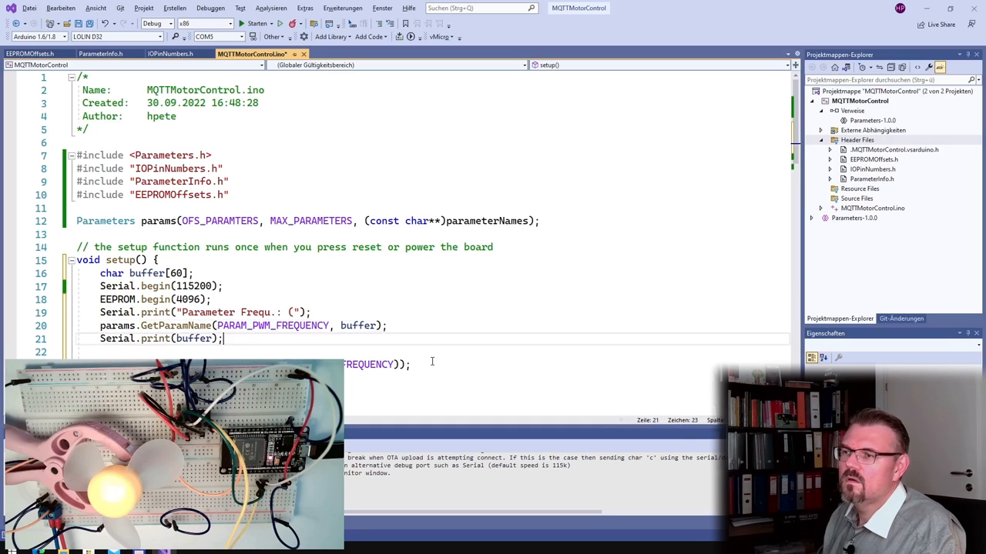
text(Serial.)
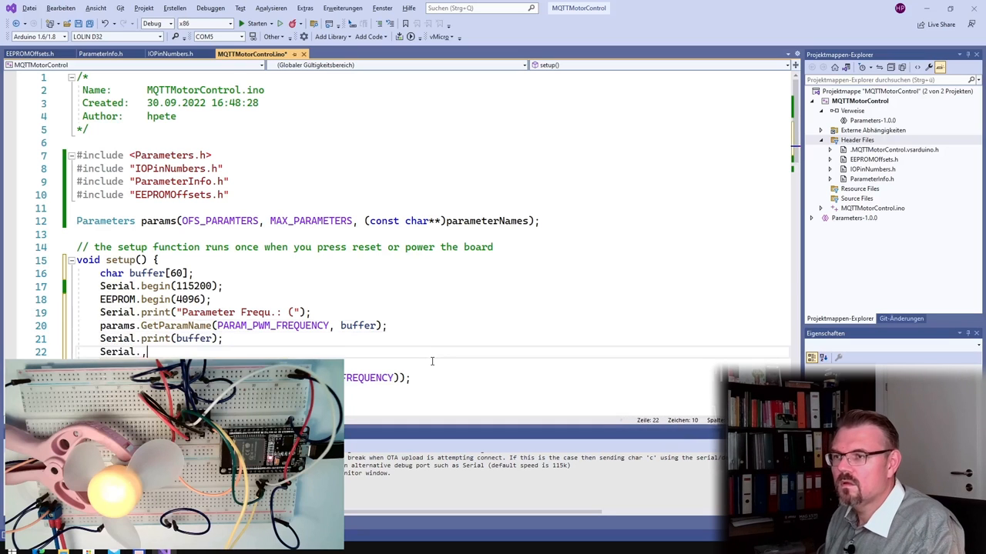
text(print()
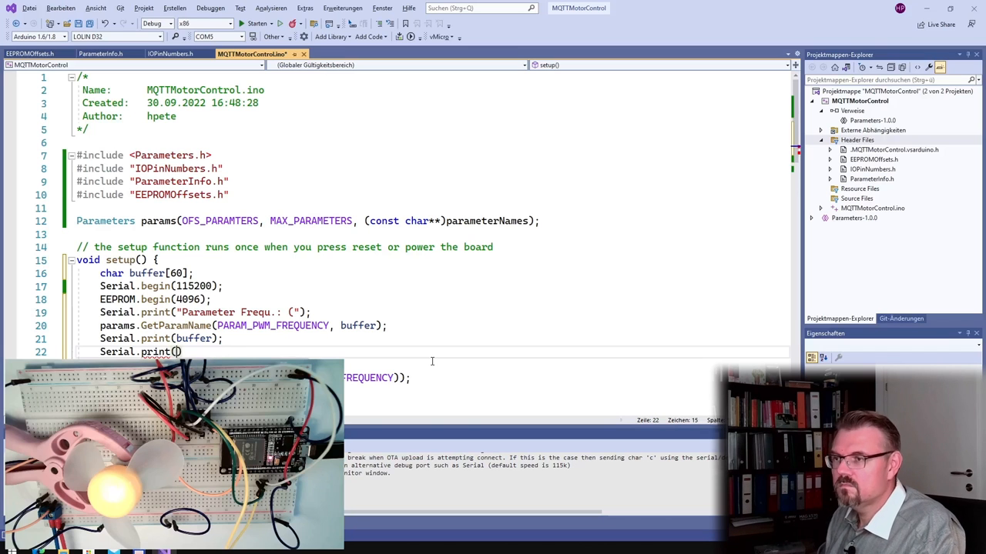
text(":")
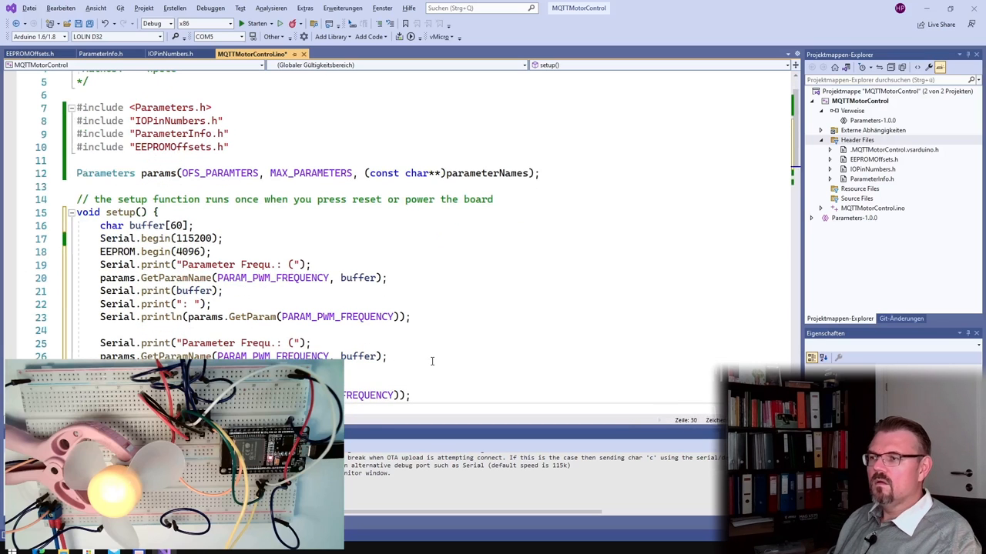
Change both labels to "Parameter " and use PARAM_PWM_RESOLUTION in the copied GetParamName call.
scroll(down, 3)
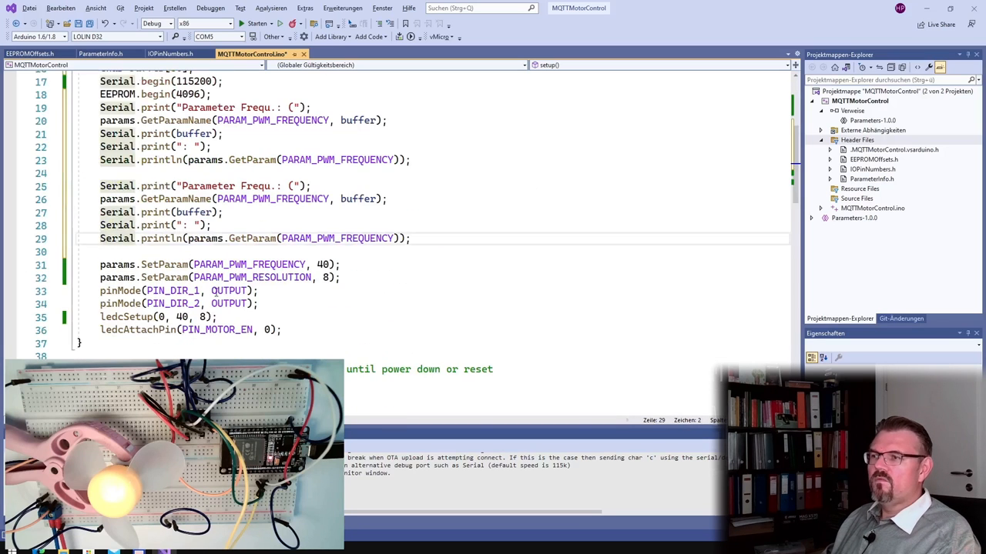
double_click(251, 278)
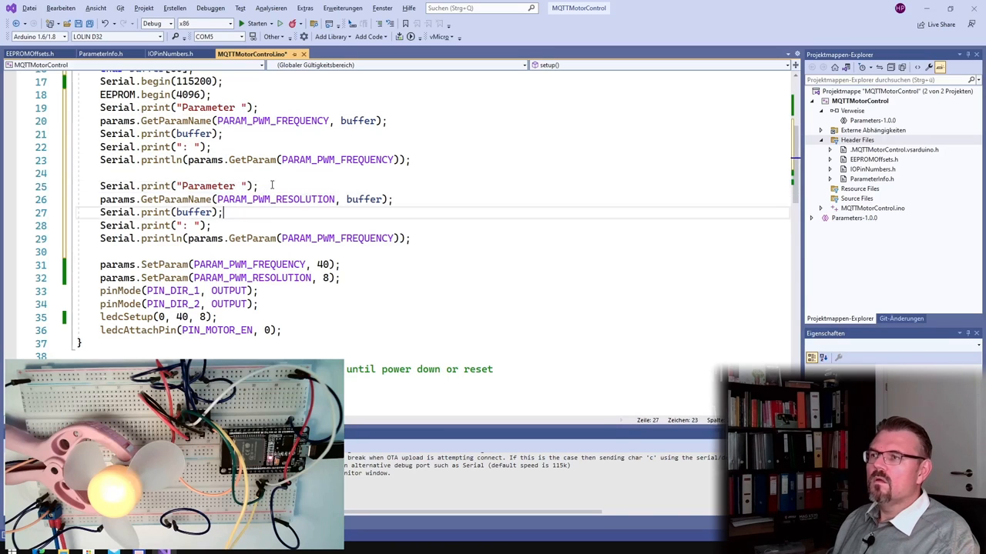
Select the frequency identifier in the second value printout to switch it to PARAM_PWM_RESOLUTION.
double_click(337, 238)
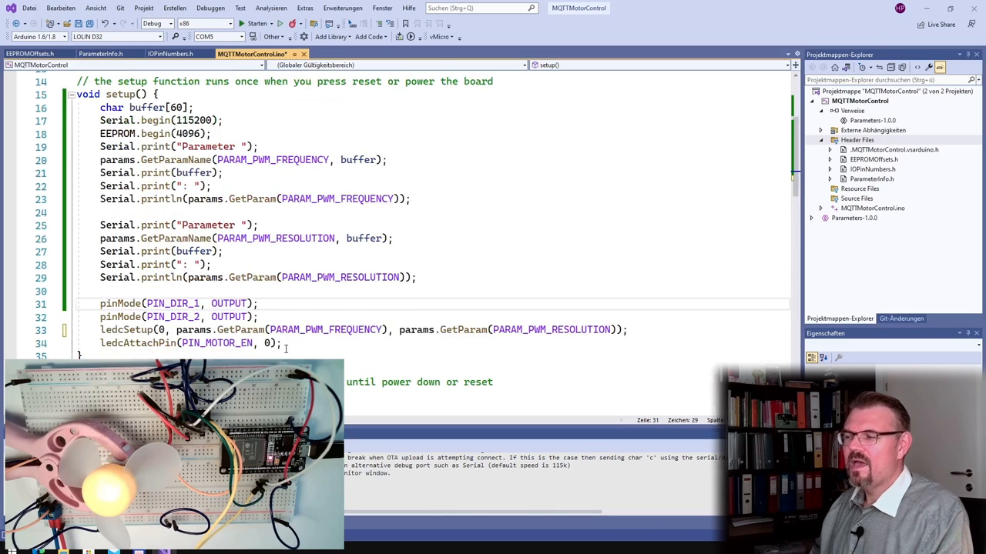
scroll(down, 3)
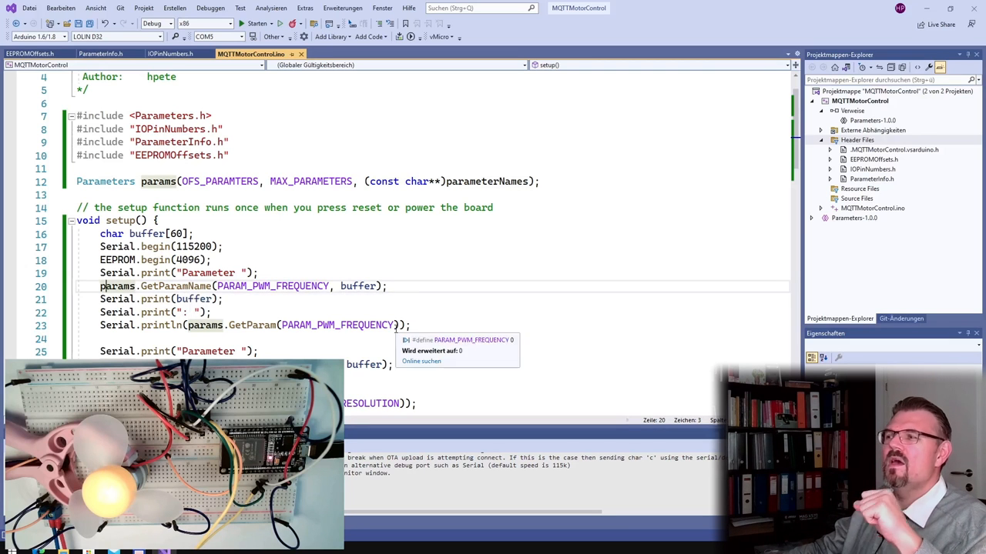
mouse_move(383, 318)
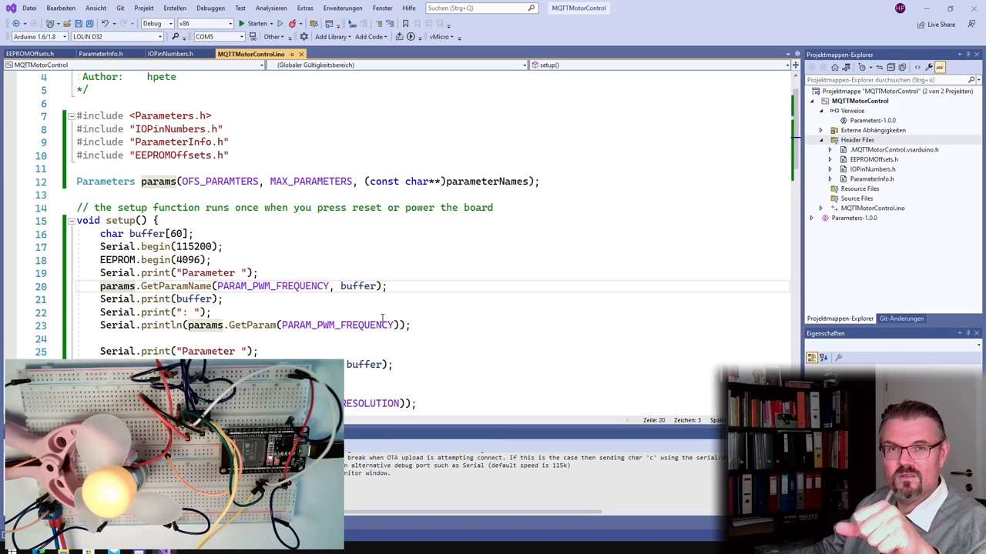
click(101, 286)
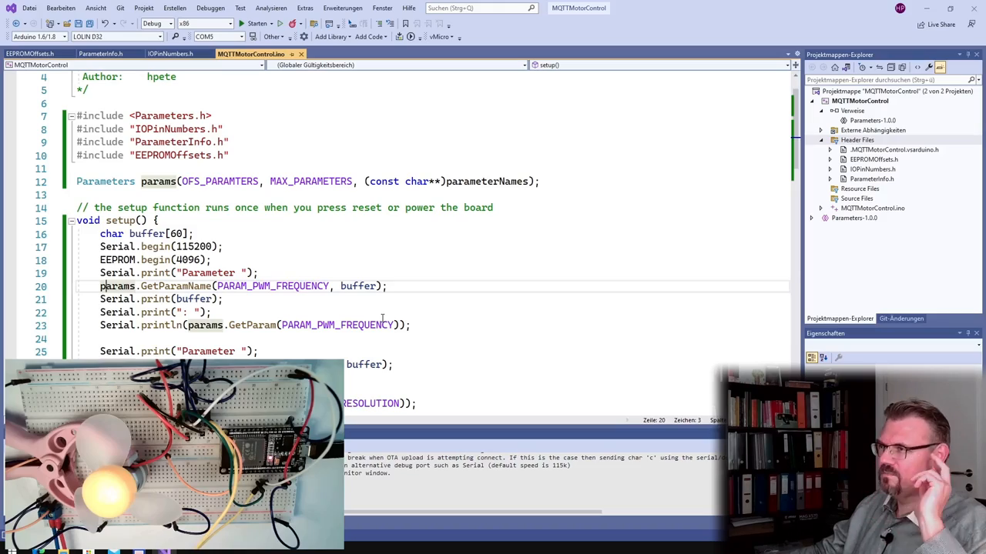